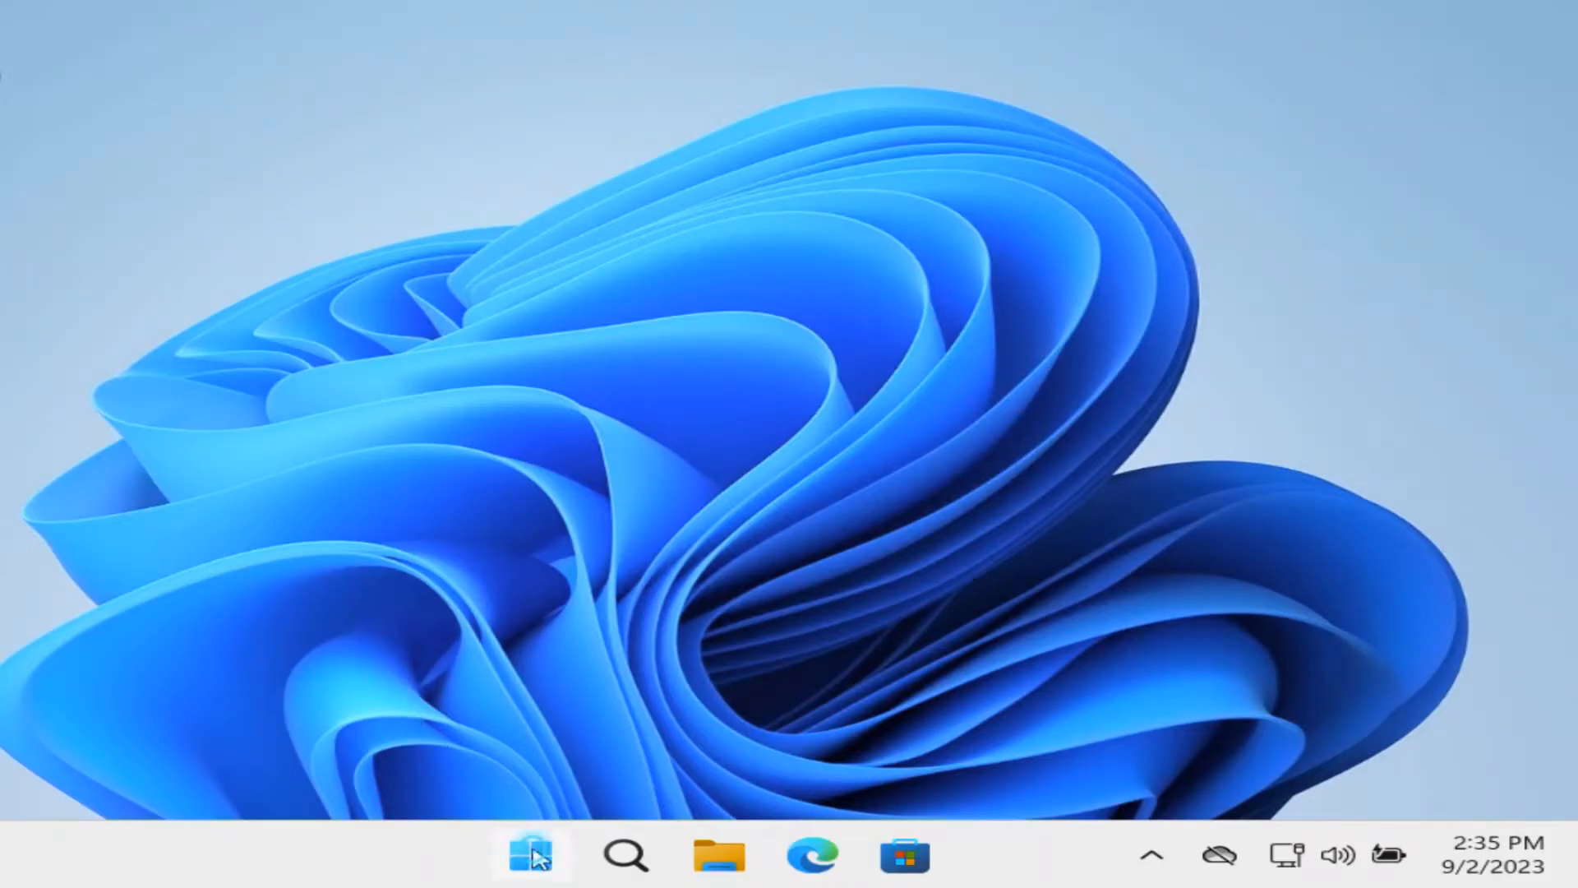
Step: Open the Start menu and reveal its power choices, including Restart and Shut down
left_click(531, 855)
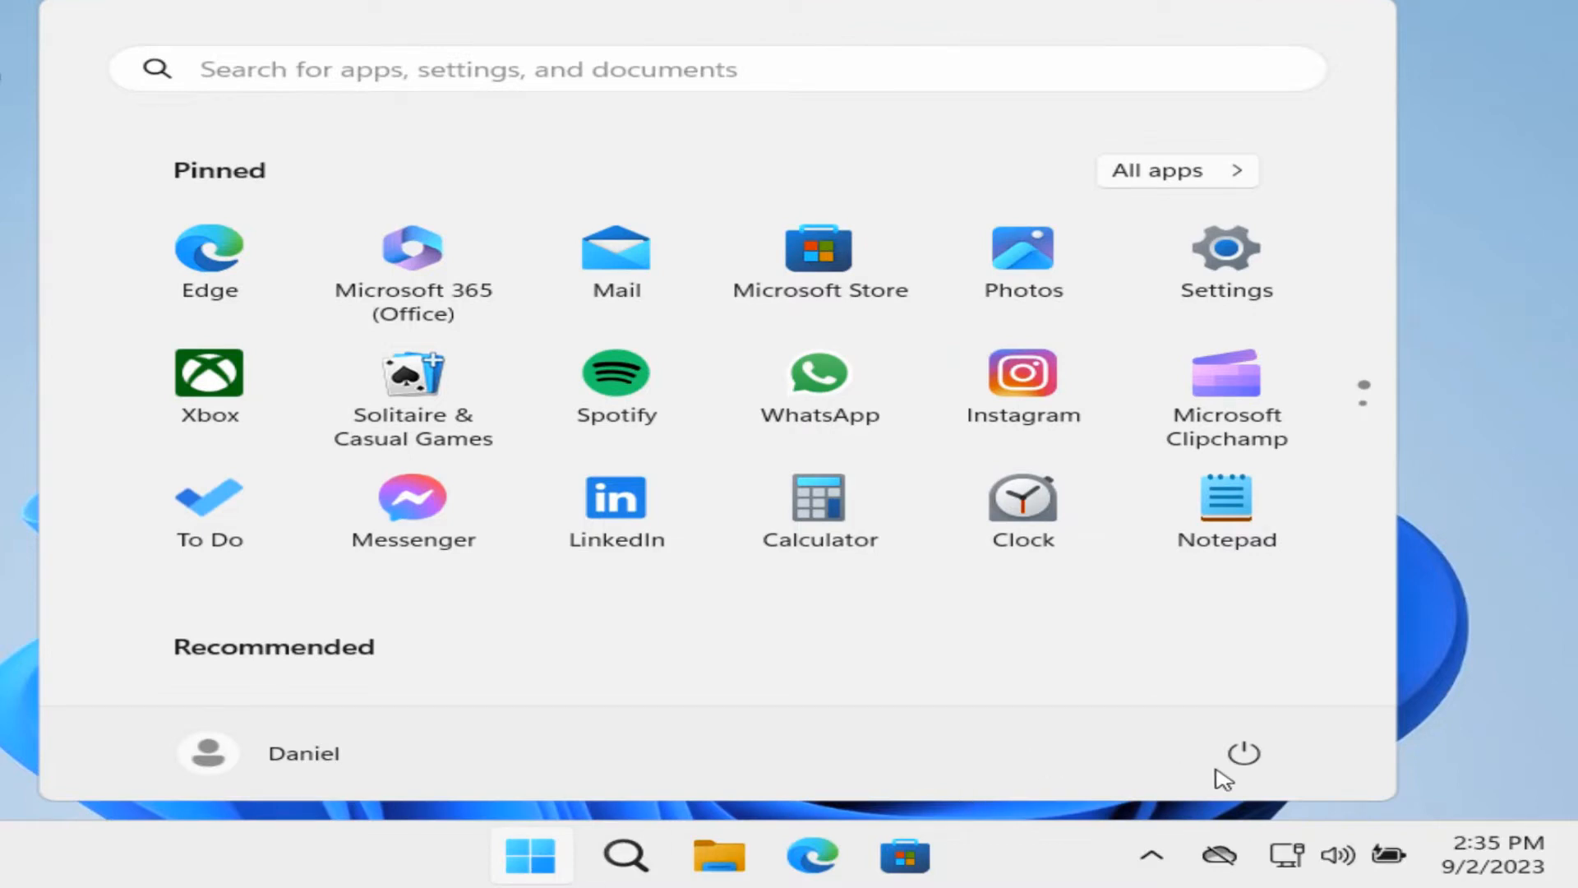
left_click(1245, 753)
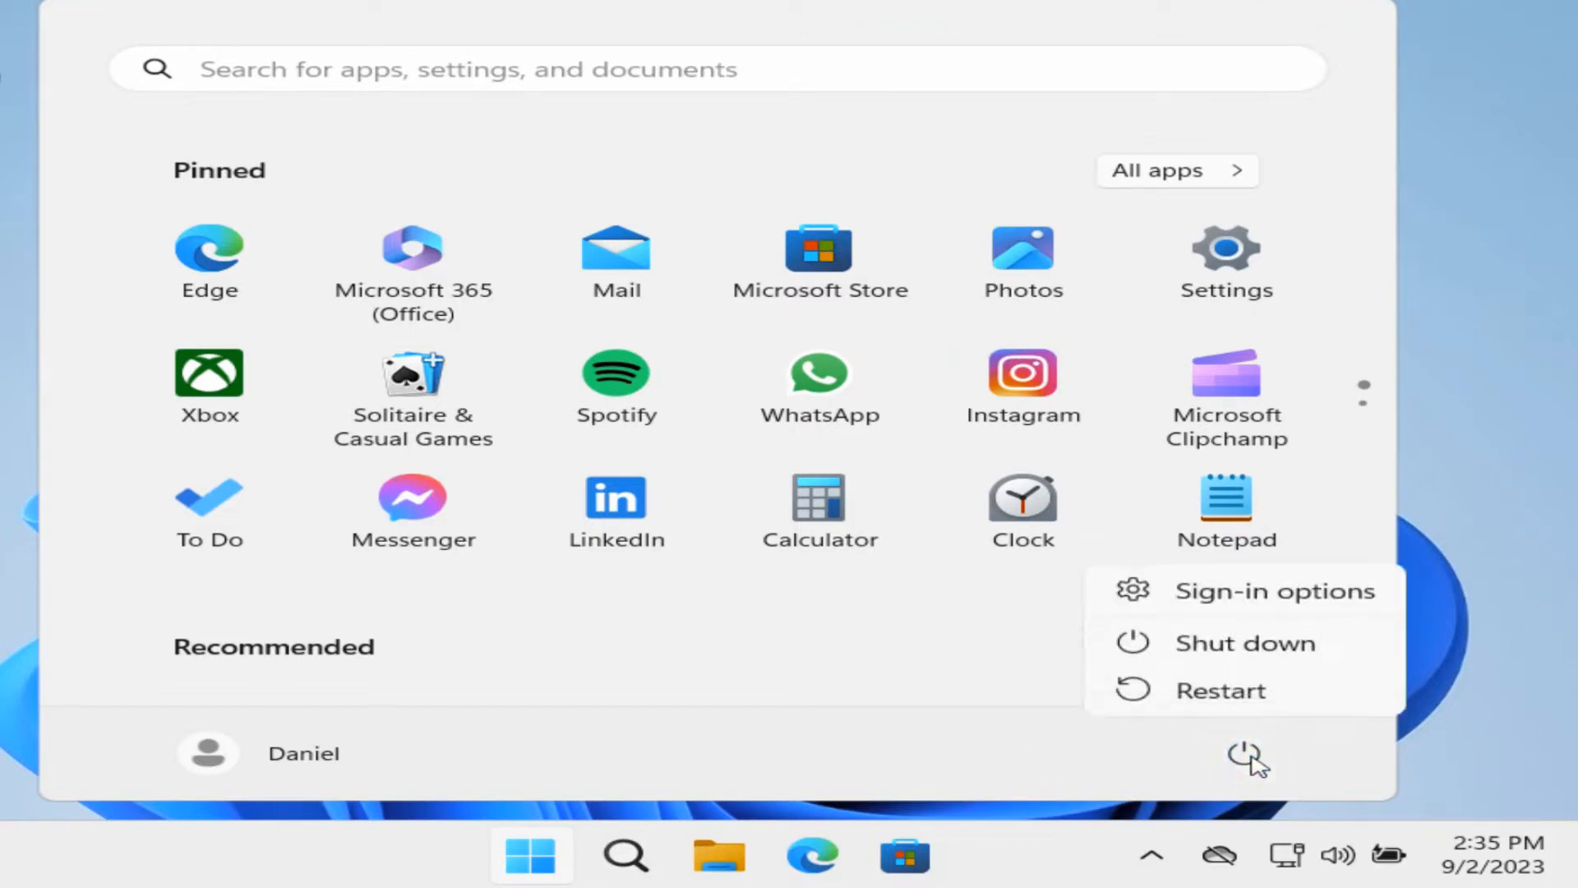
mouse_move(1218, 691)
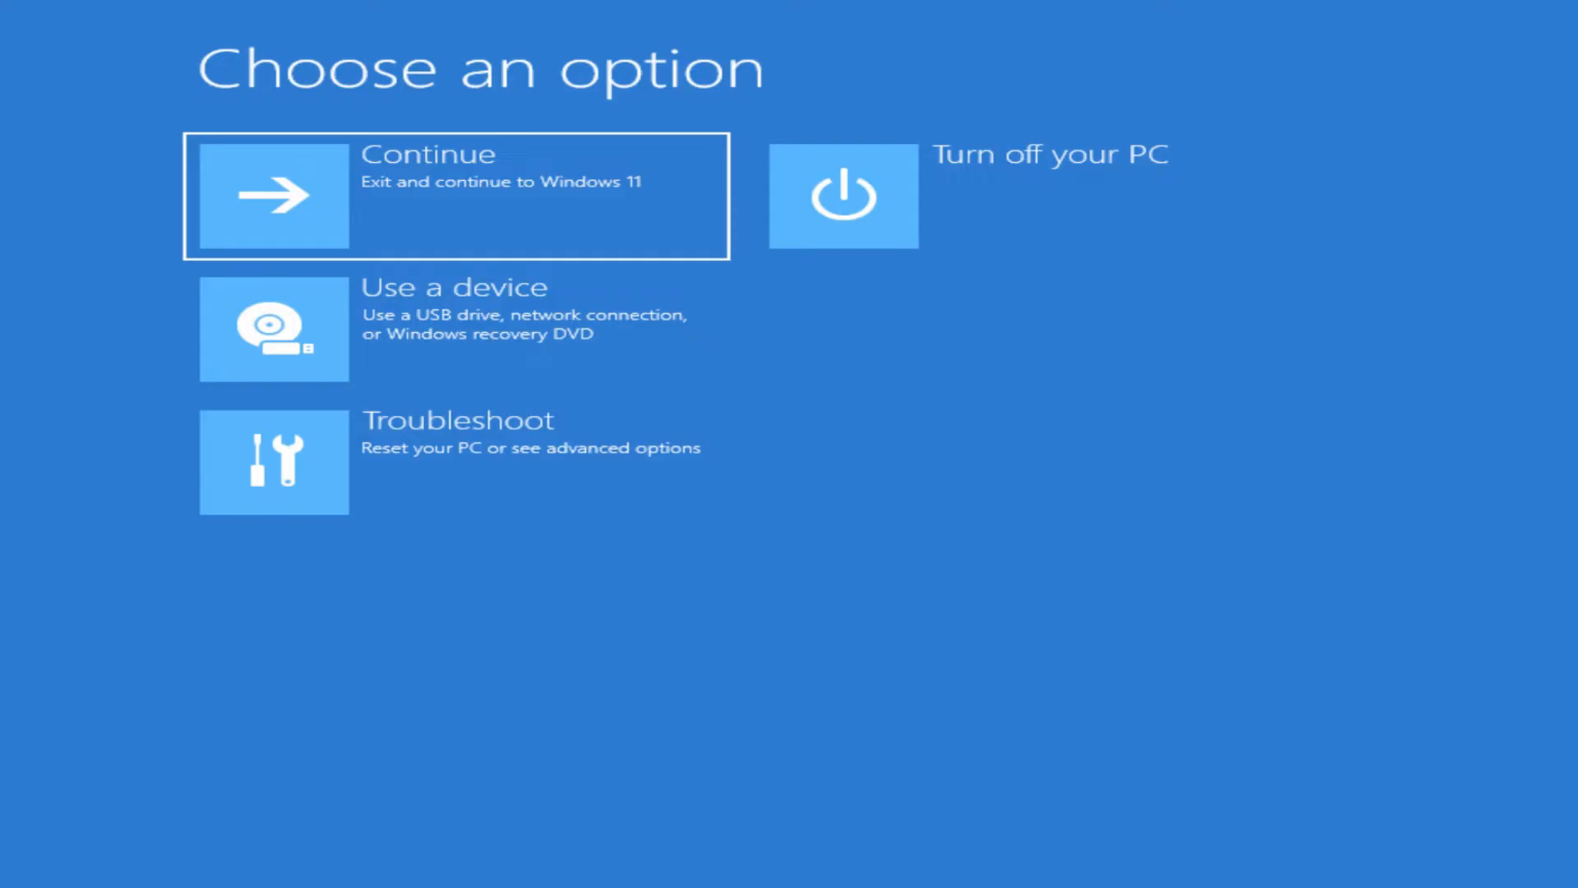
mouse_move(1232, 593)
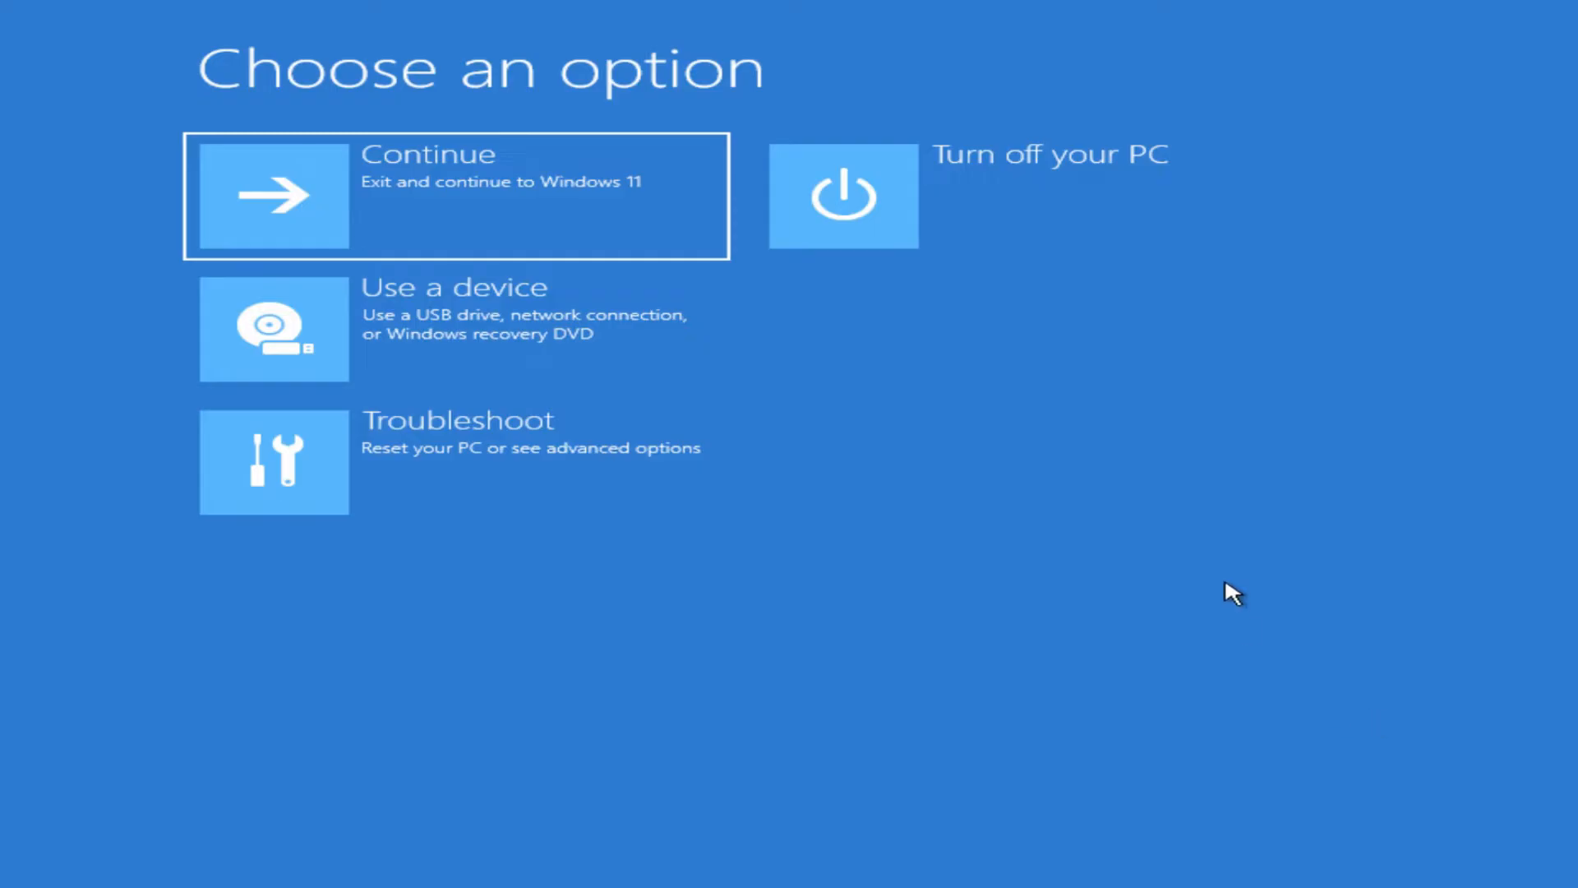
mouse_move(974, 477)
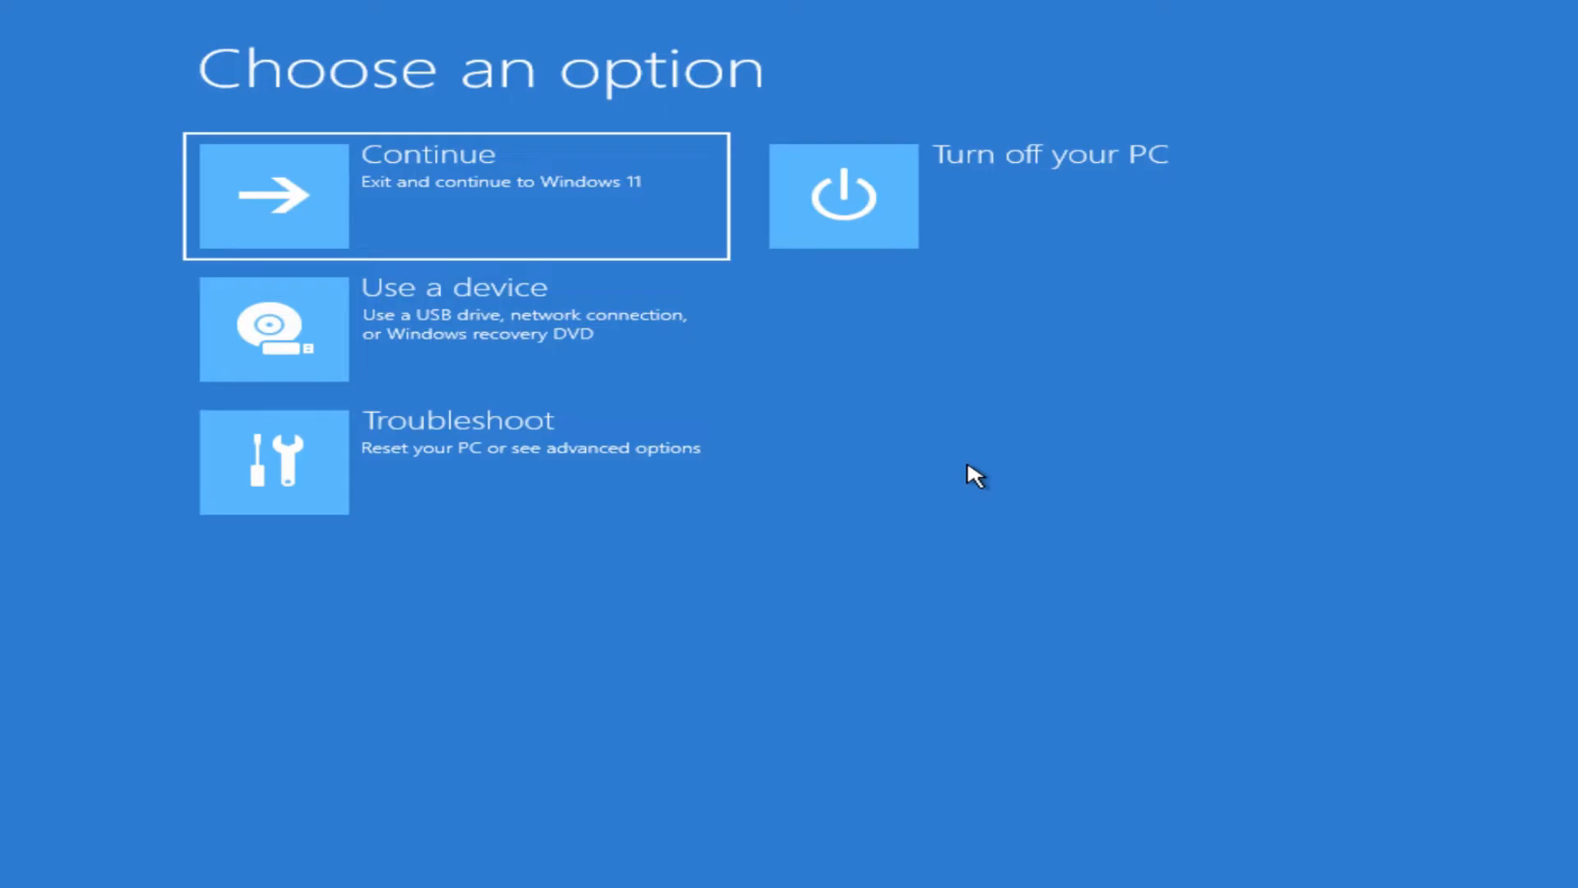
mouse_move(624, 197)
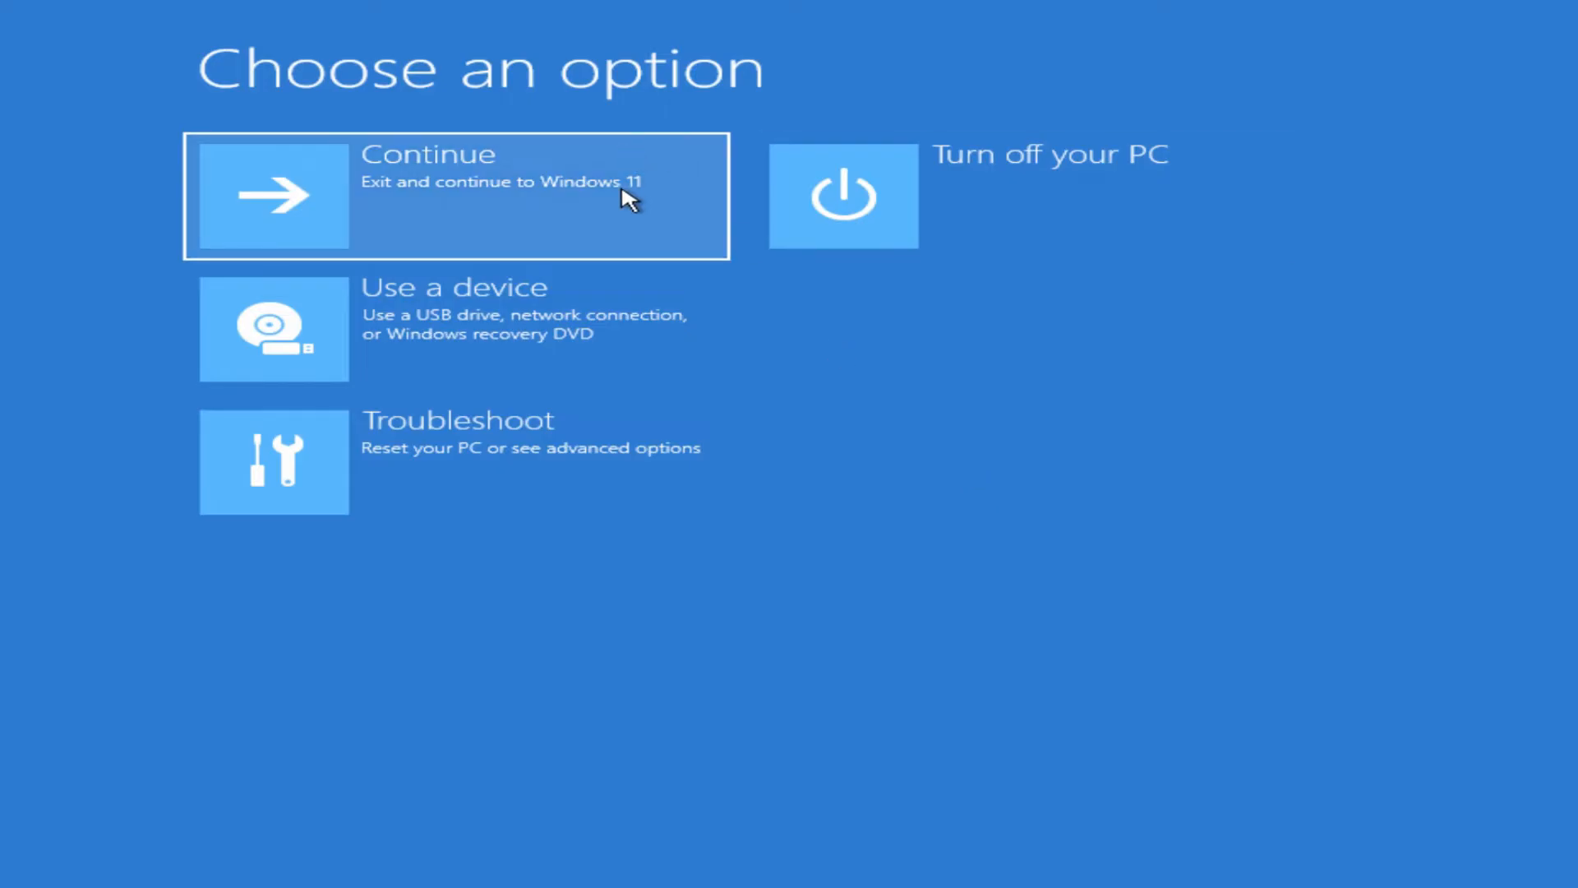
mouse_move(564, 229)
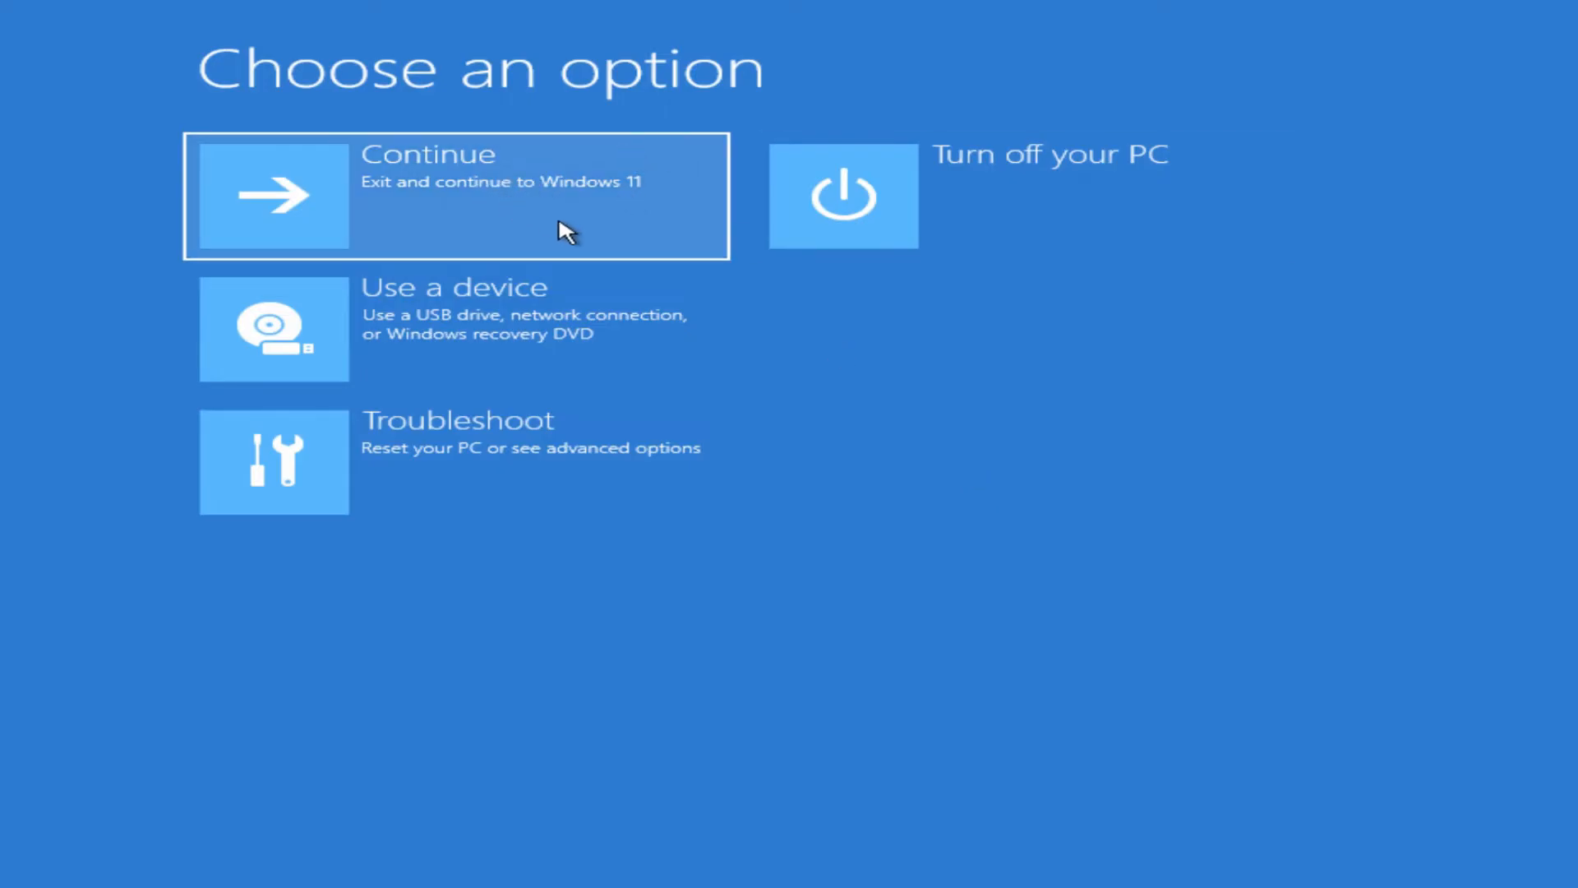
mouse_move(1047, 217)
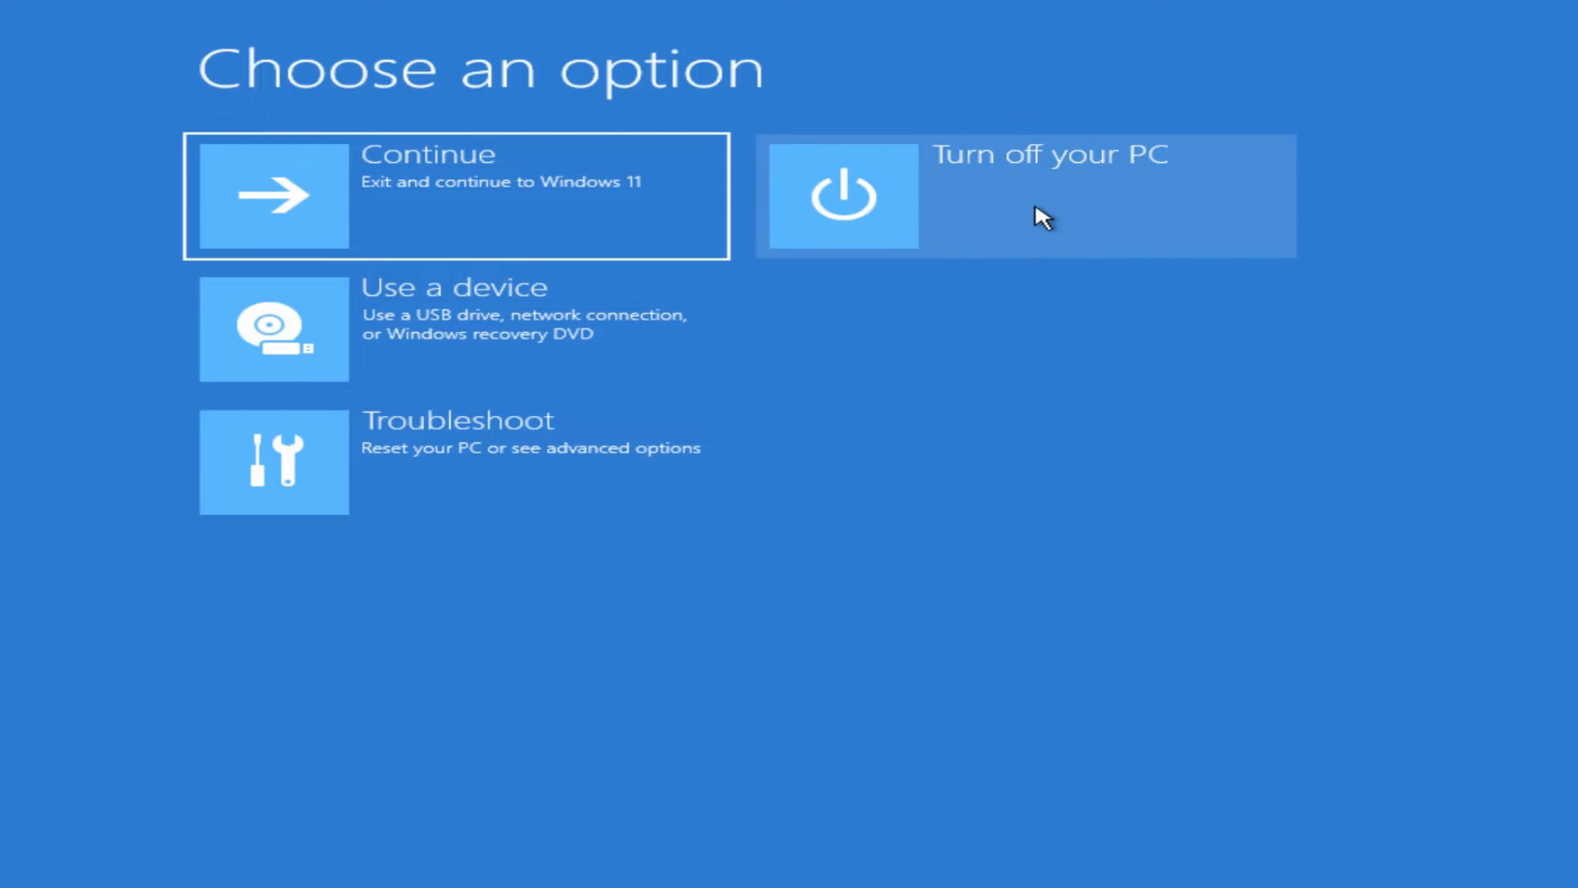
mouse_move(865, 320)
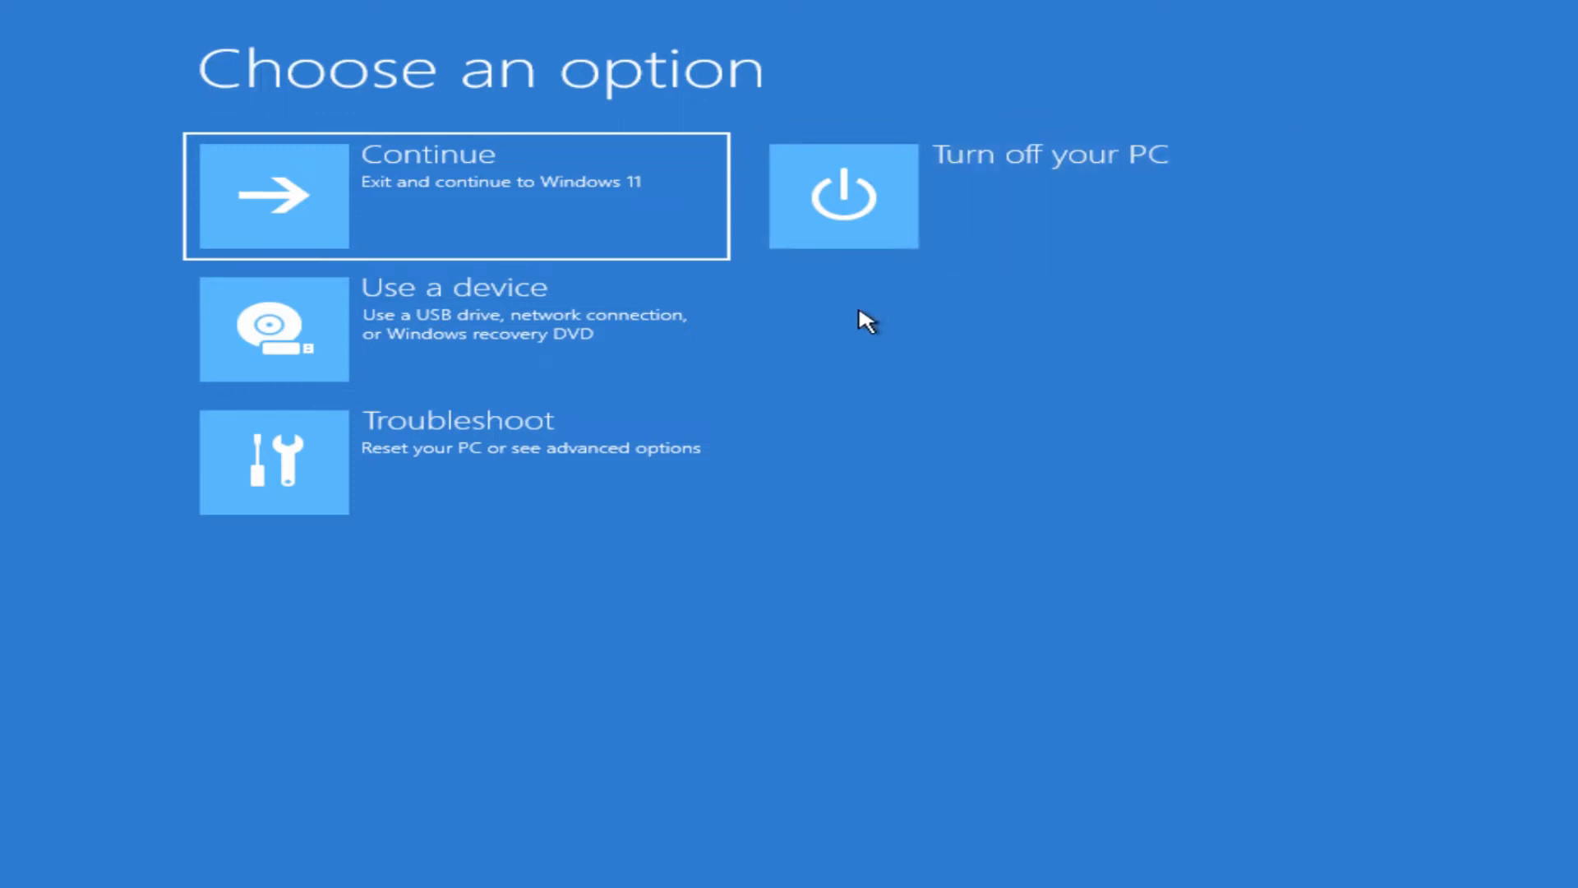
mouse_move(589, 317)
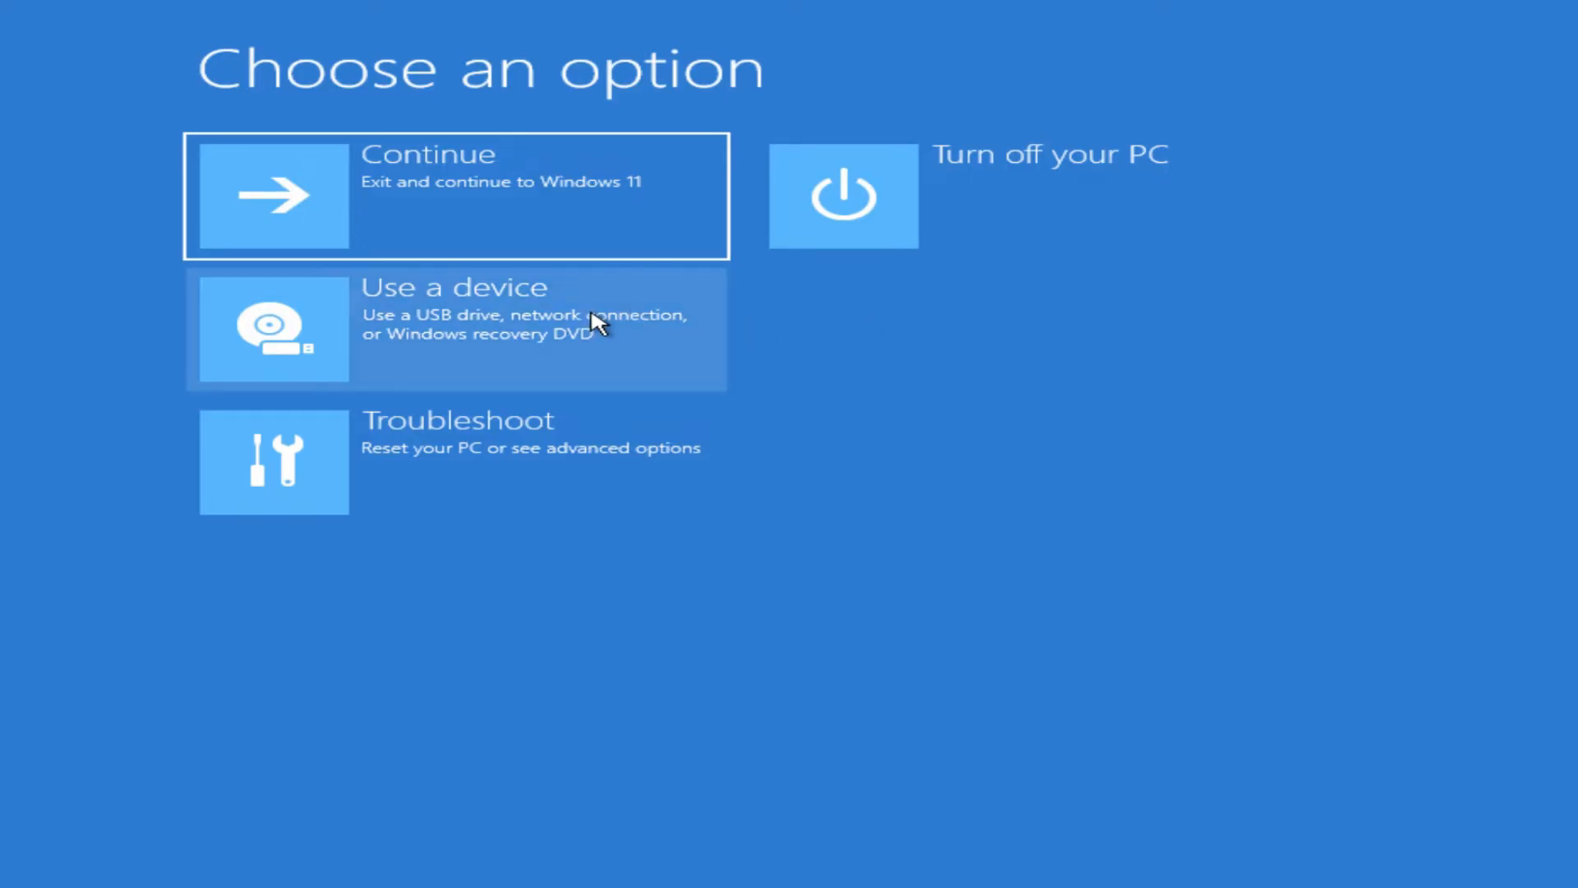
mouse_move(664, 332)
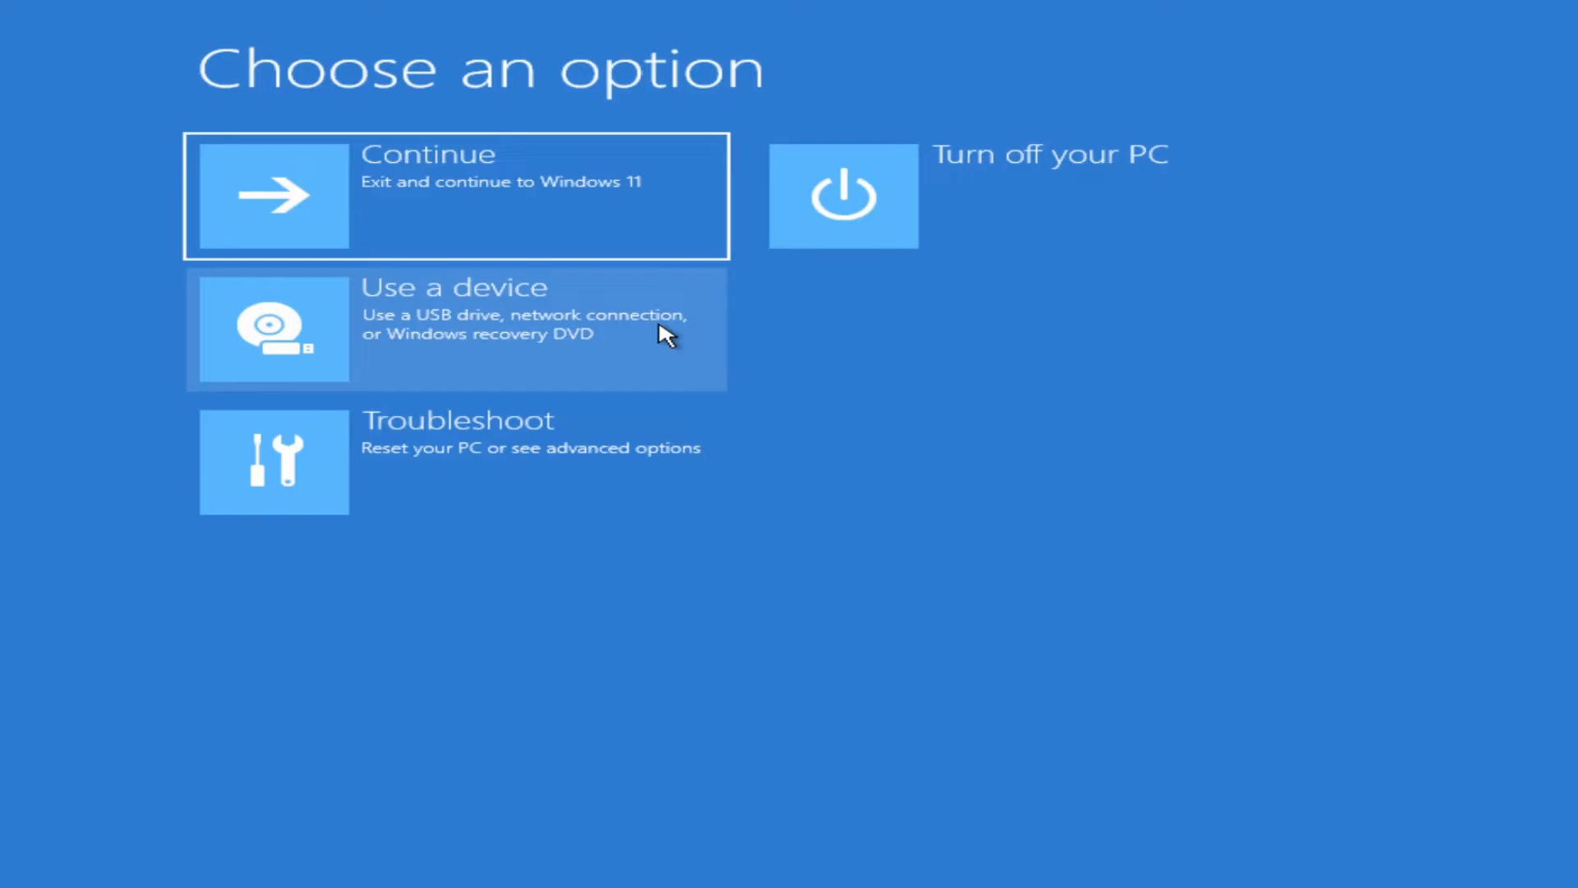
mouse_move(772, 350)
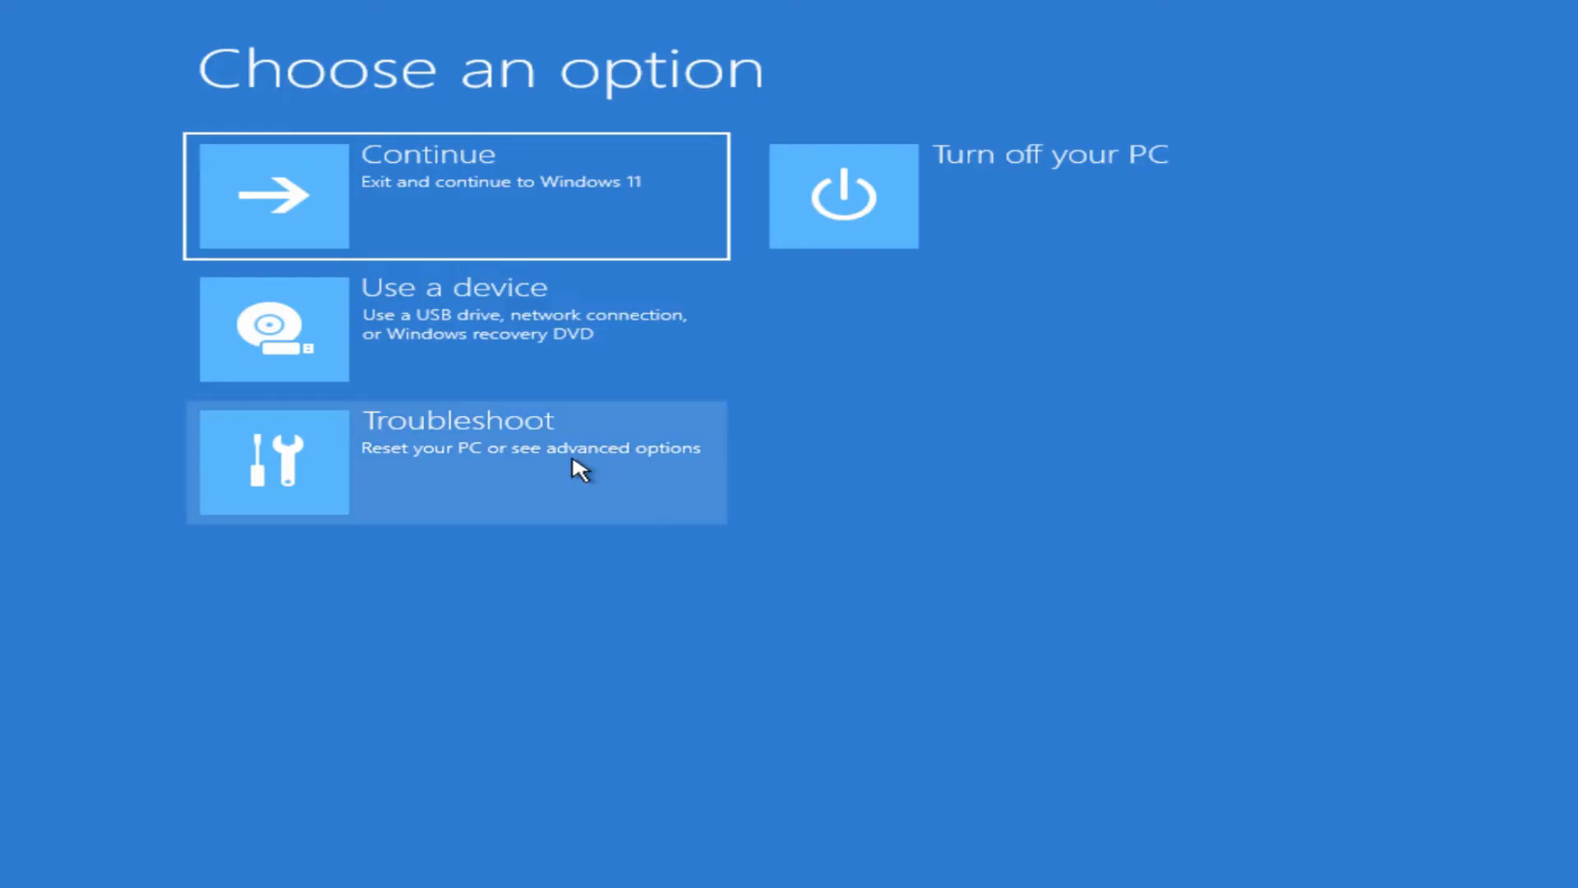
mouse_move(535, 484)
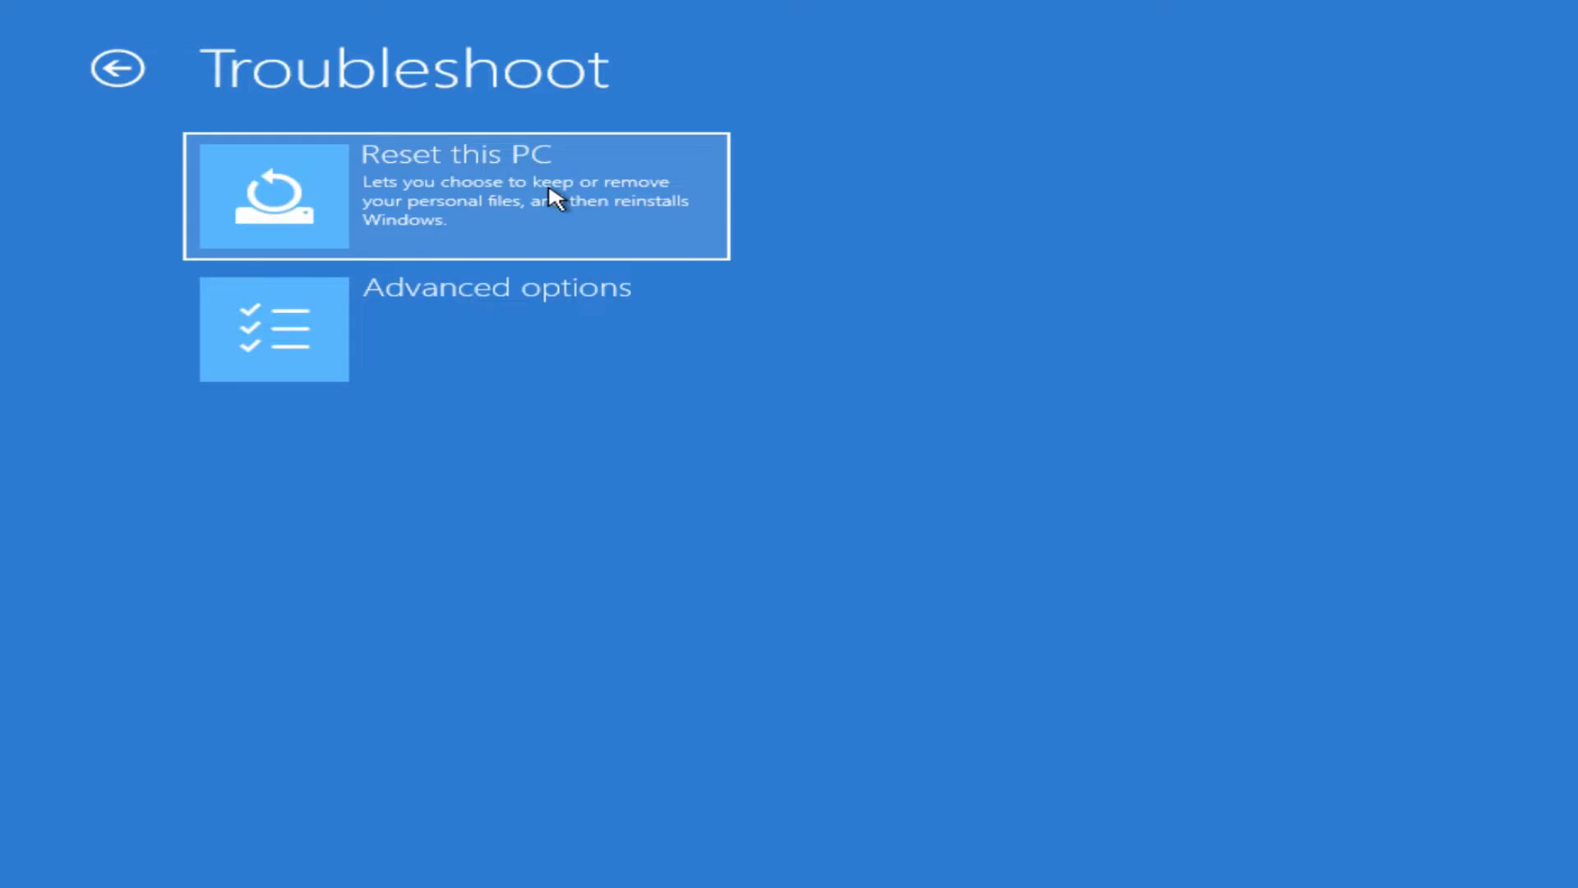
mouse_move(483, 345)
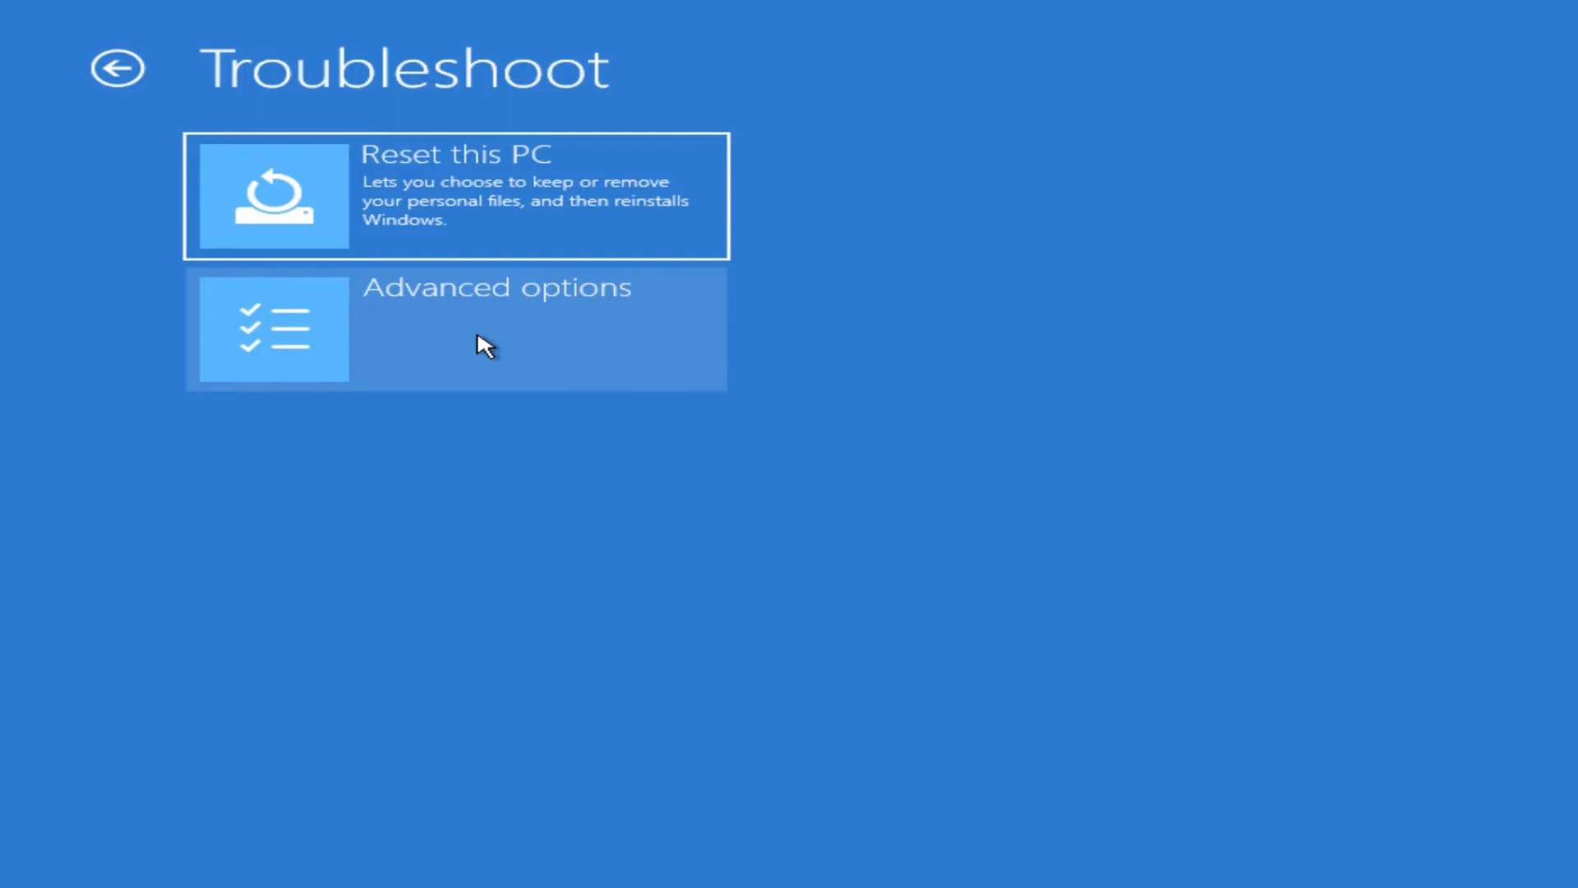
Step: Go to Advanced options under Troubleshoot and launch Startup Repair
left_click(493, 327)
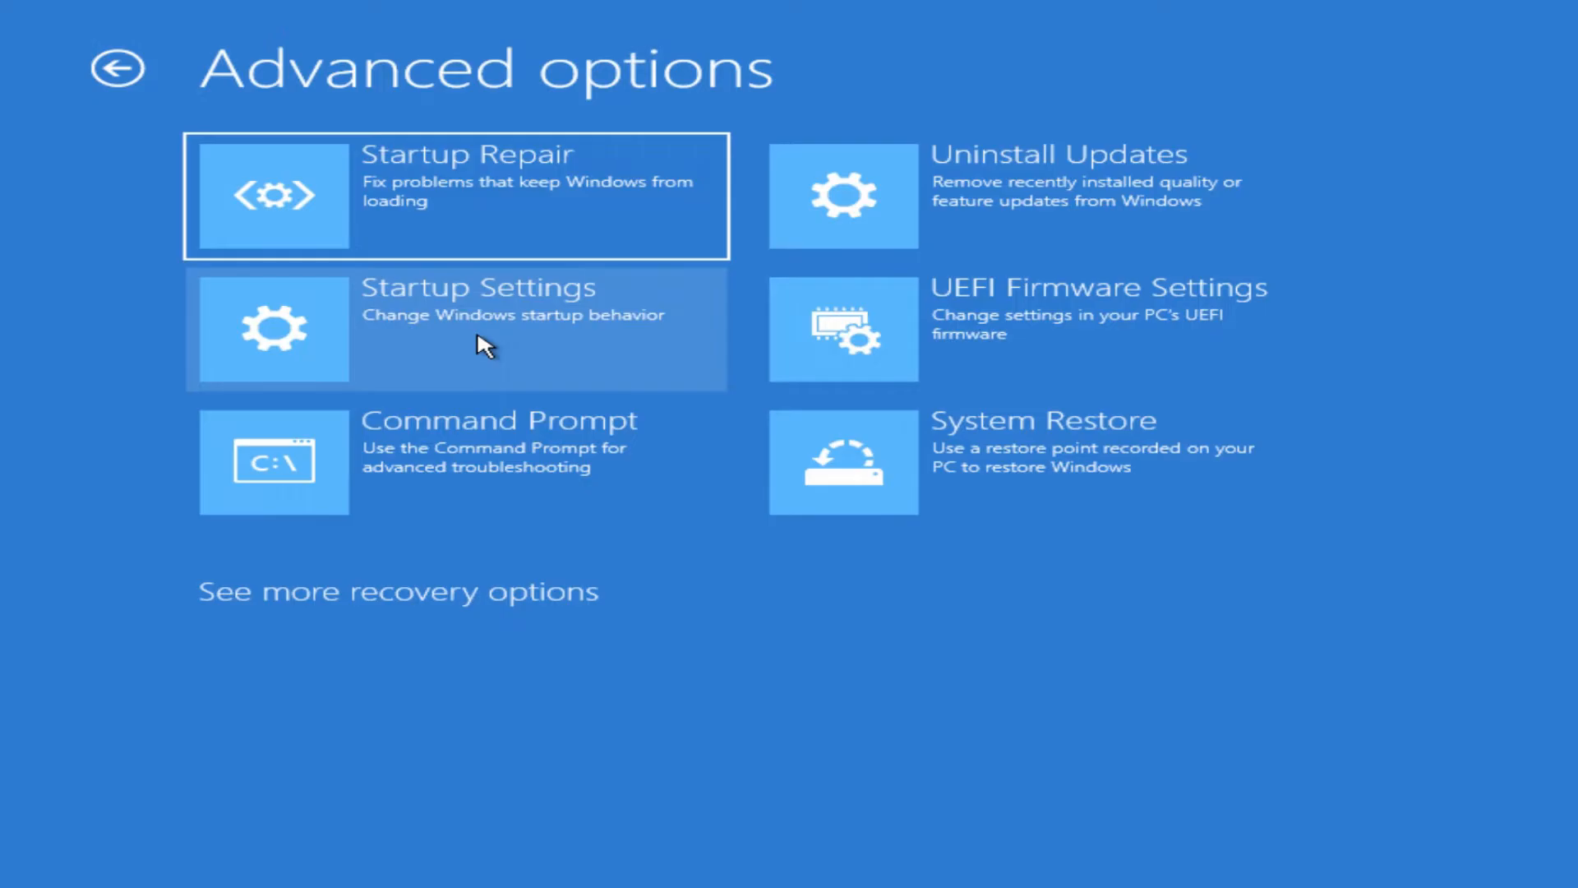
mouse_move(515, 194)
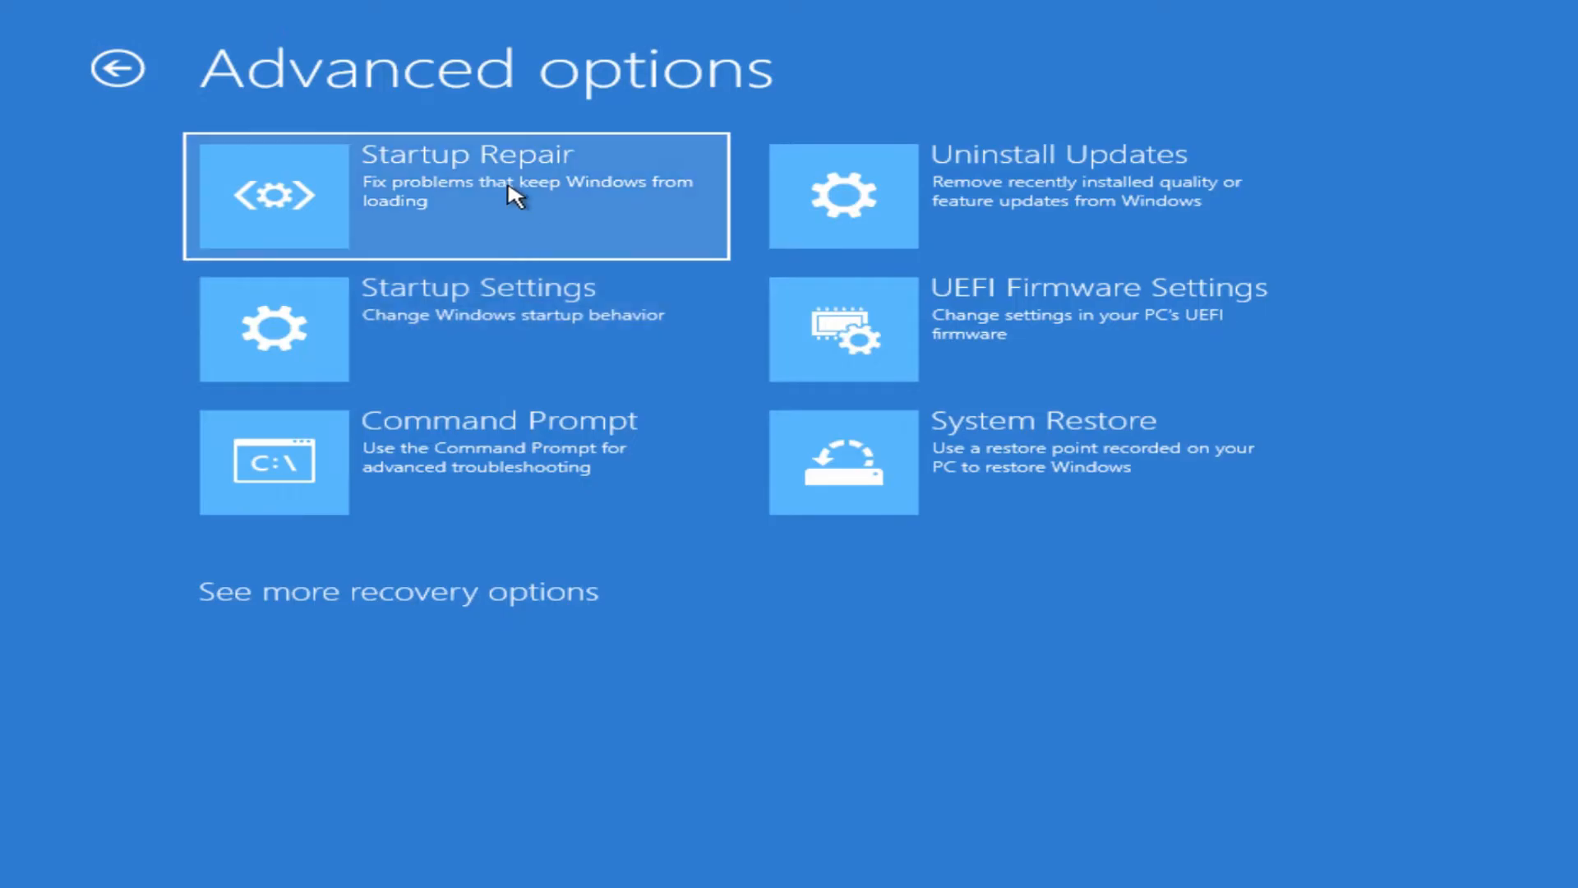
mouse_move(493, 211)
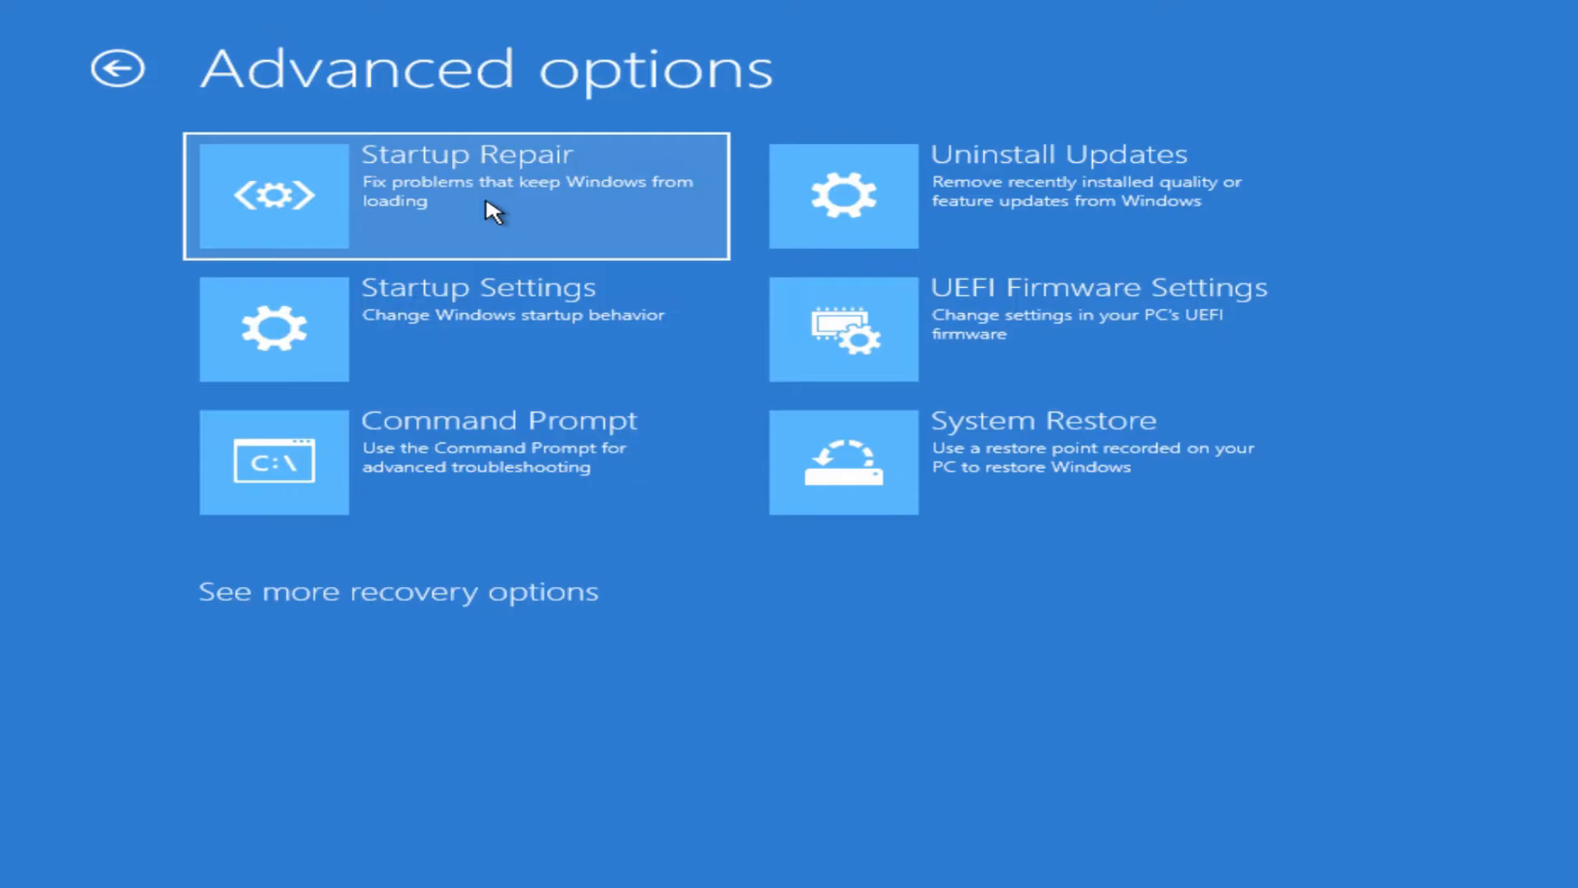
left_click(530, 221)
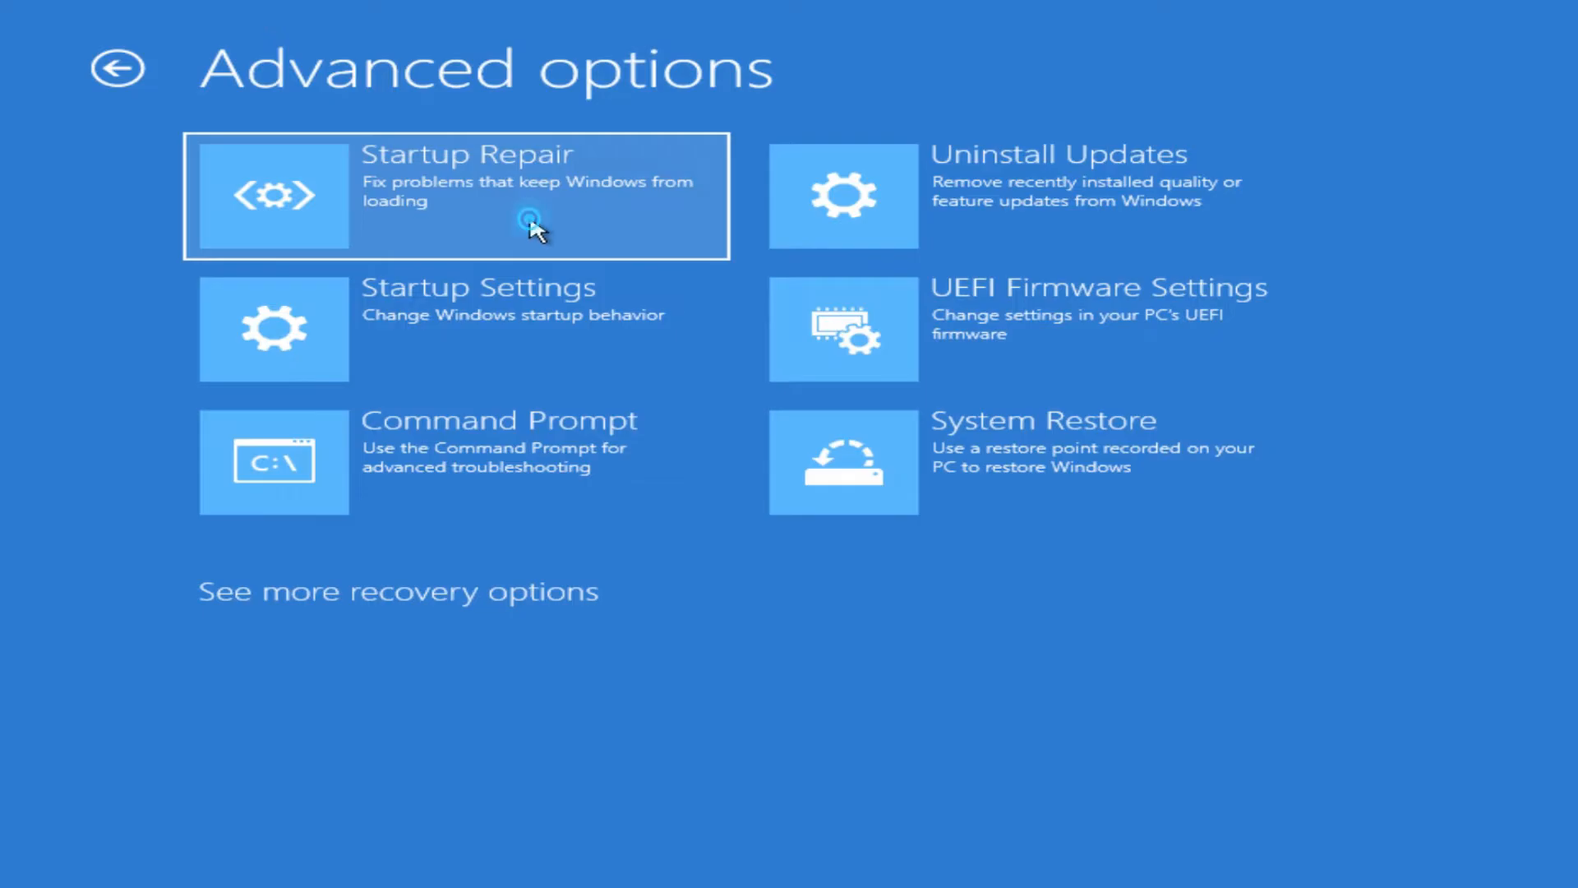
Step: Proceed with Startup Repair until it reports it couldn't repair the PC
left_click(456, 196)
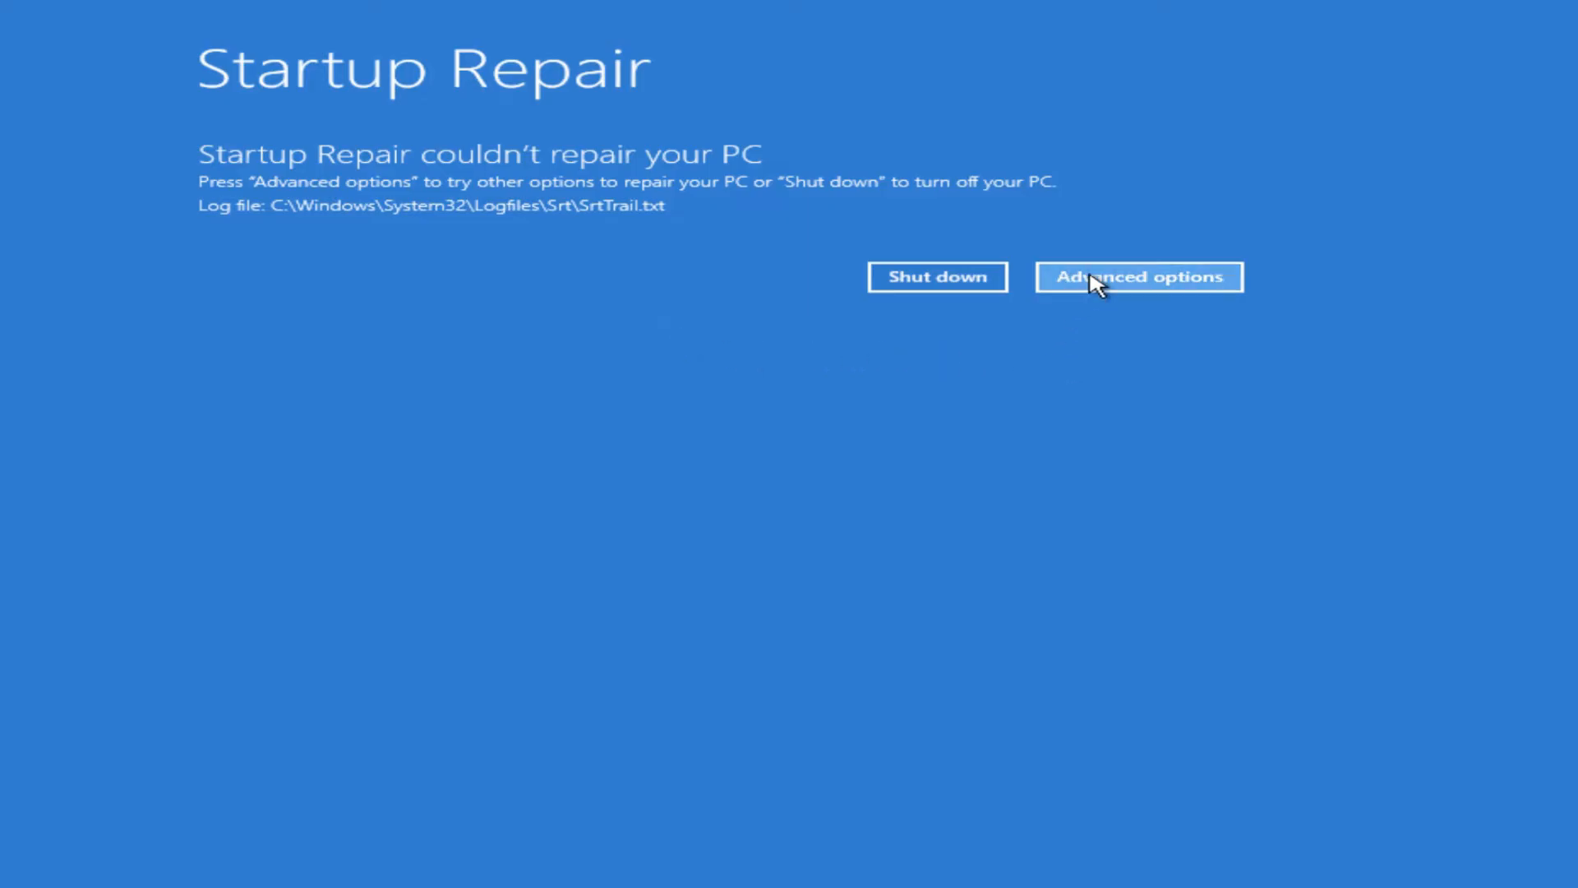
mouse_move(1138, 292)
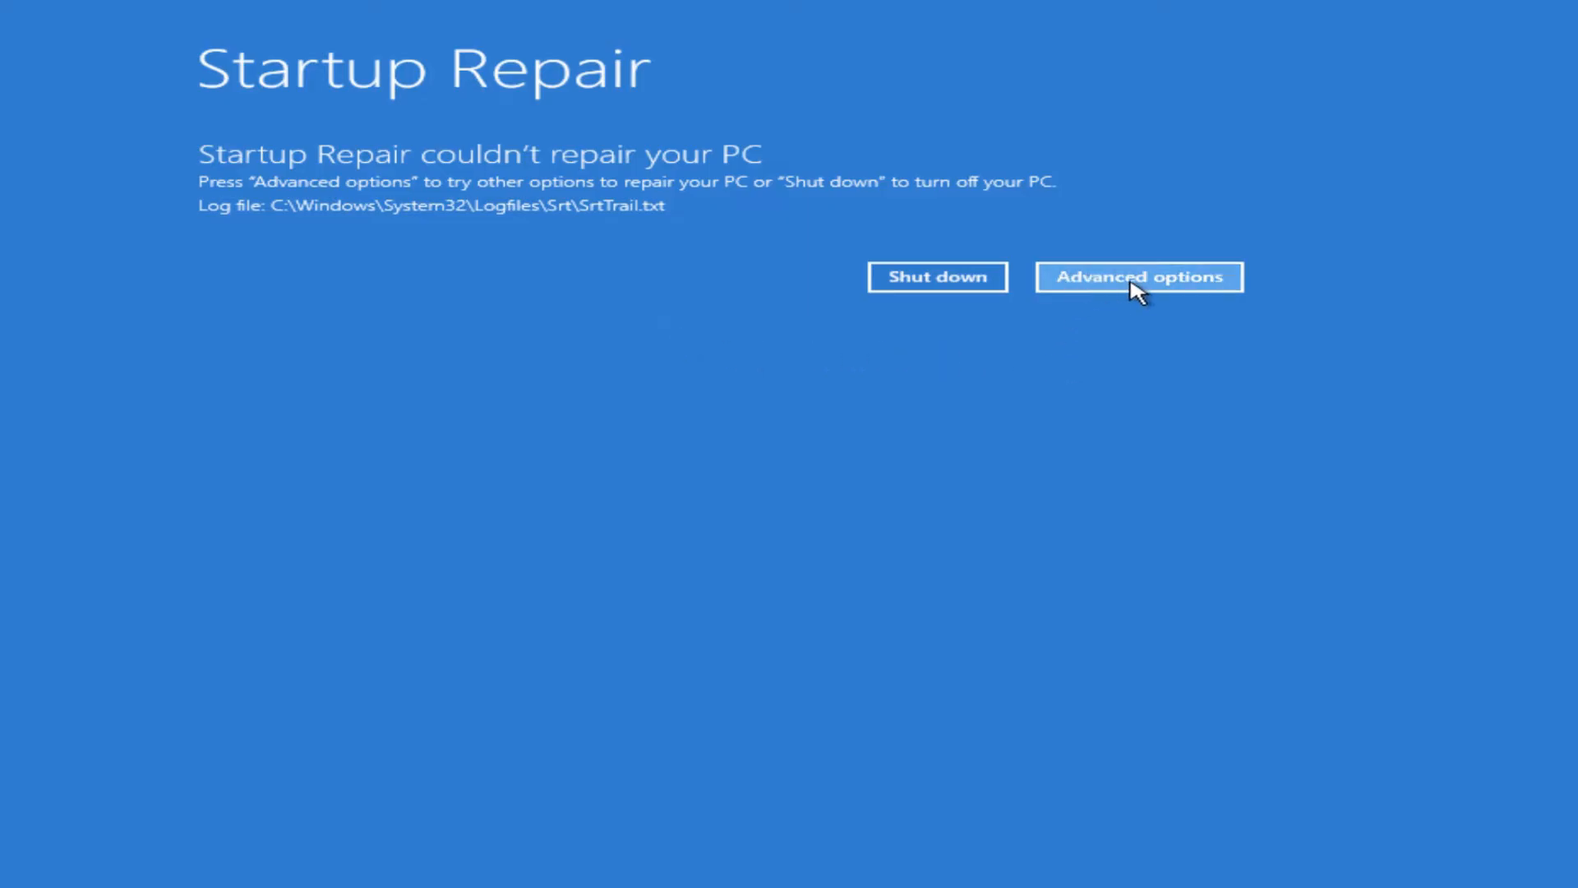
Step: Leave the failed repair screen and navigate through Troubleshoot to Startup Settings
left_click(1138, 277)
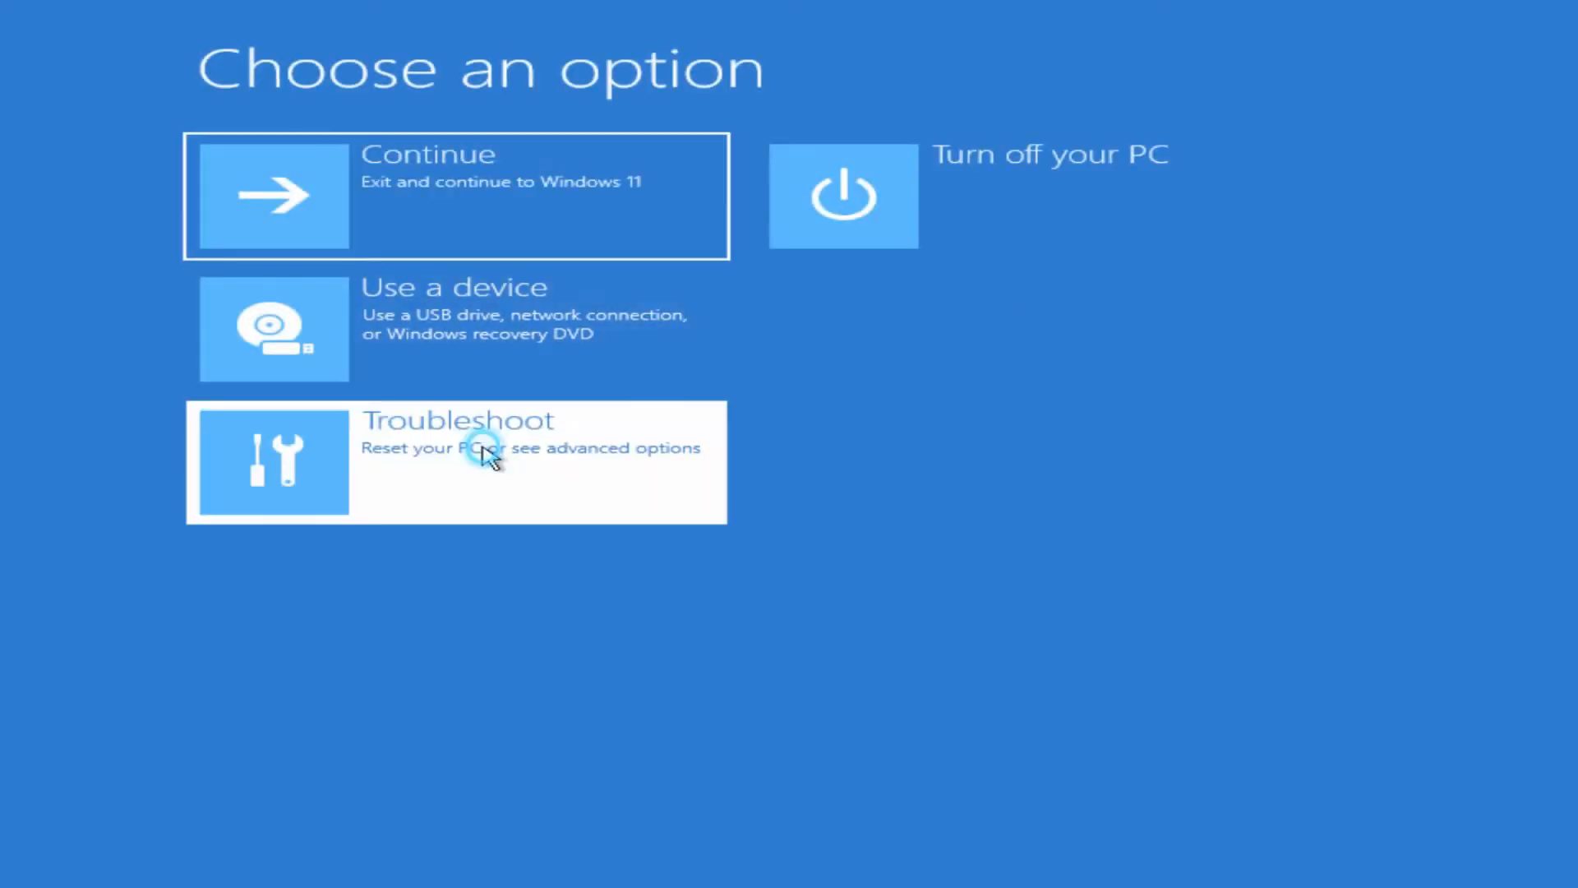
left_click(456, 462)
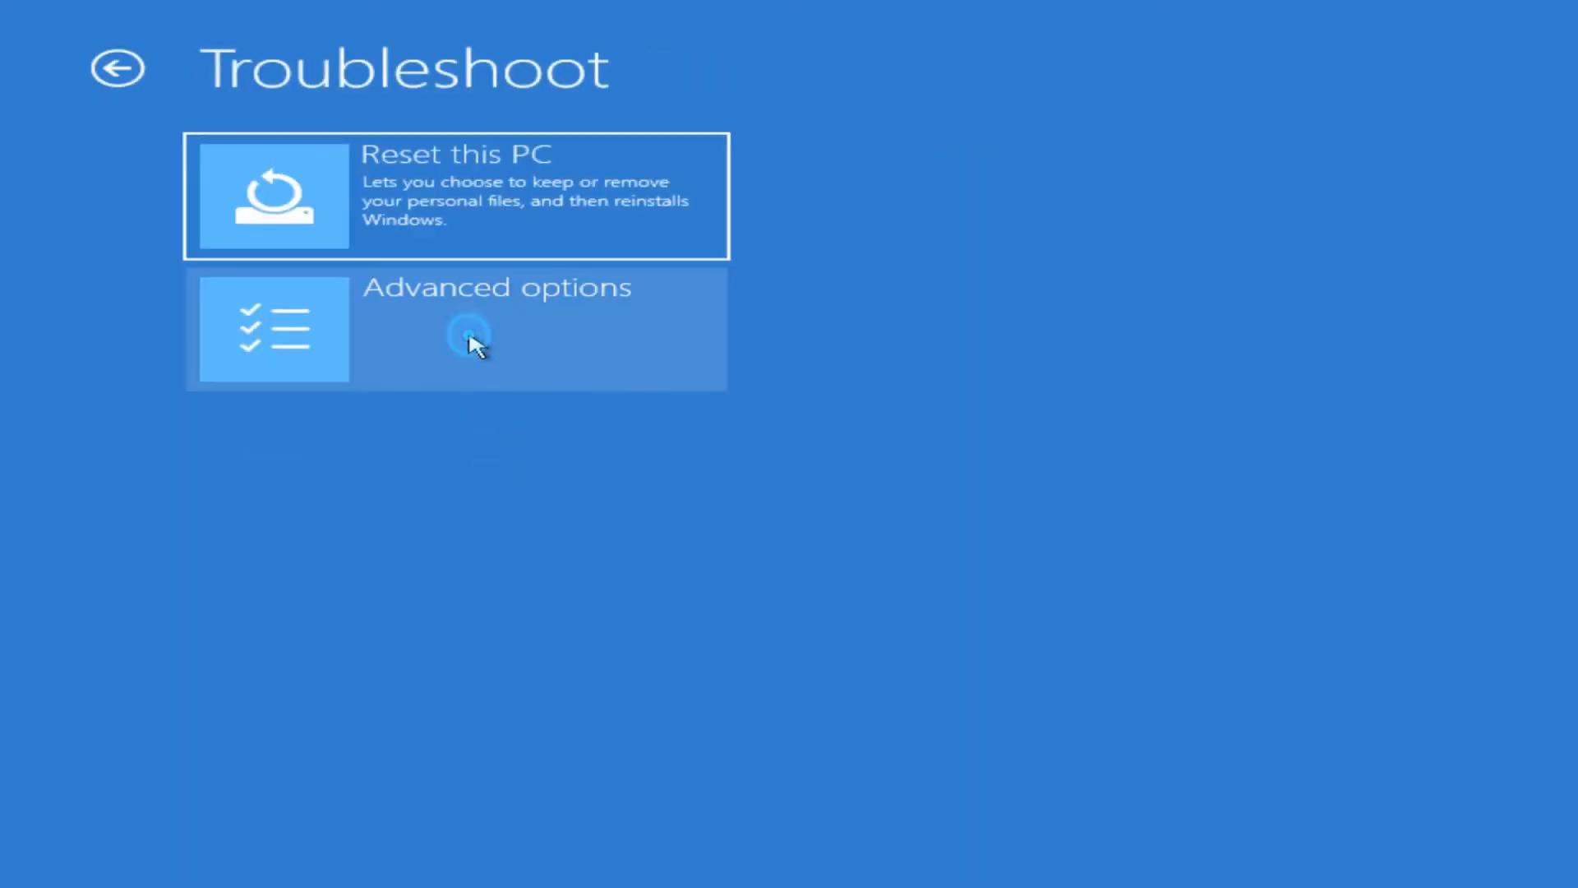
left_click(474, 328)
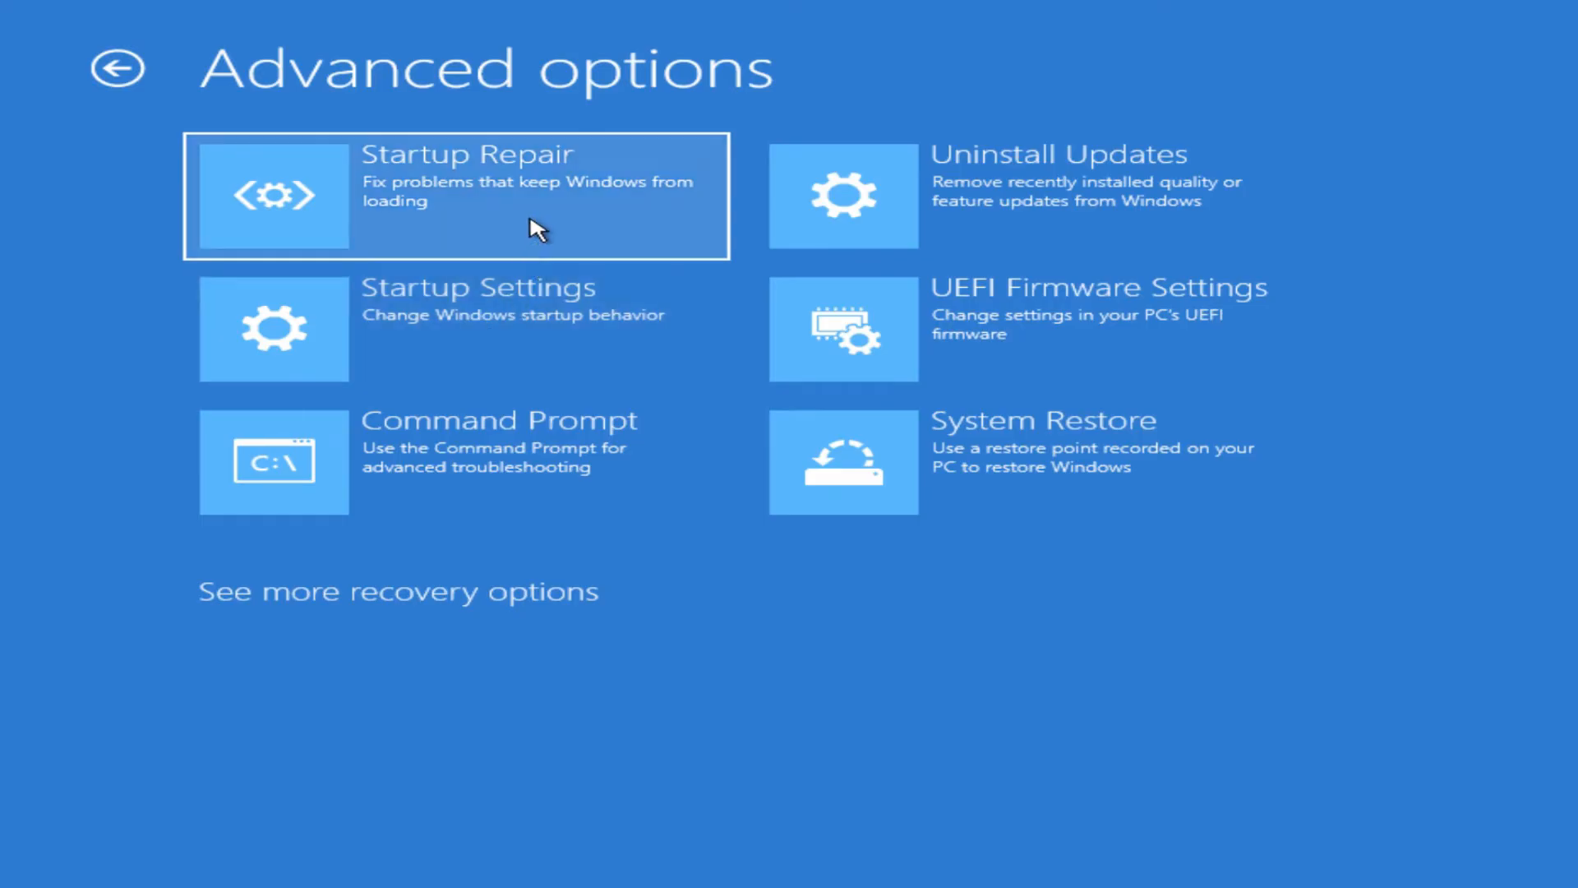
mouse_move(518, 345)
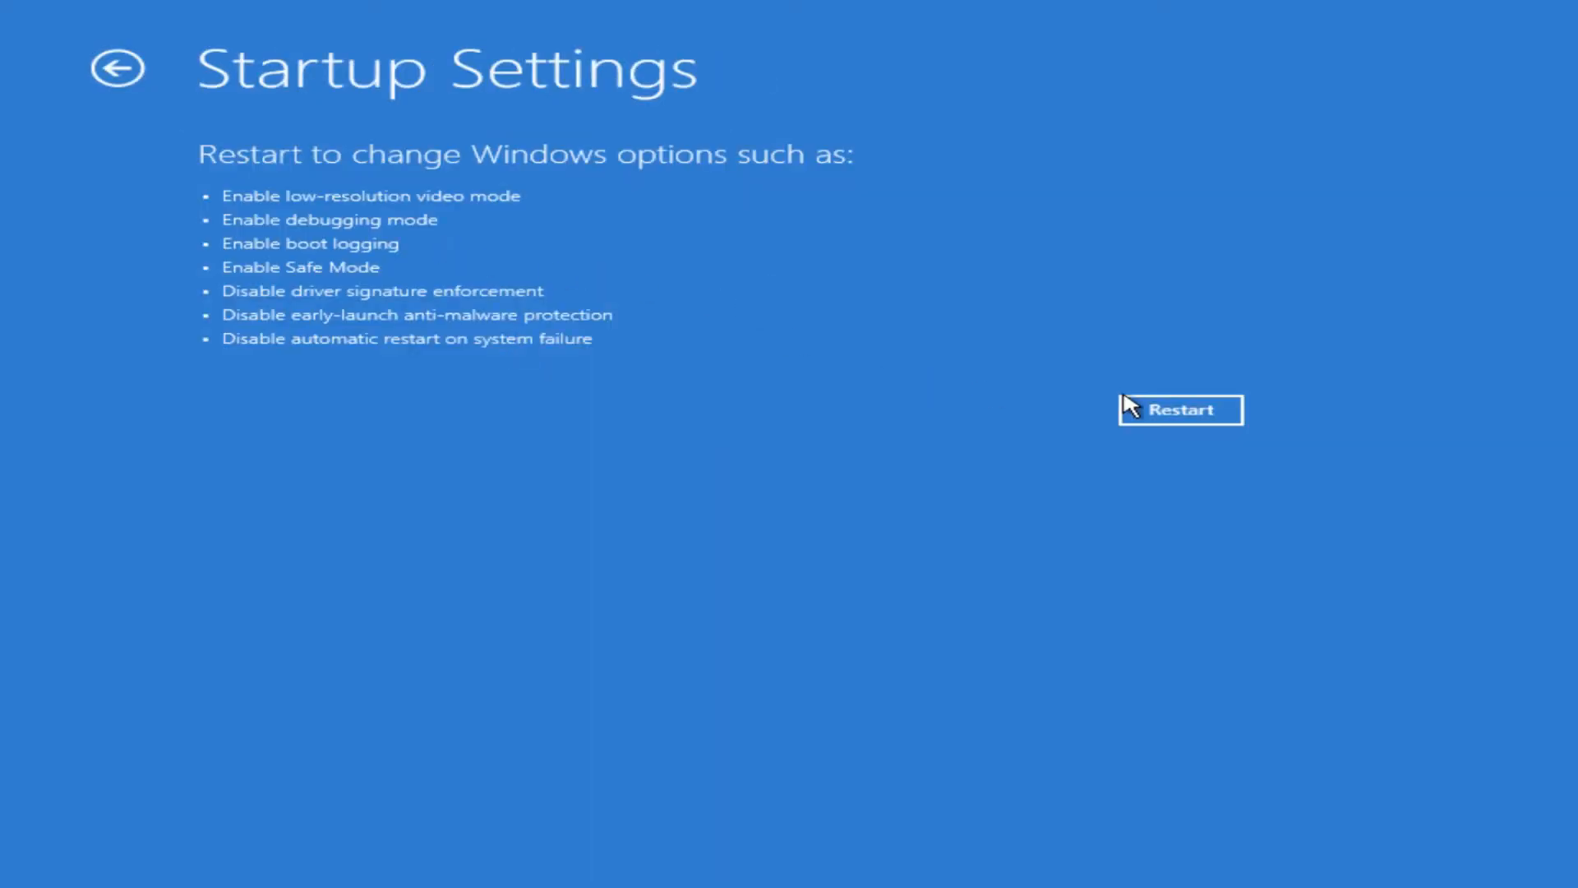
mouse_move(1151, 416)
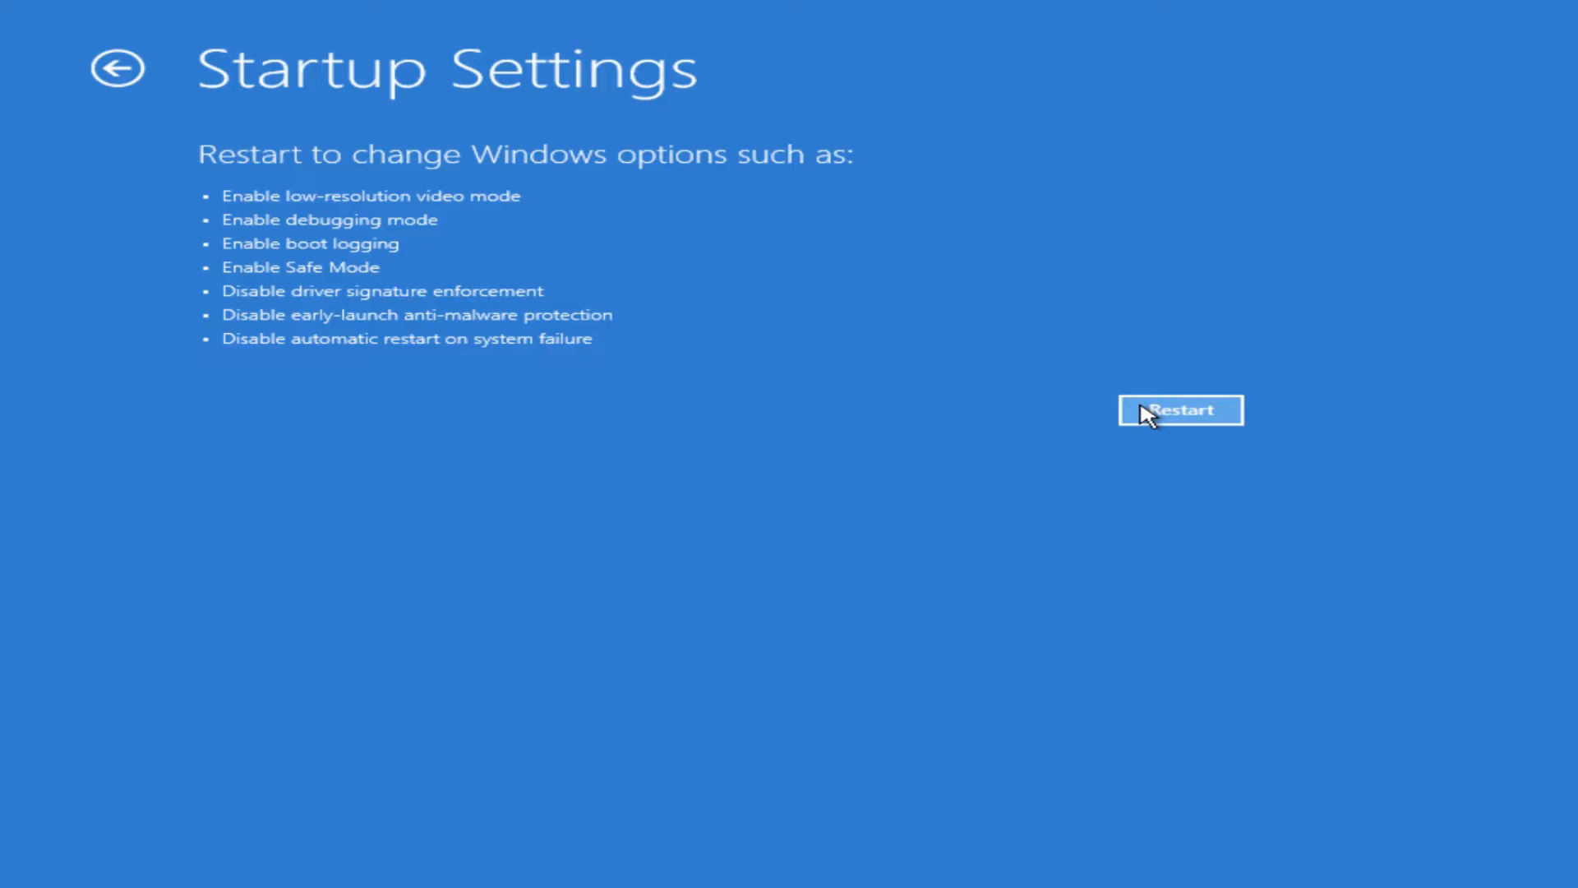
left_click(1180, 409)
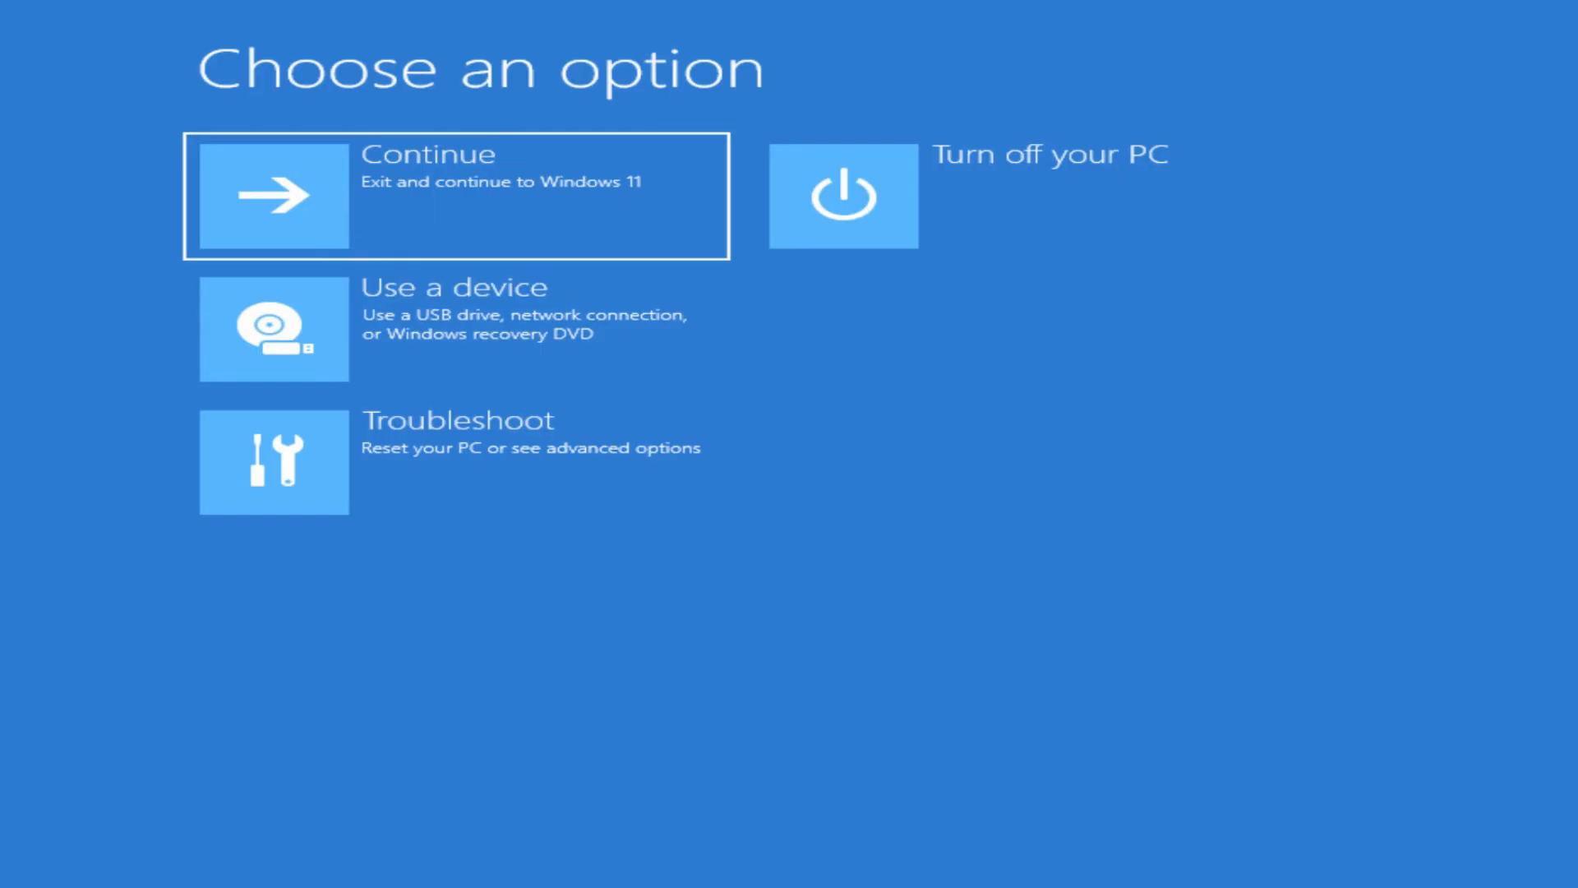
Step: Launch an administrator Command Prompt from Troubleshoot > Advanced options
left_click(272, 461)
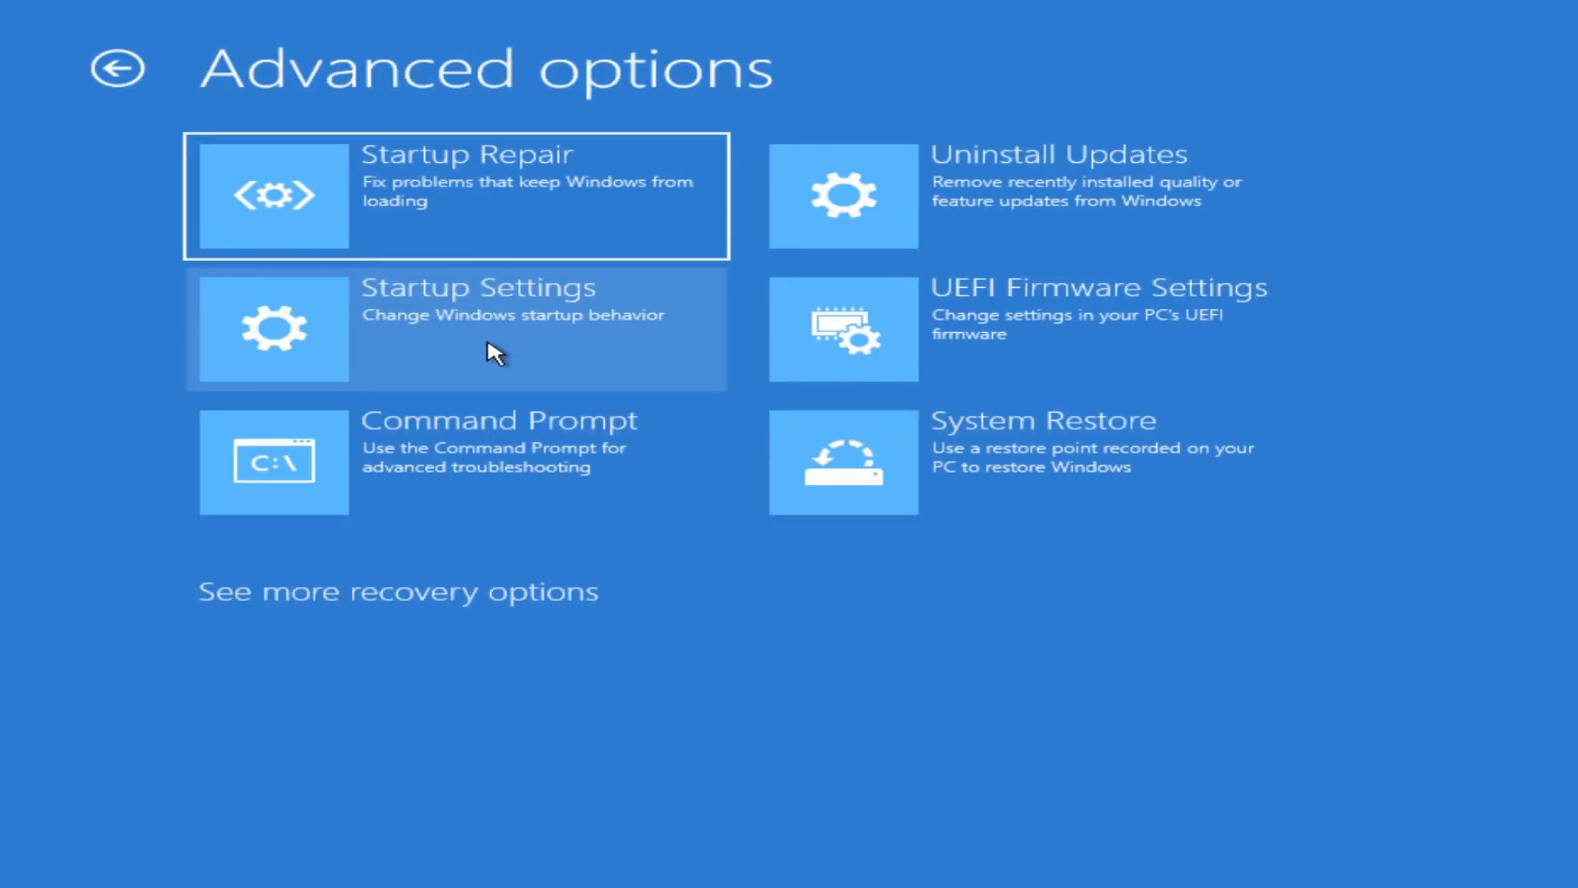
mouse_move(502, 327)
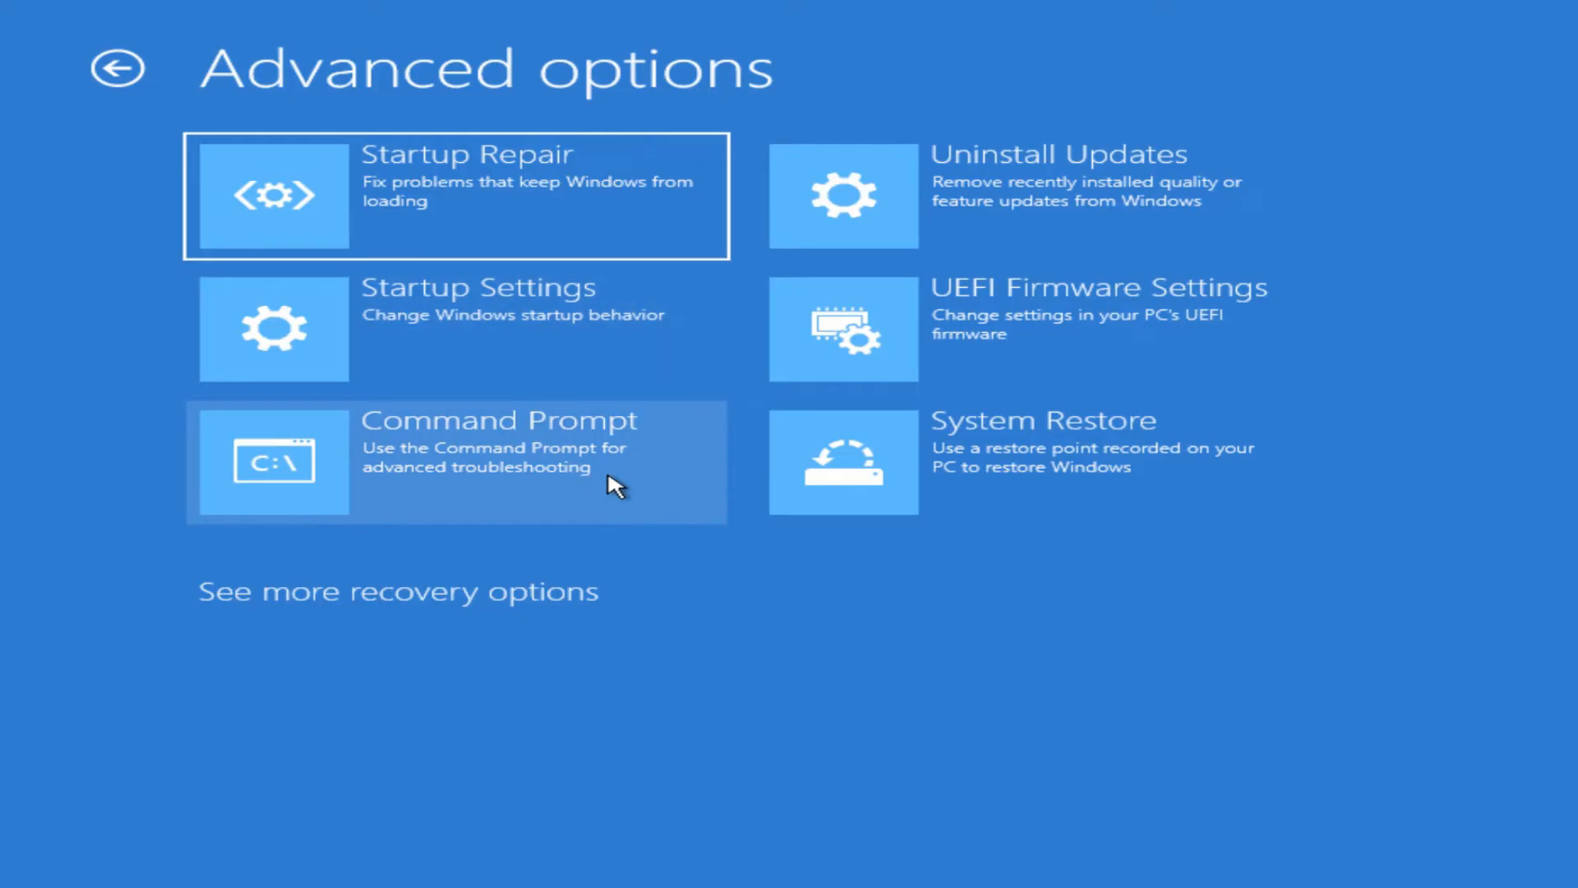
left_click(453, 461)
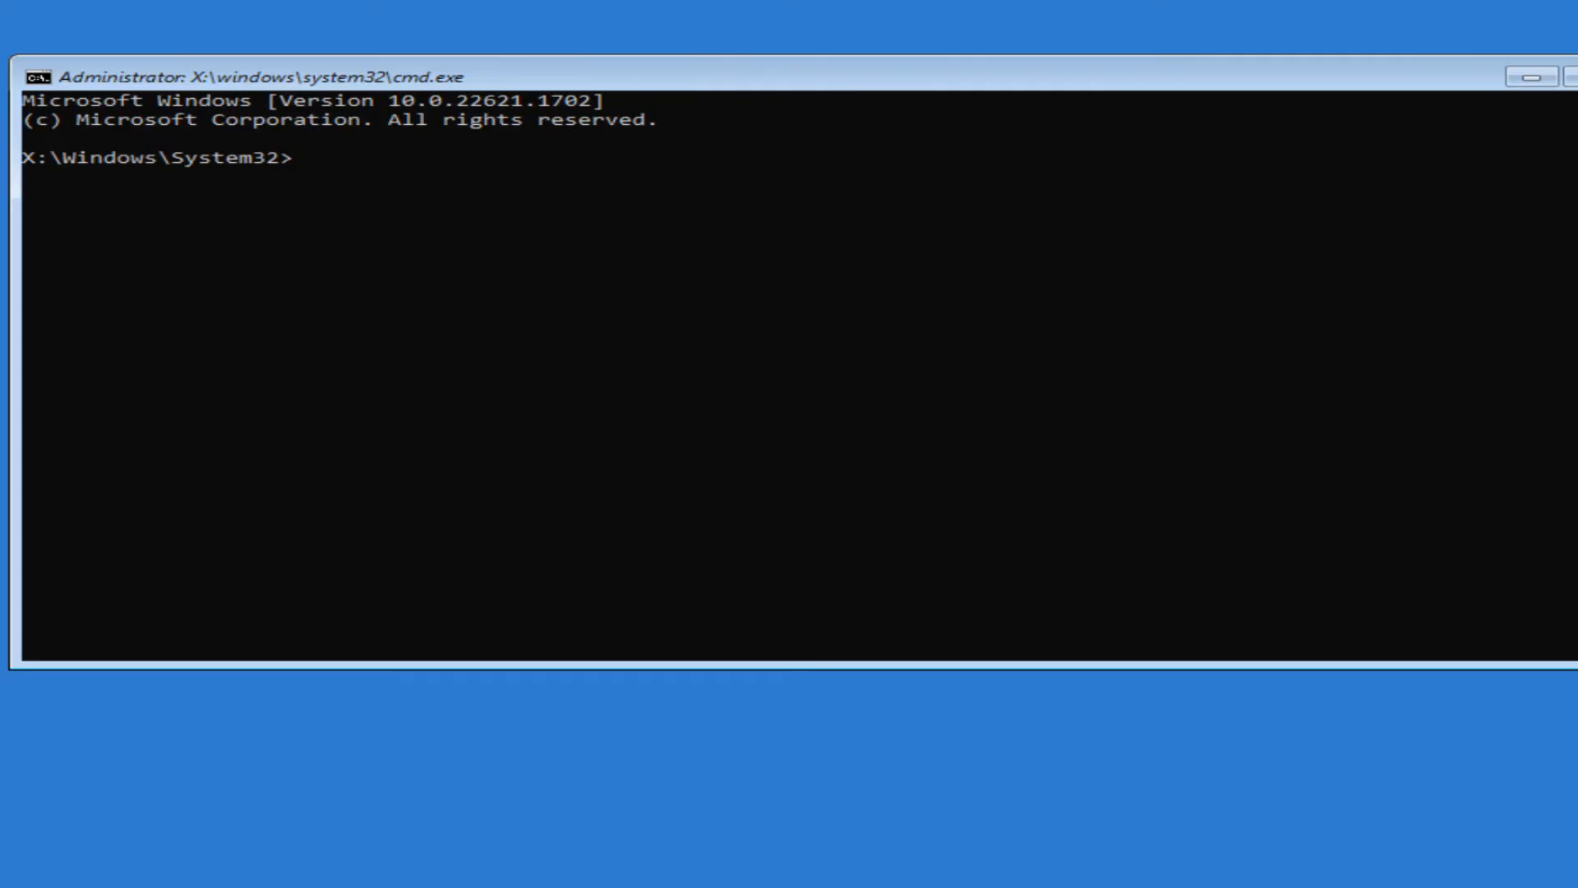
Step: List X:\Windows\System32 with dir, exit the console, and return to Advanced options
type("dir")
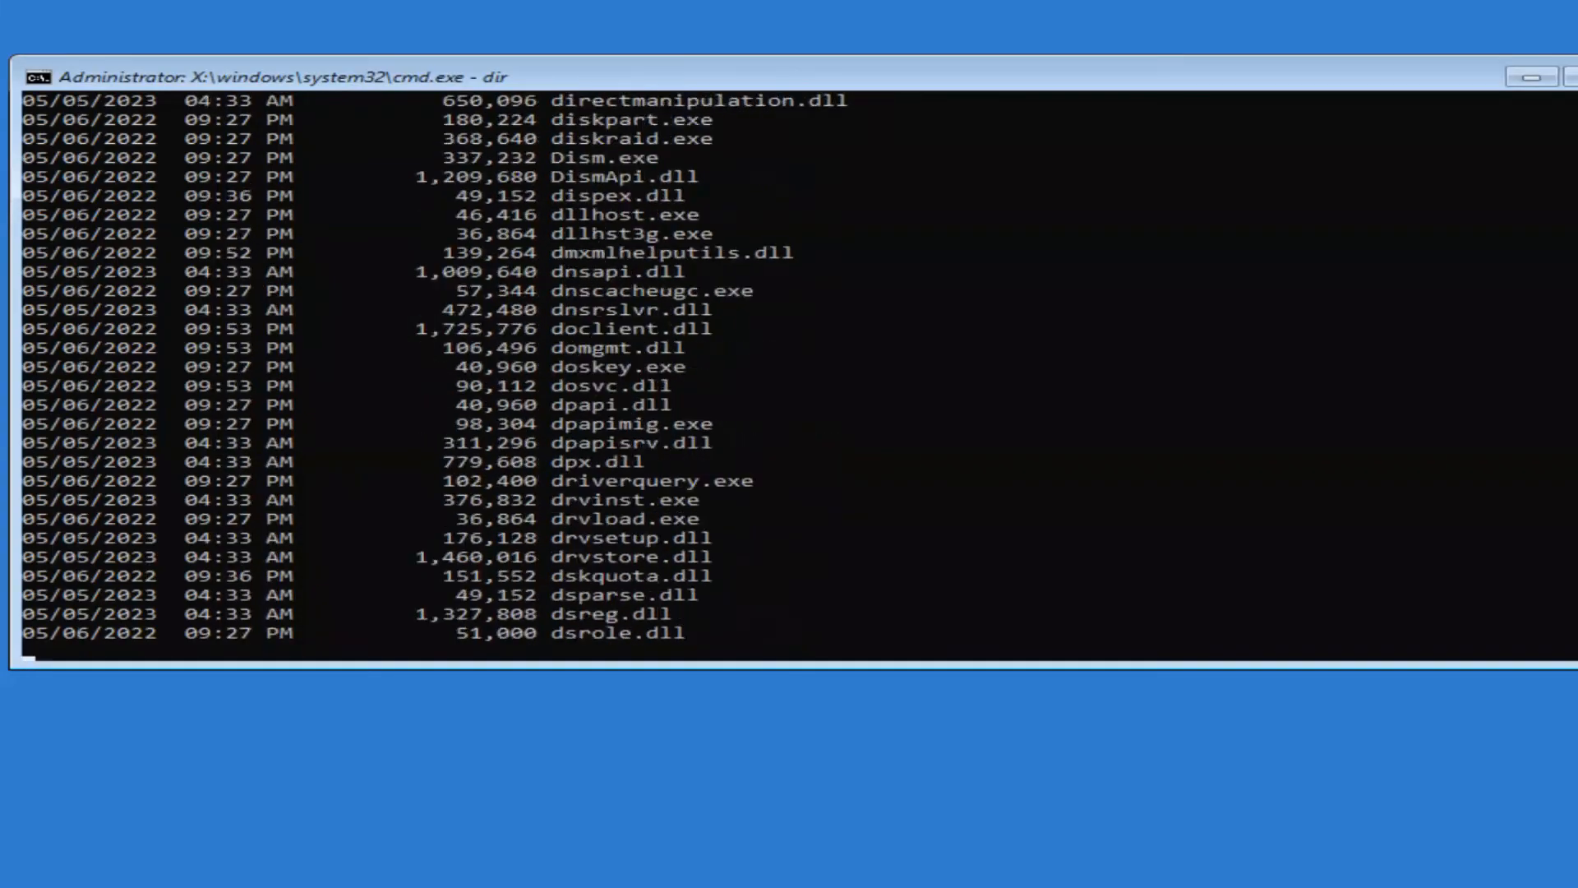
scroll("down", 3)
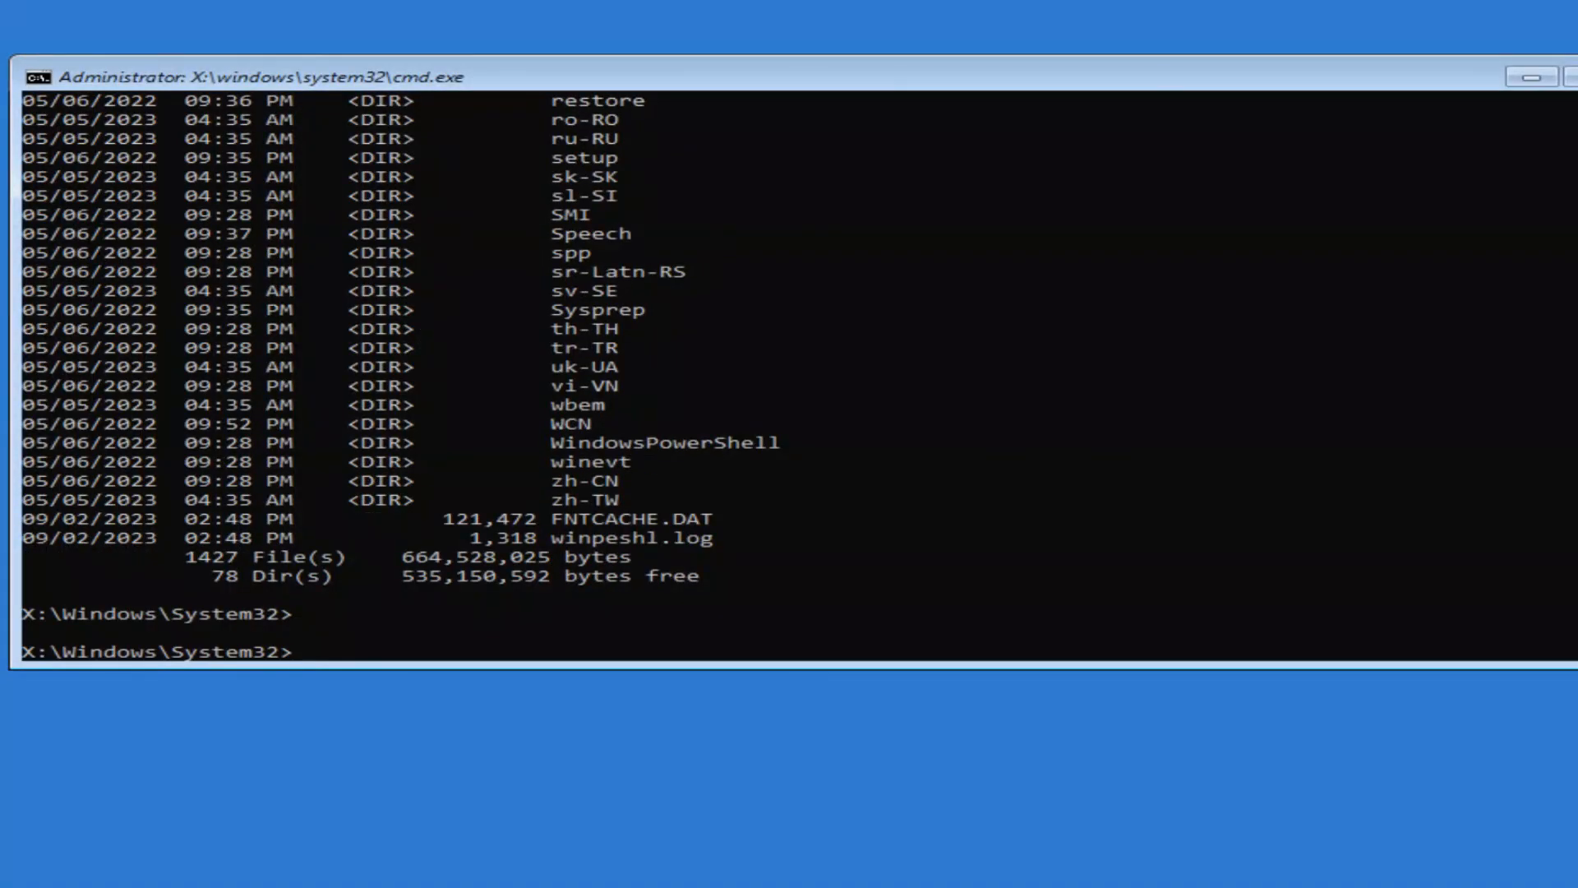
type("e")
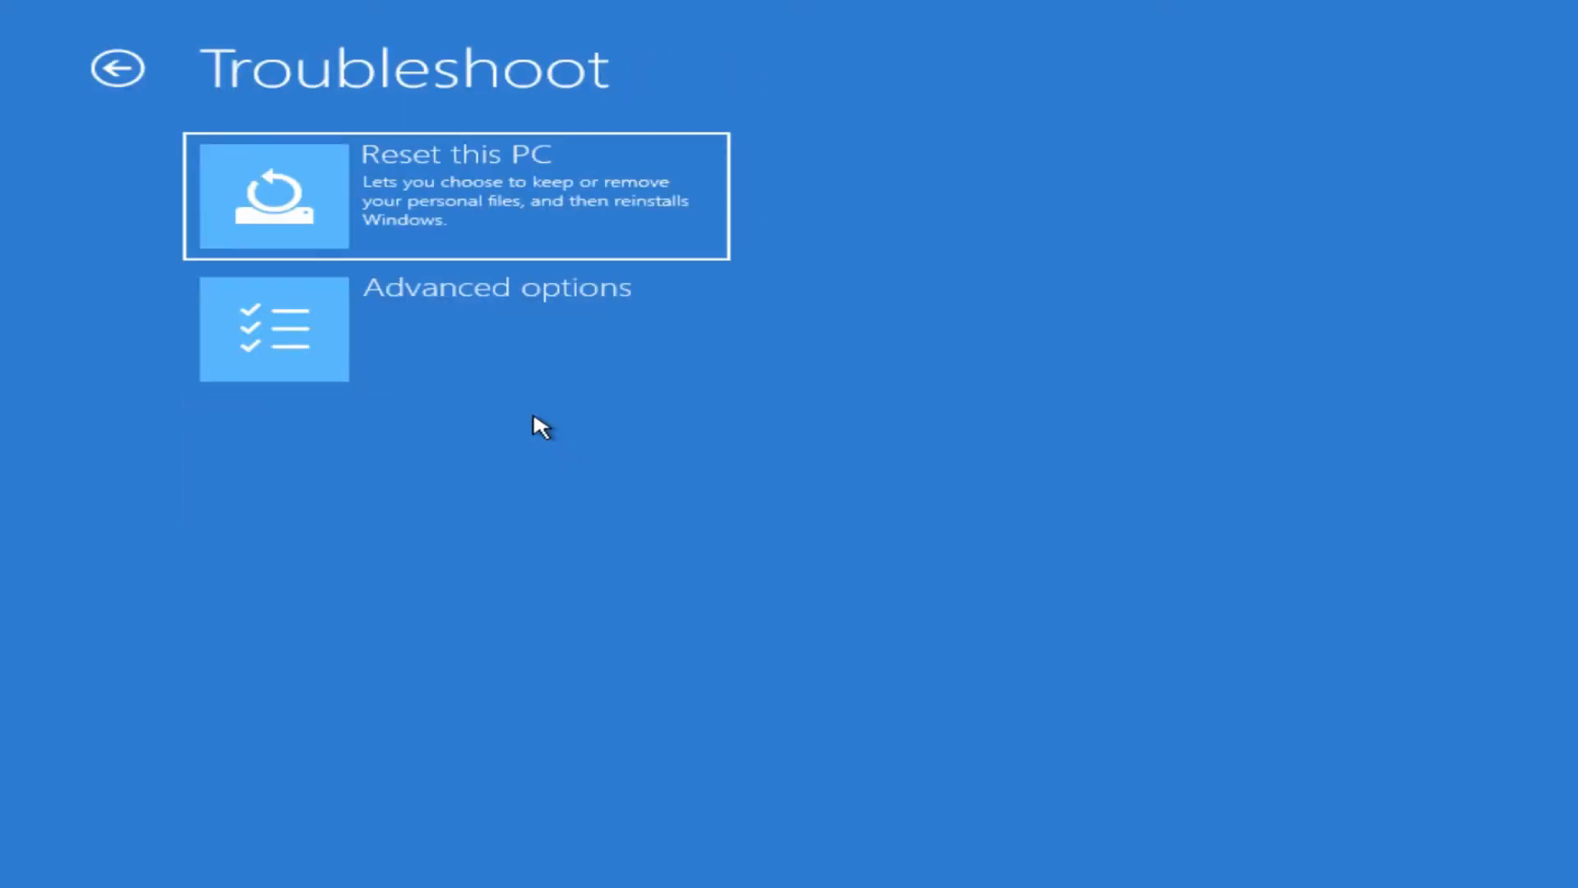
left_click(273, 329)
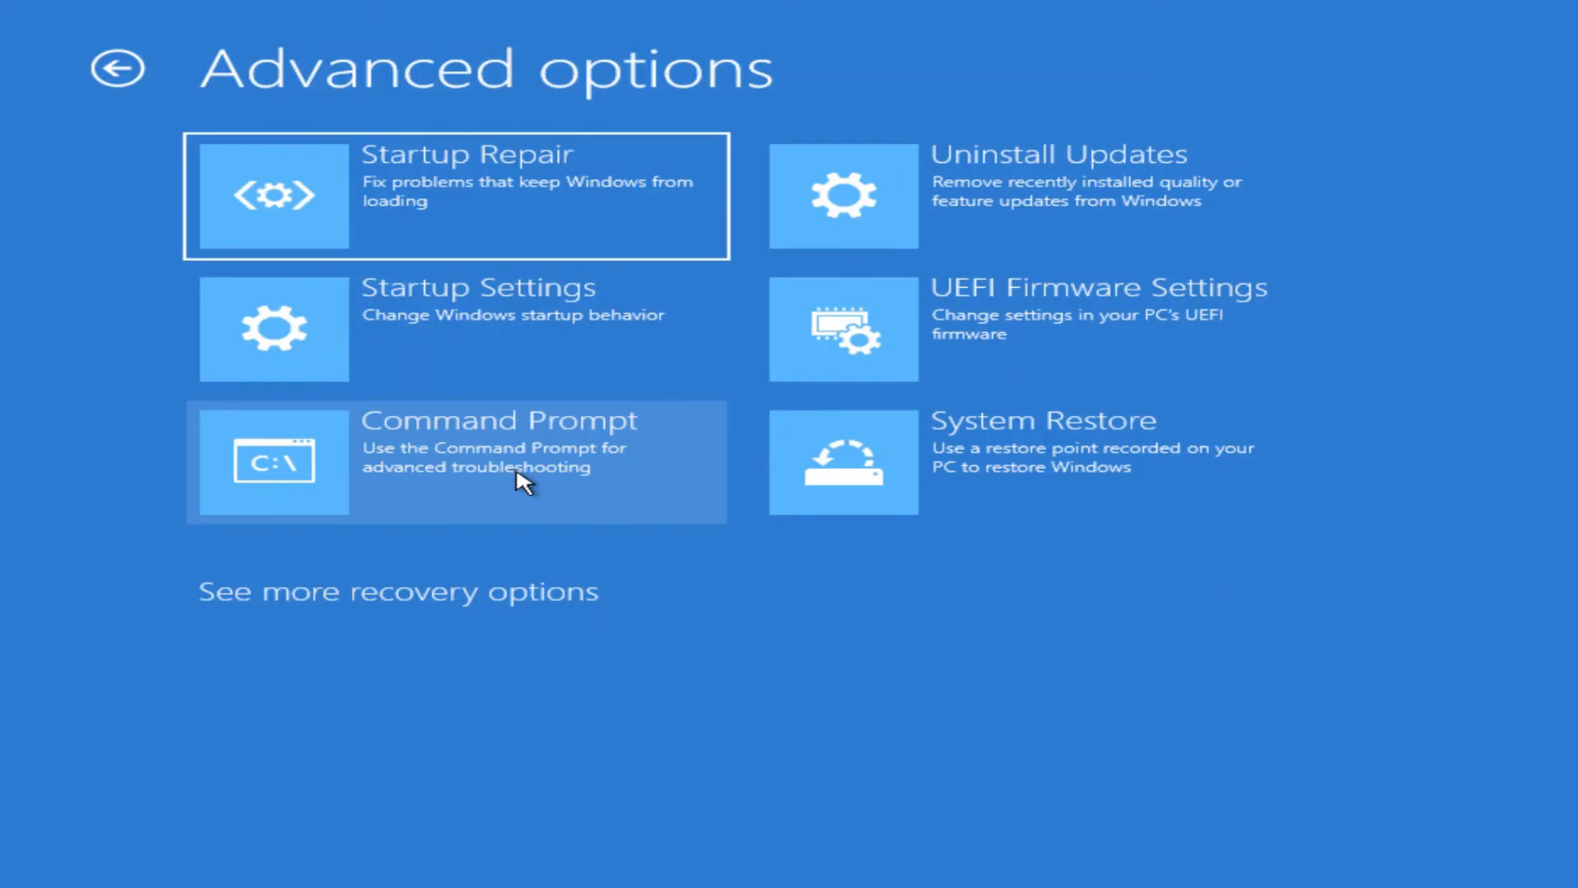
mouse_move(955, 206)
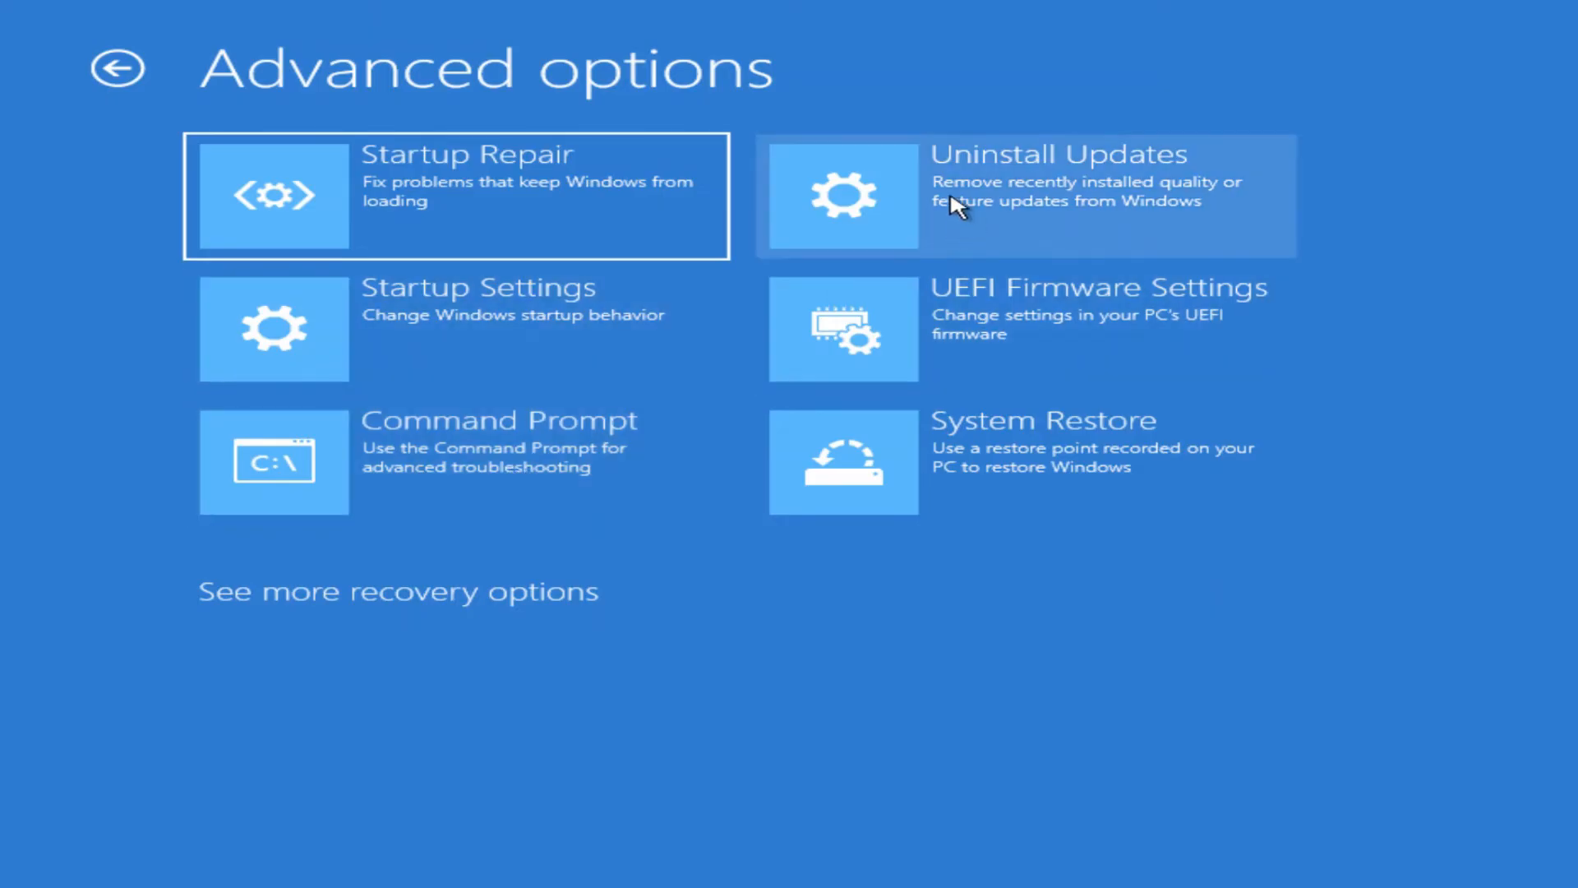
Step: Open Uninstall Updates and select Uninstall latest quality update
left_click(1026, 194)
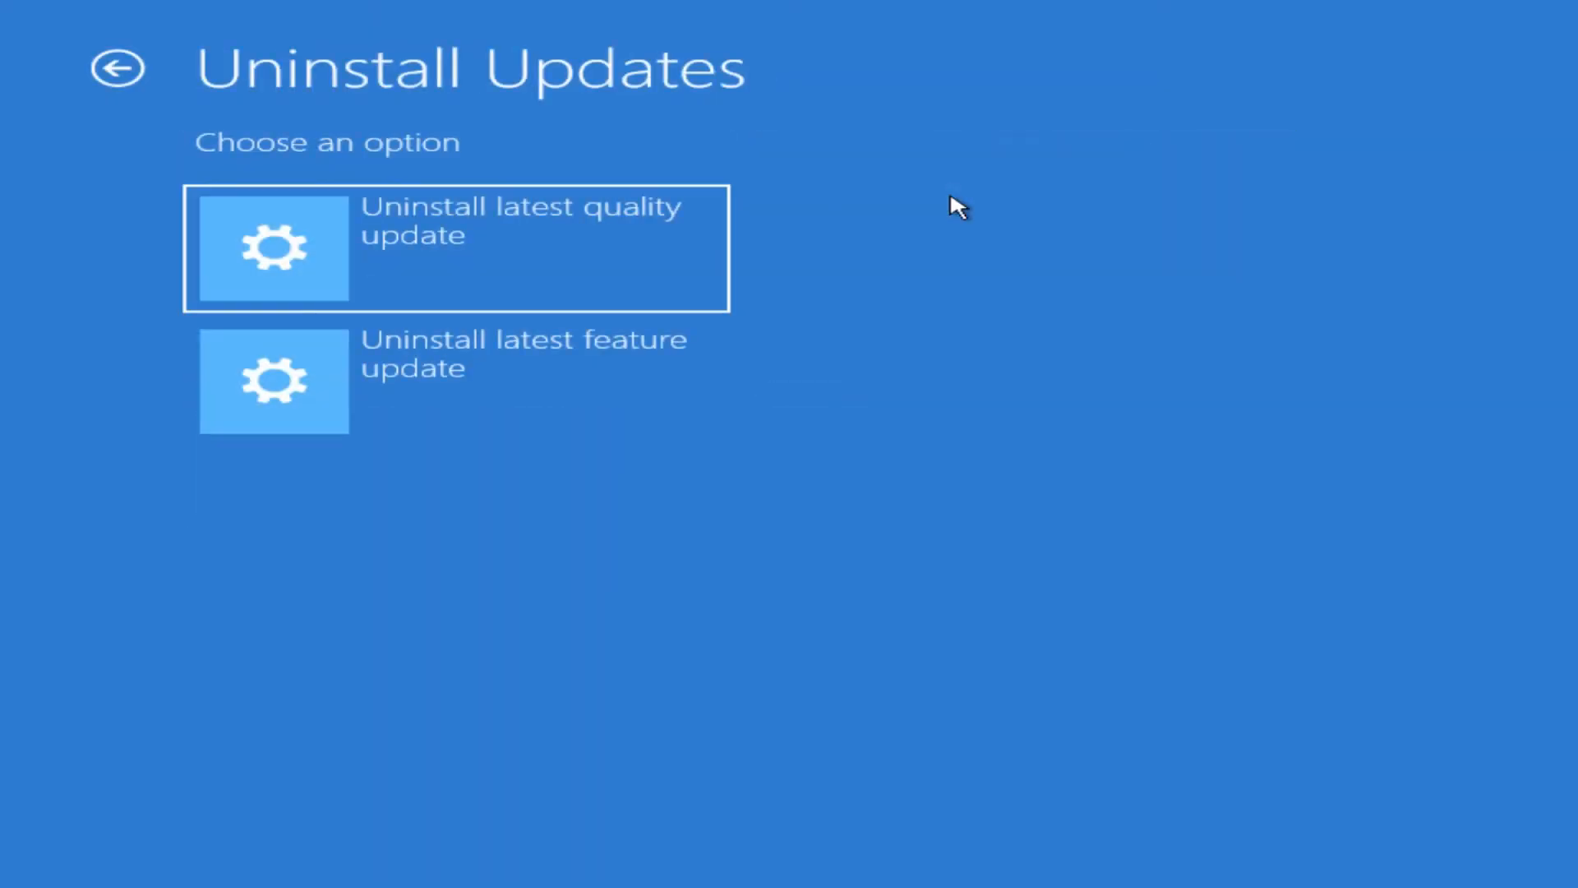
mouse_move(743, 233)
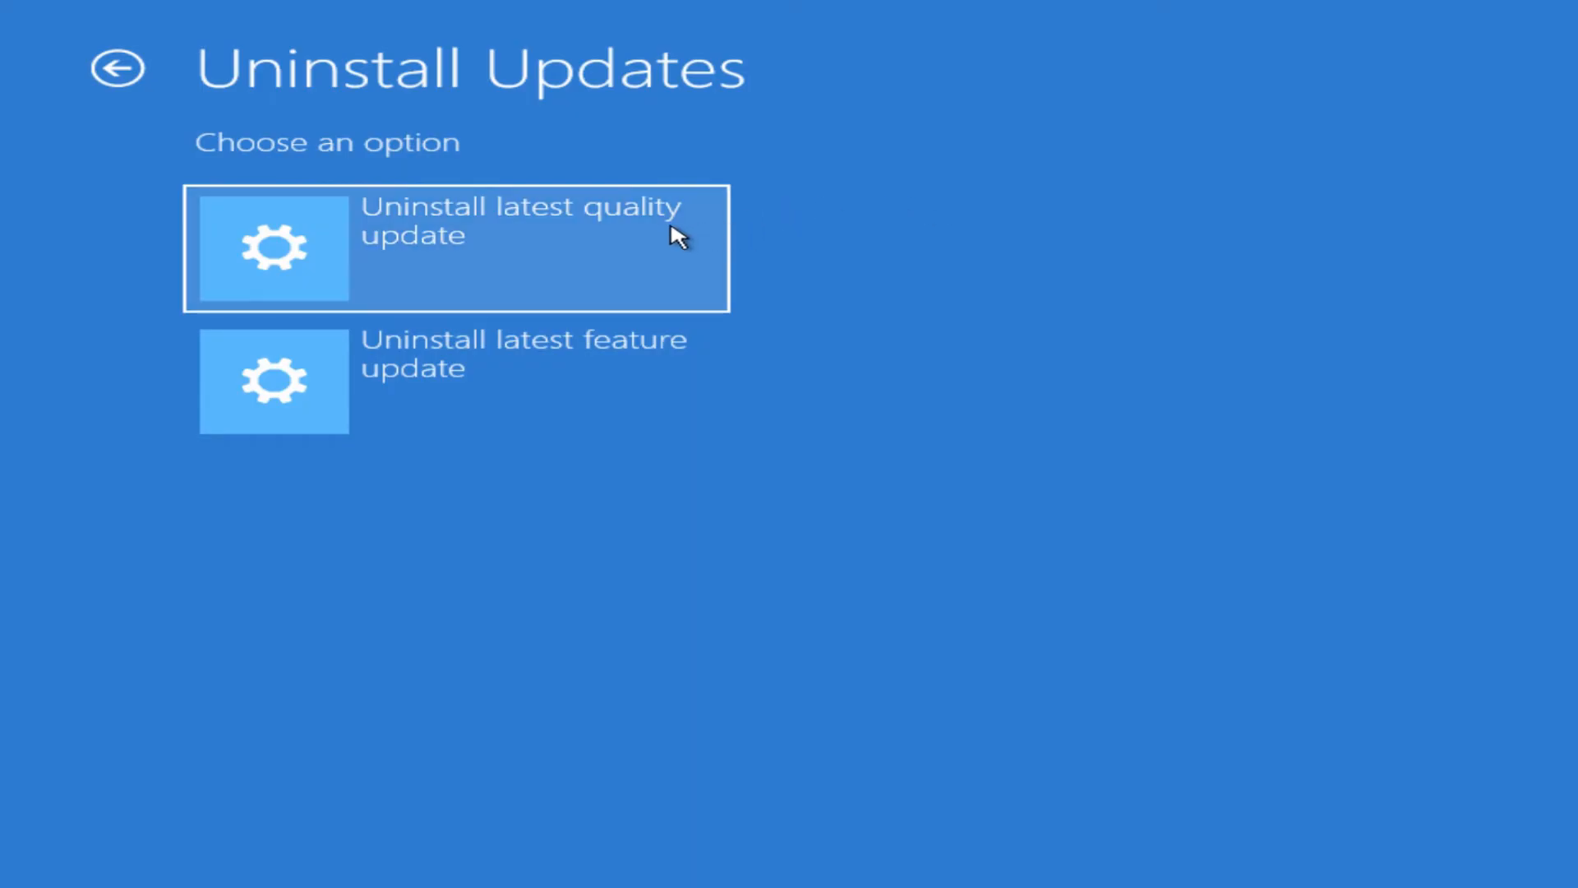
mouse_move(604, 380)
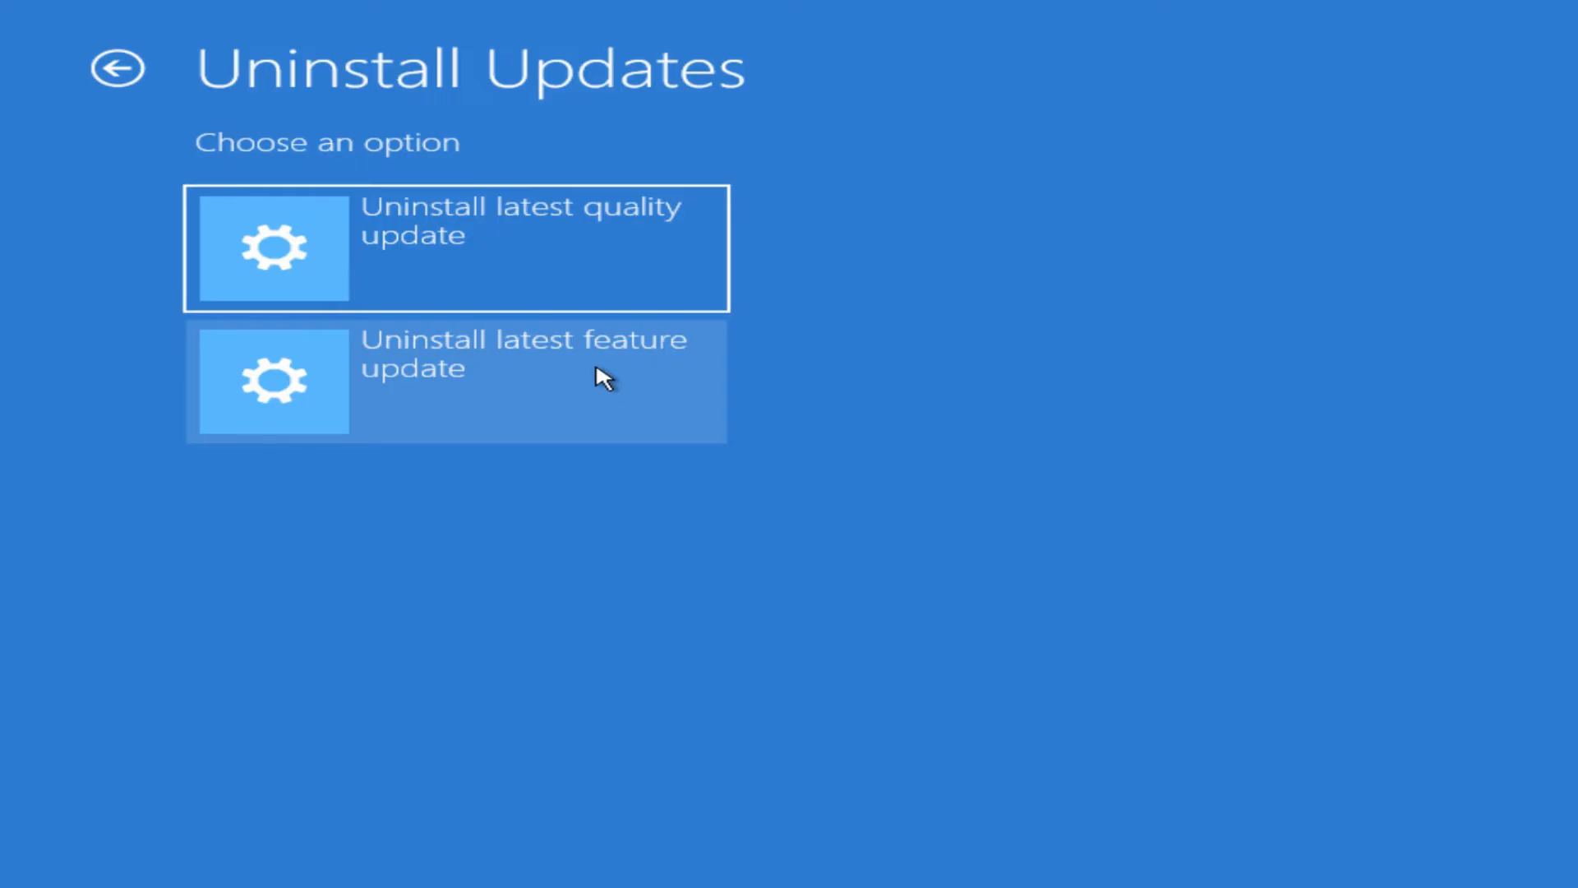
left_click(455, 248)
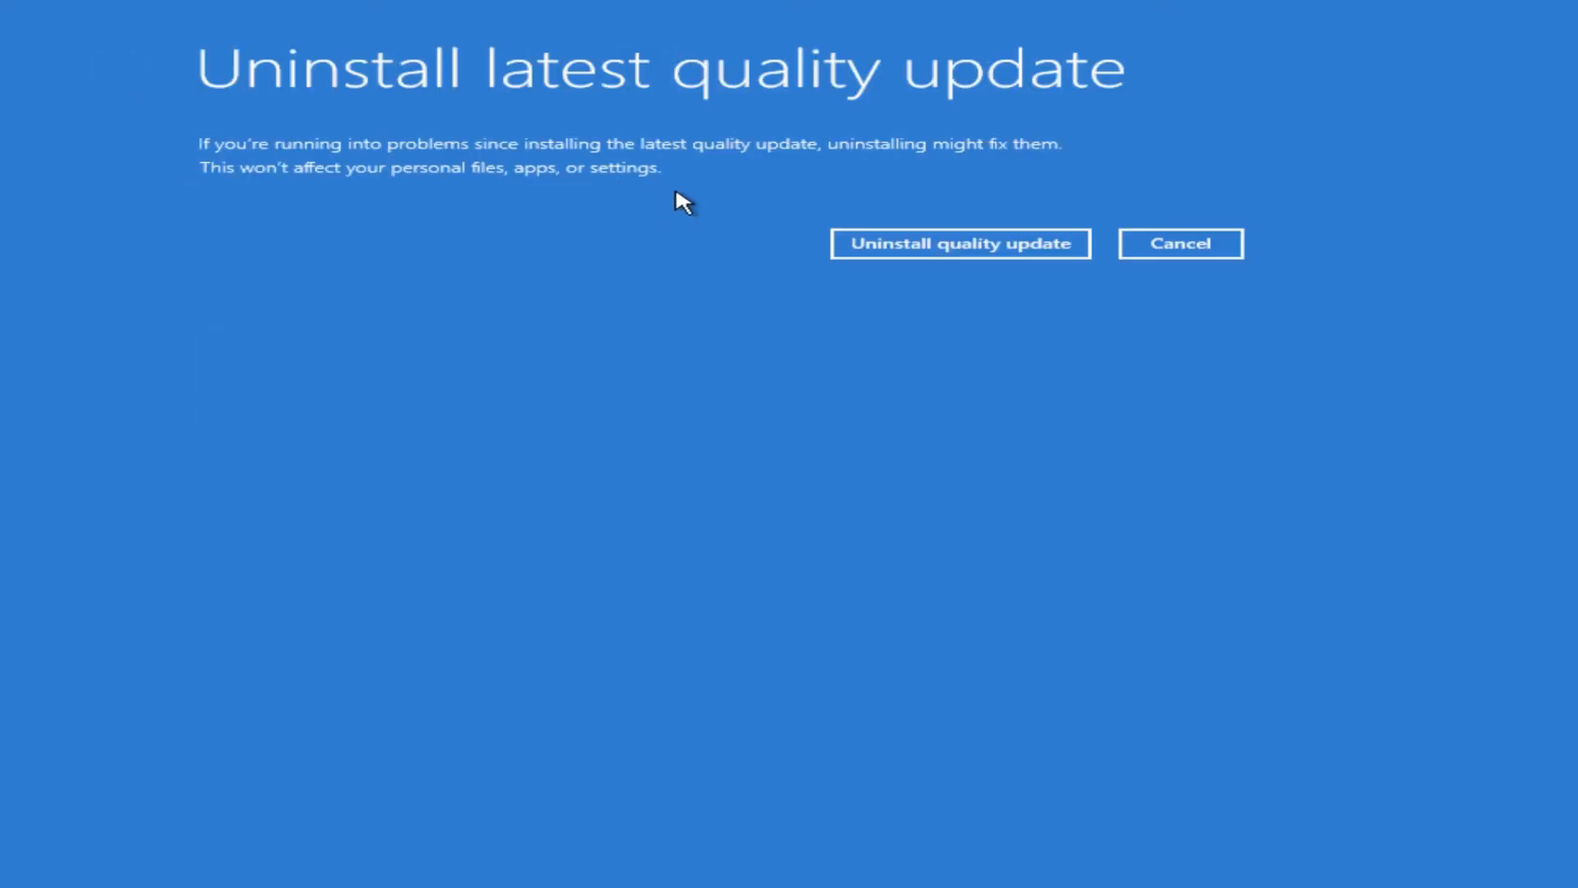
mouse_move(696, 205)
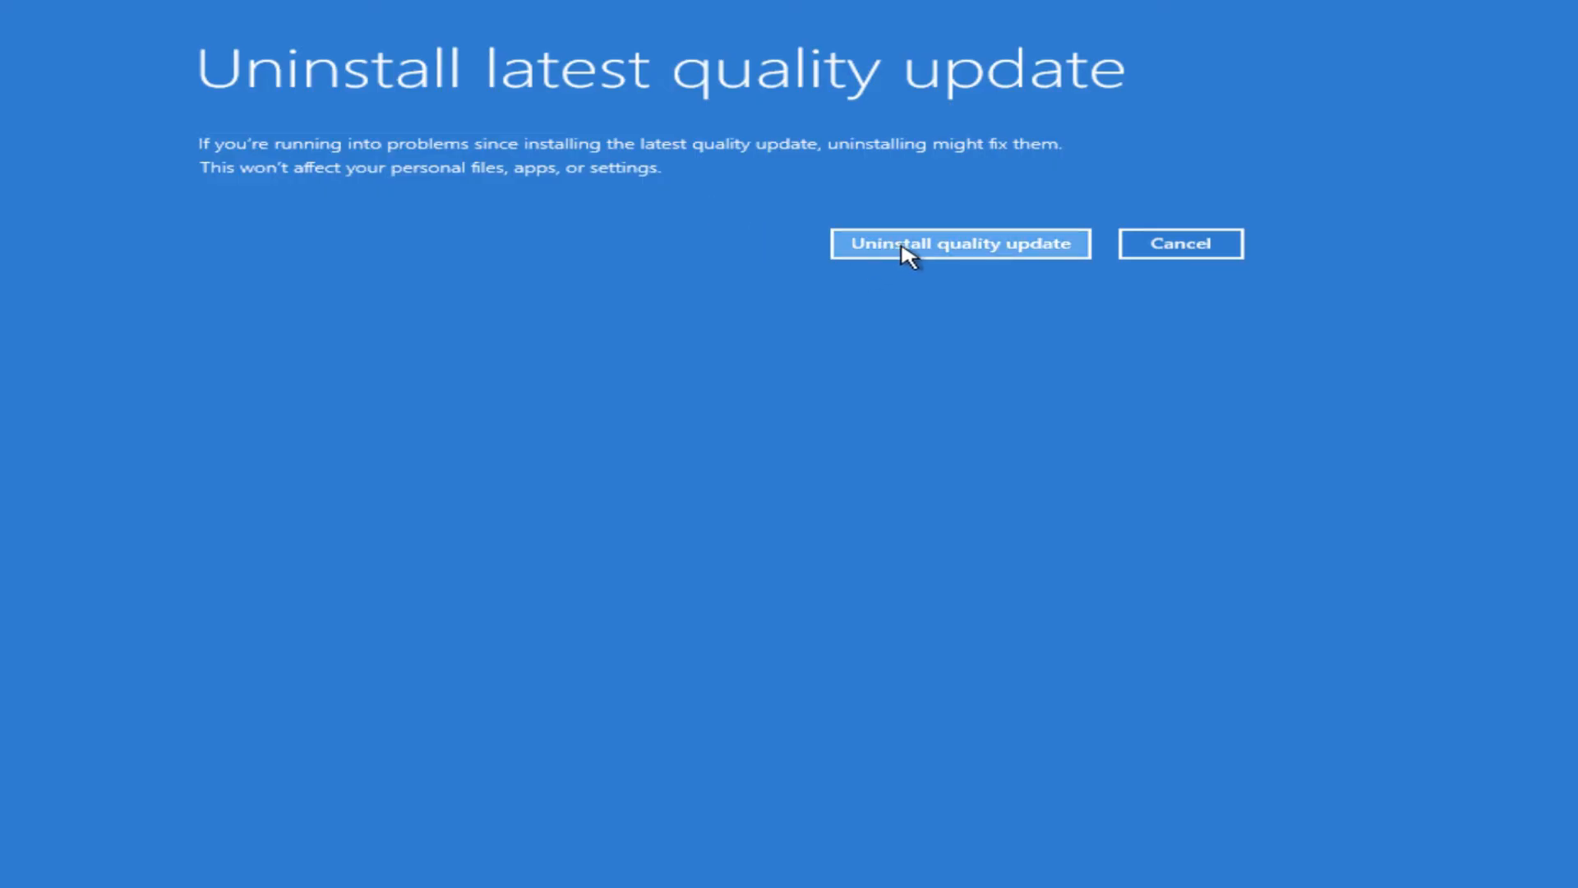
Step: Confirm removal of the latest quality update and dismiss the Uninstall complete screen
left_click(959, 243)
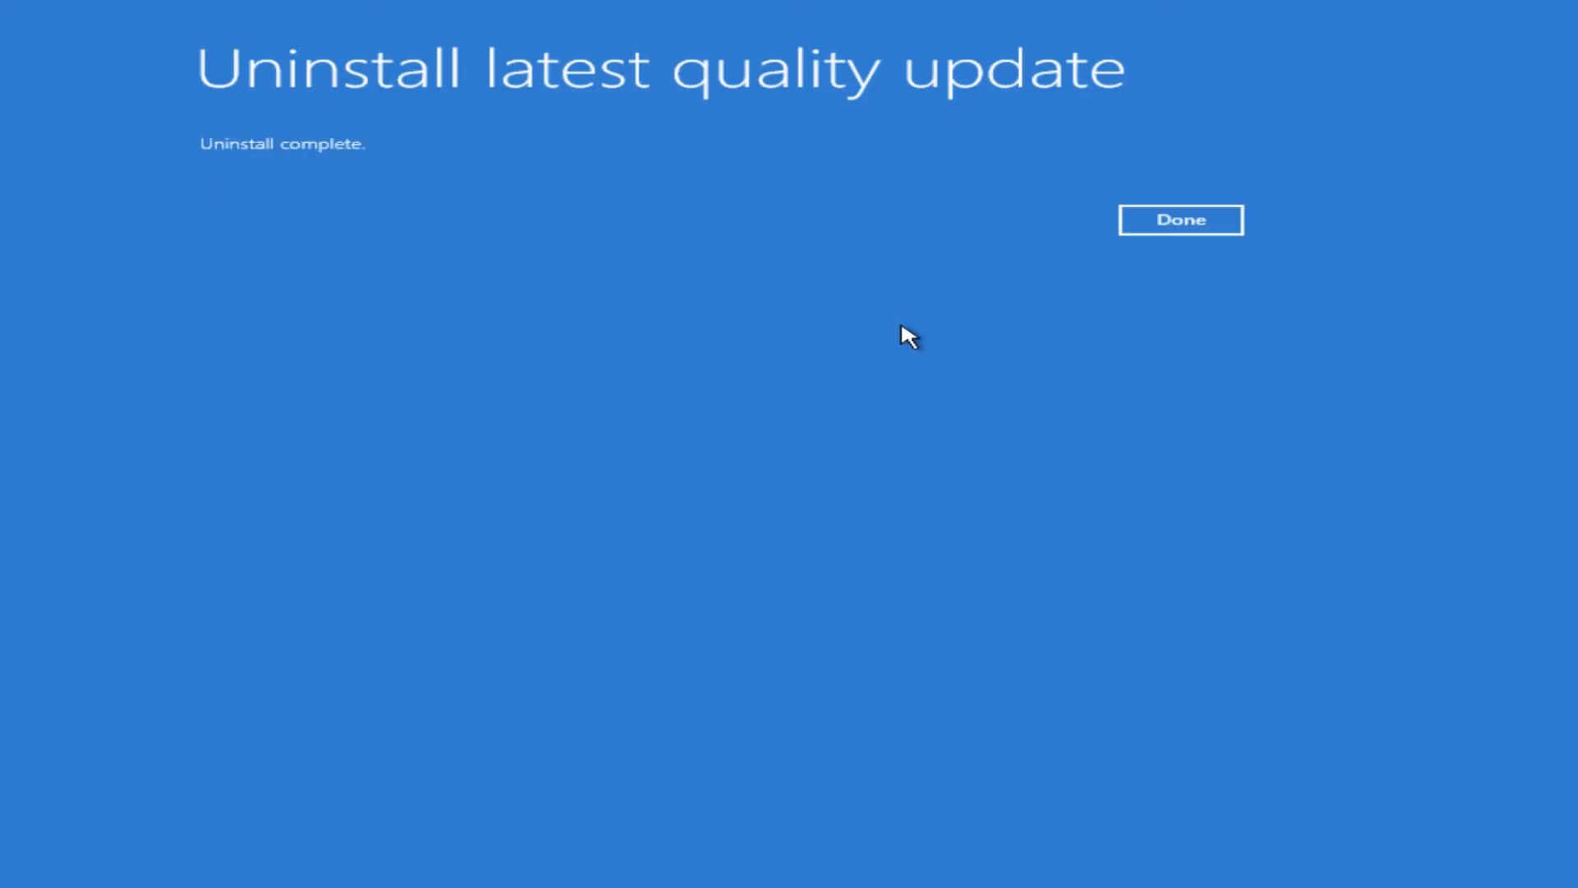
mouse_move(950, 319)
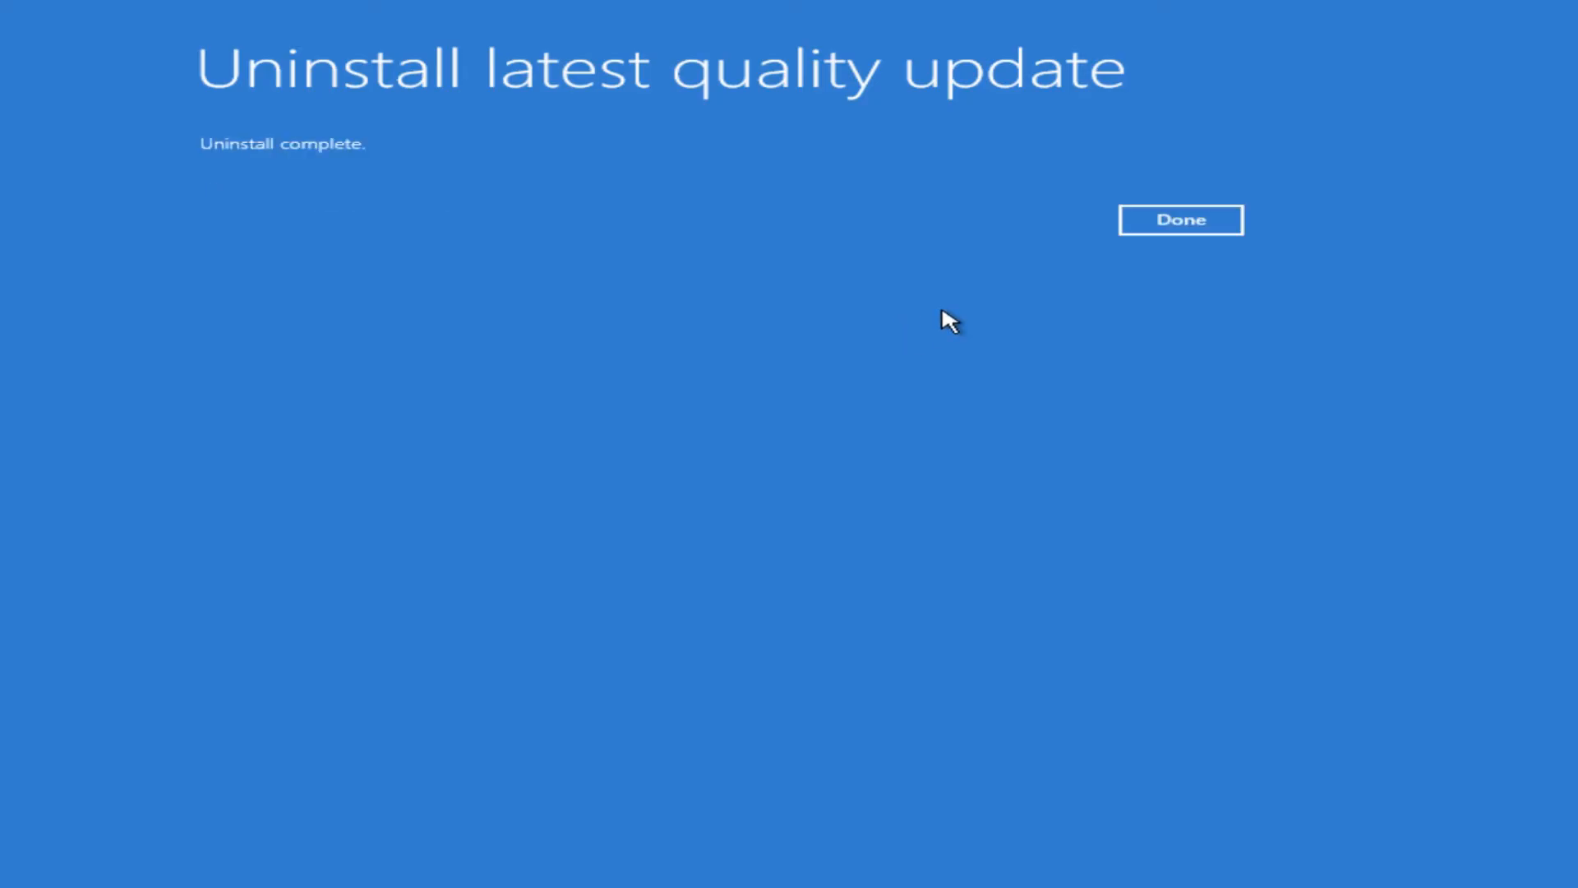
left_click(1180, 220)
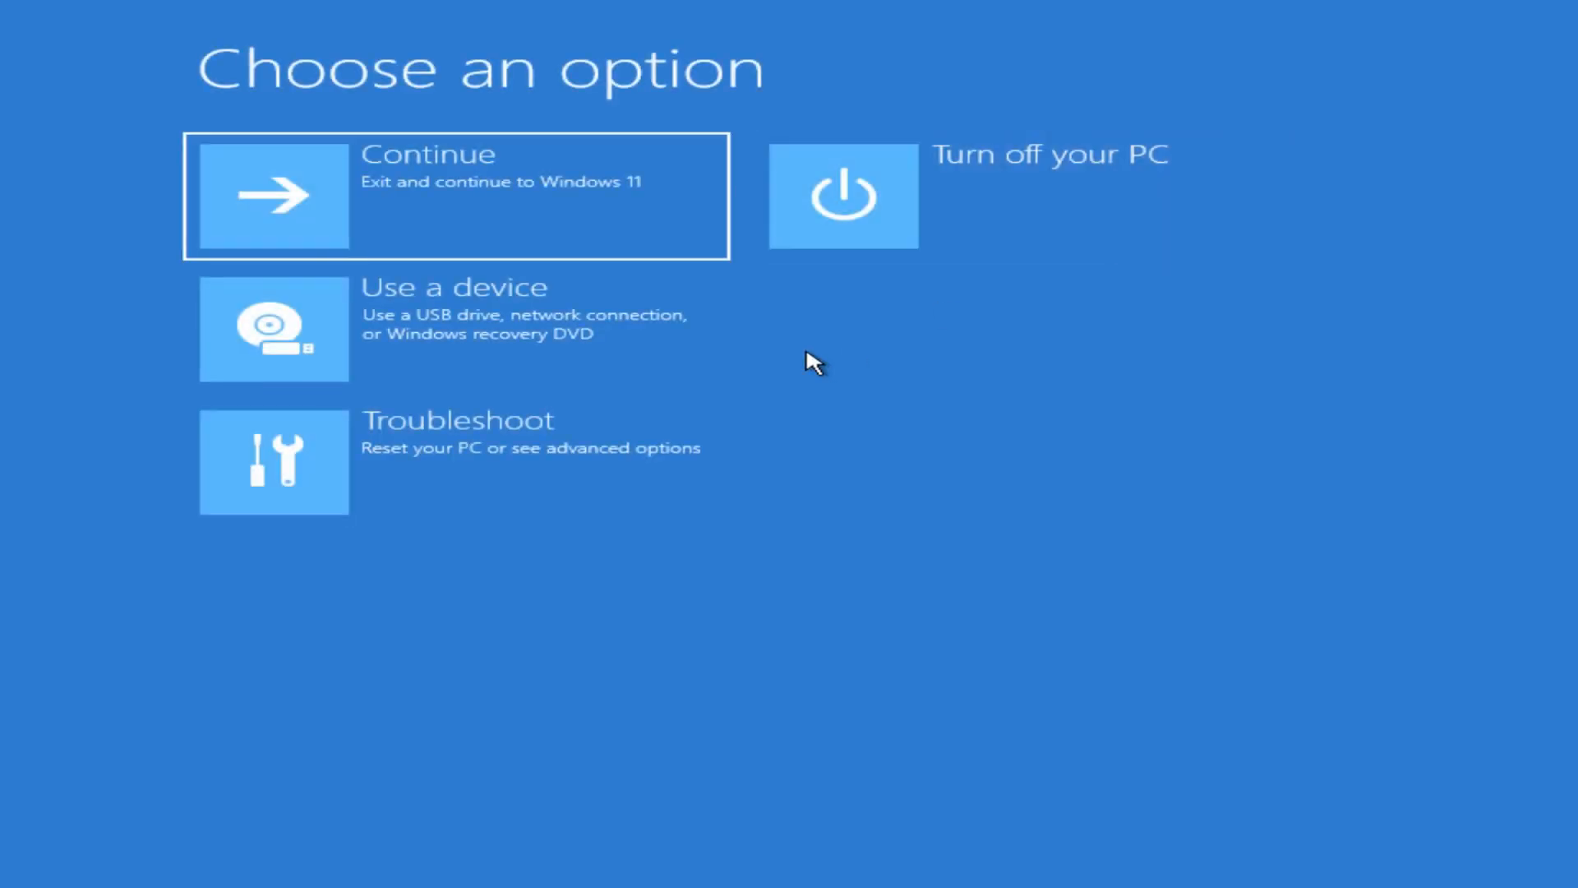
mouse_move(564, 214)
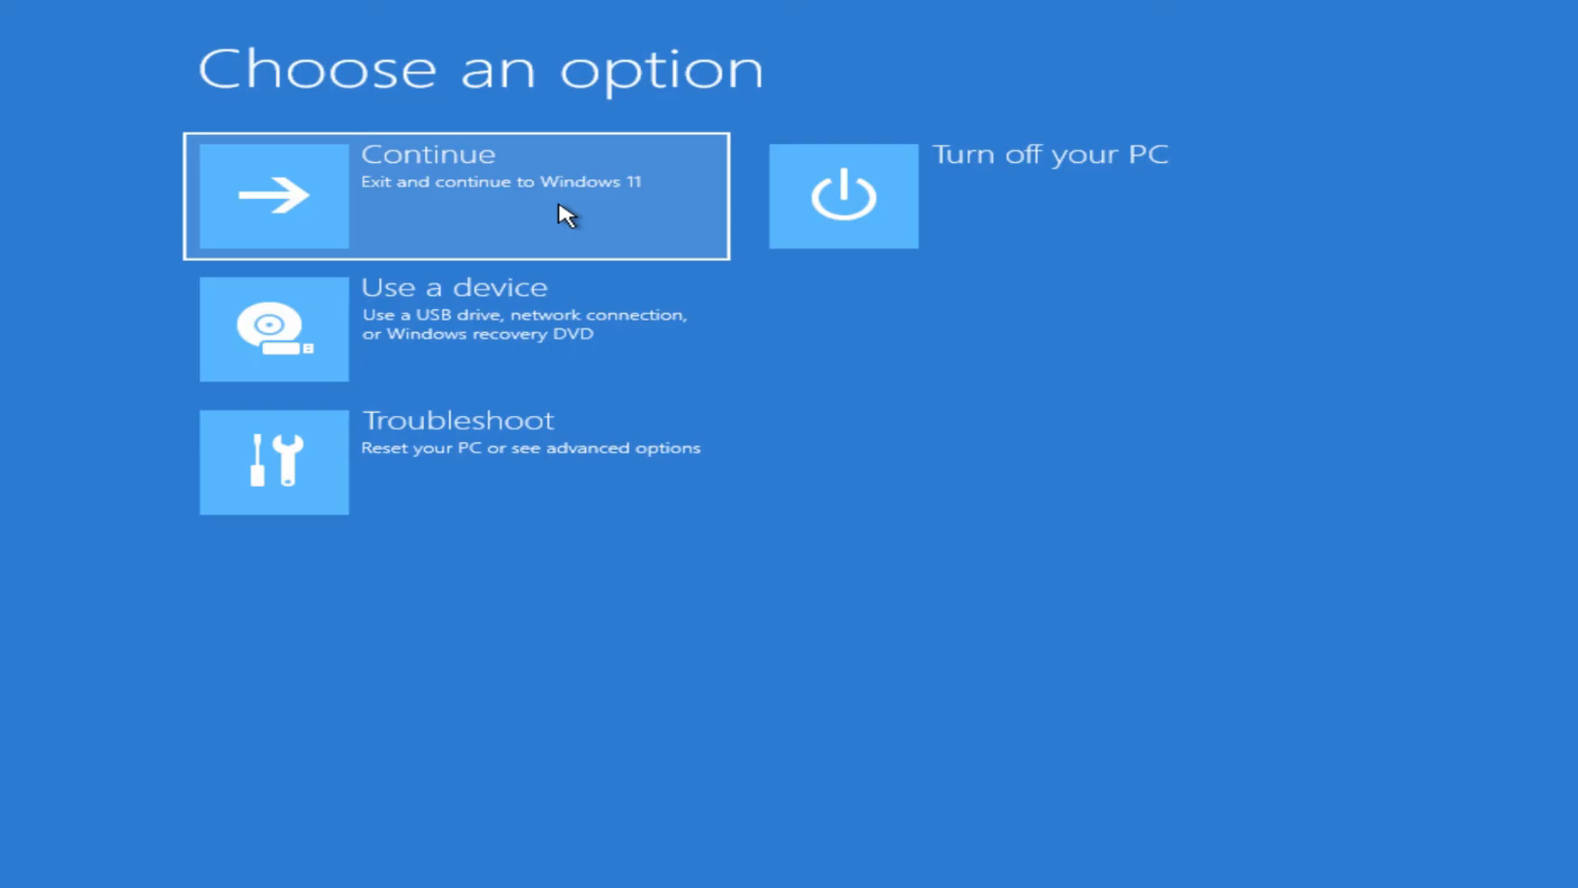
mouse_move(574, 376)
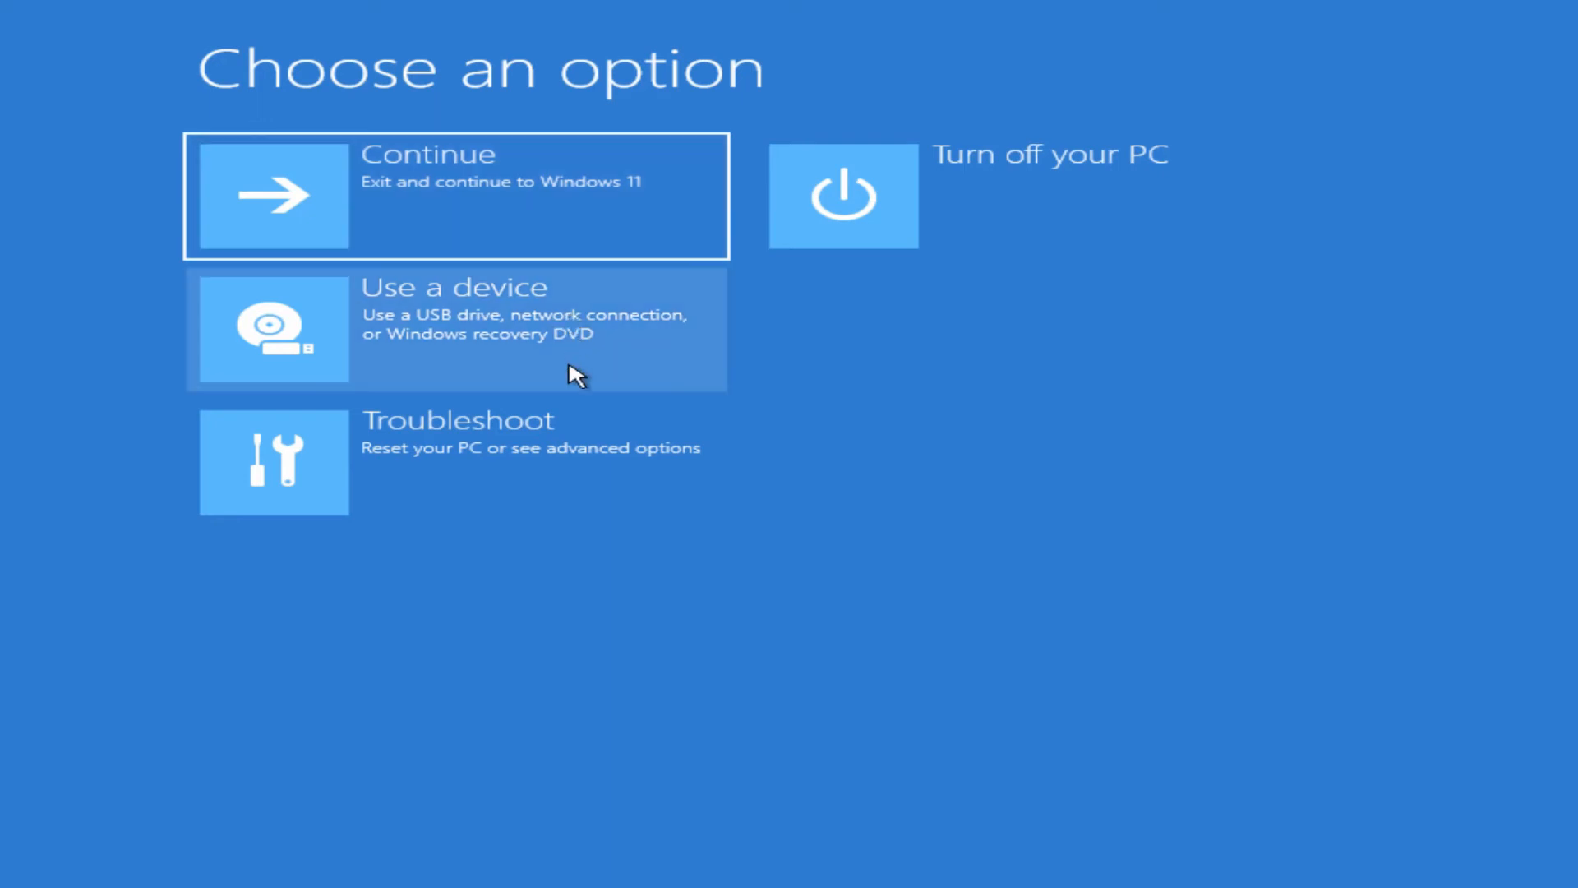
Step: Navigate through Troubleshoot and Advanced options back to the Uninstall Updates page
left_click(573, 453)
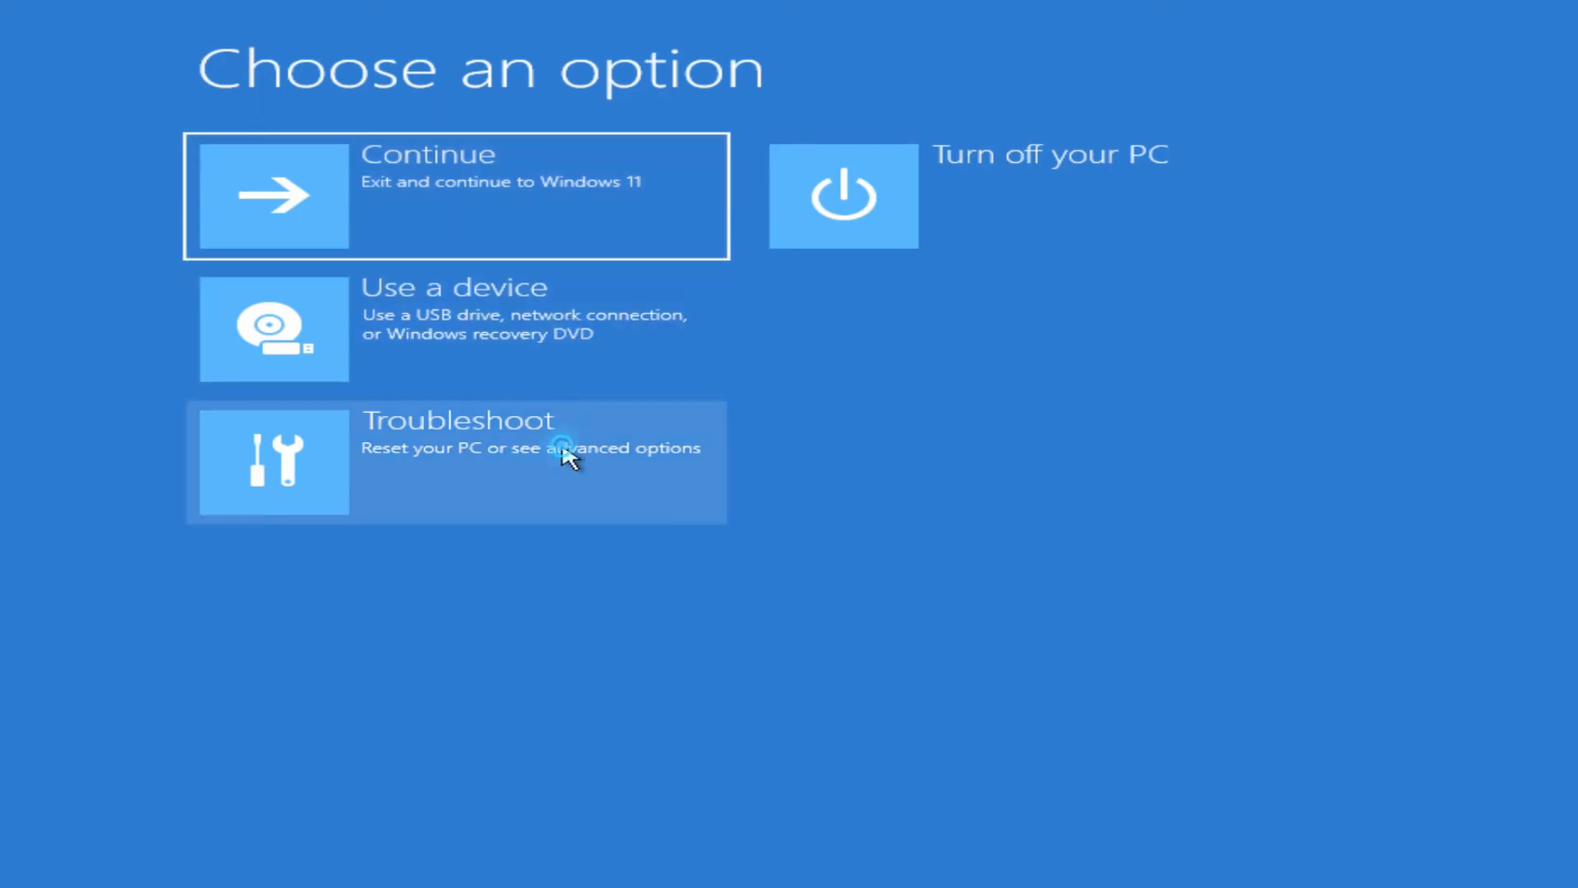
left_click(453, 461)
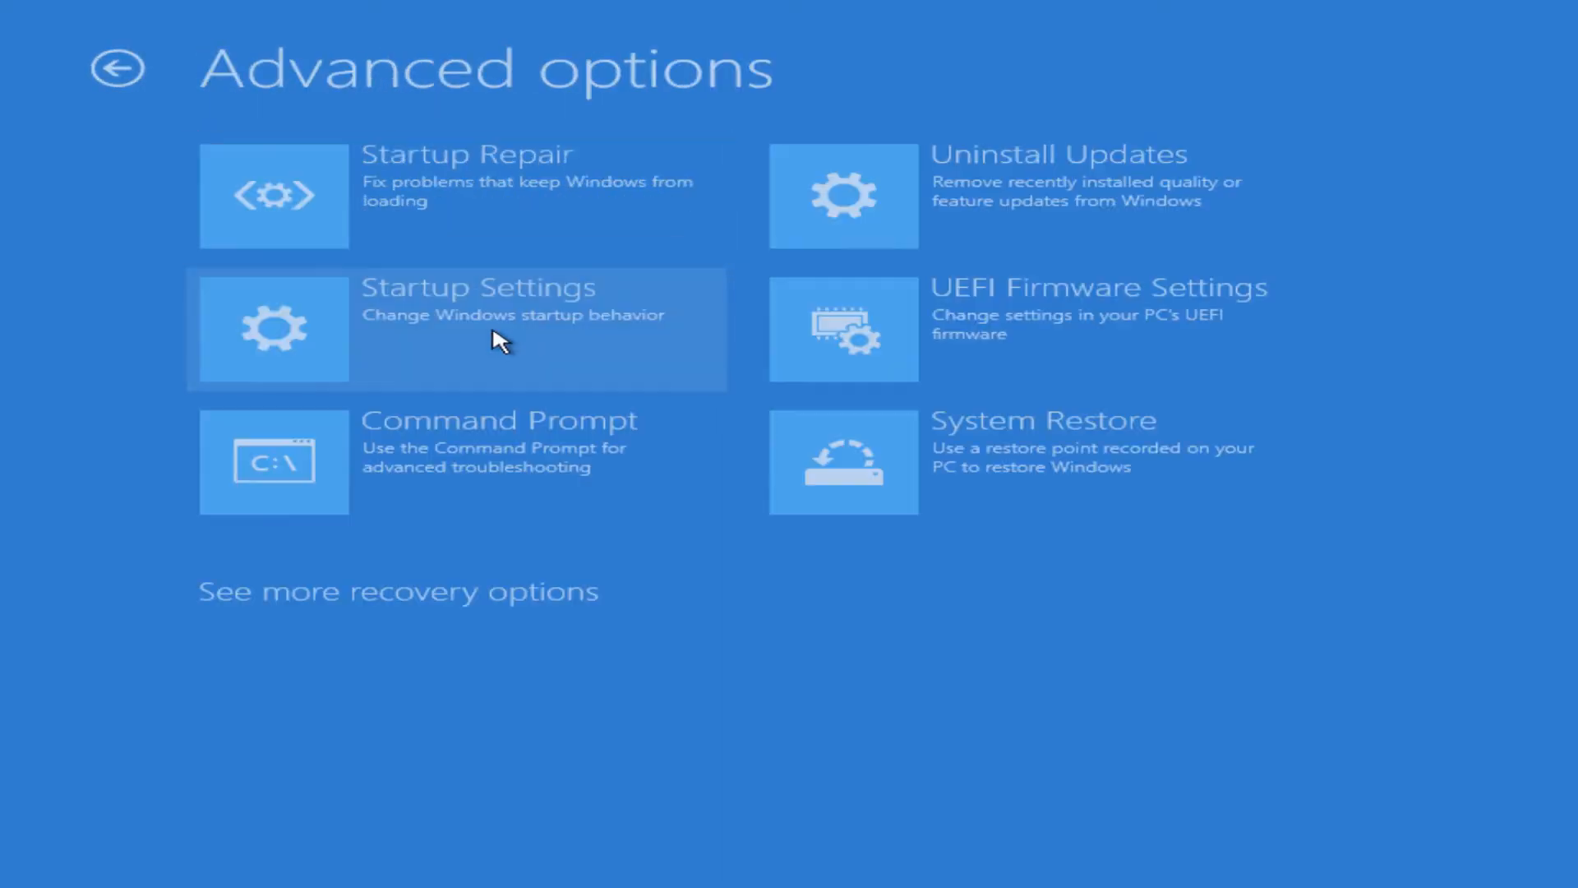
mouse_move(868, 237)
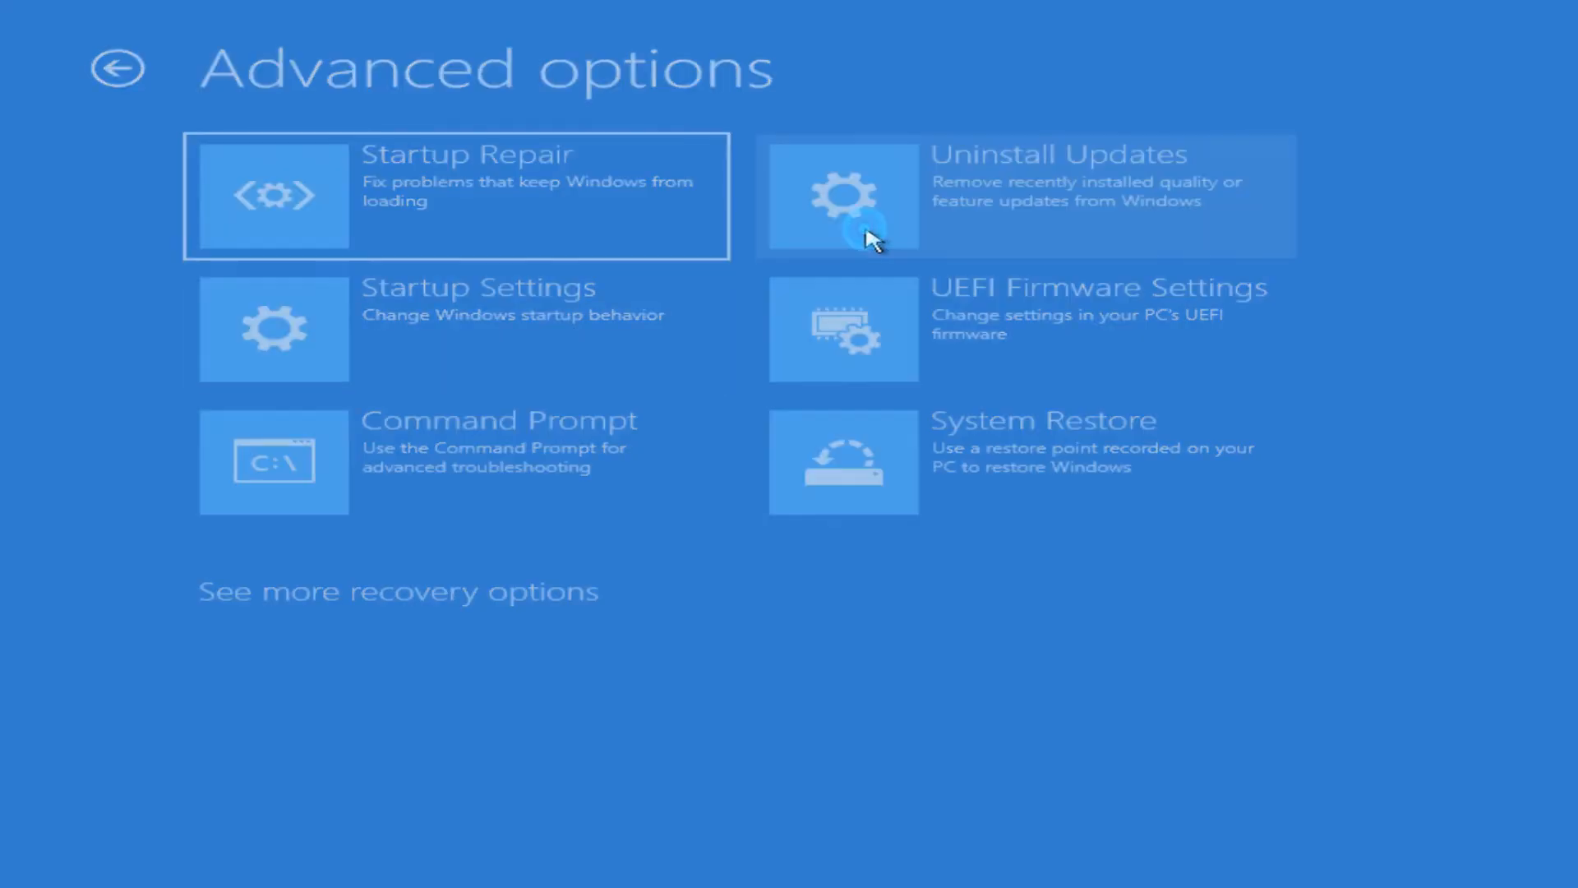
left_click(1025, 196)
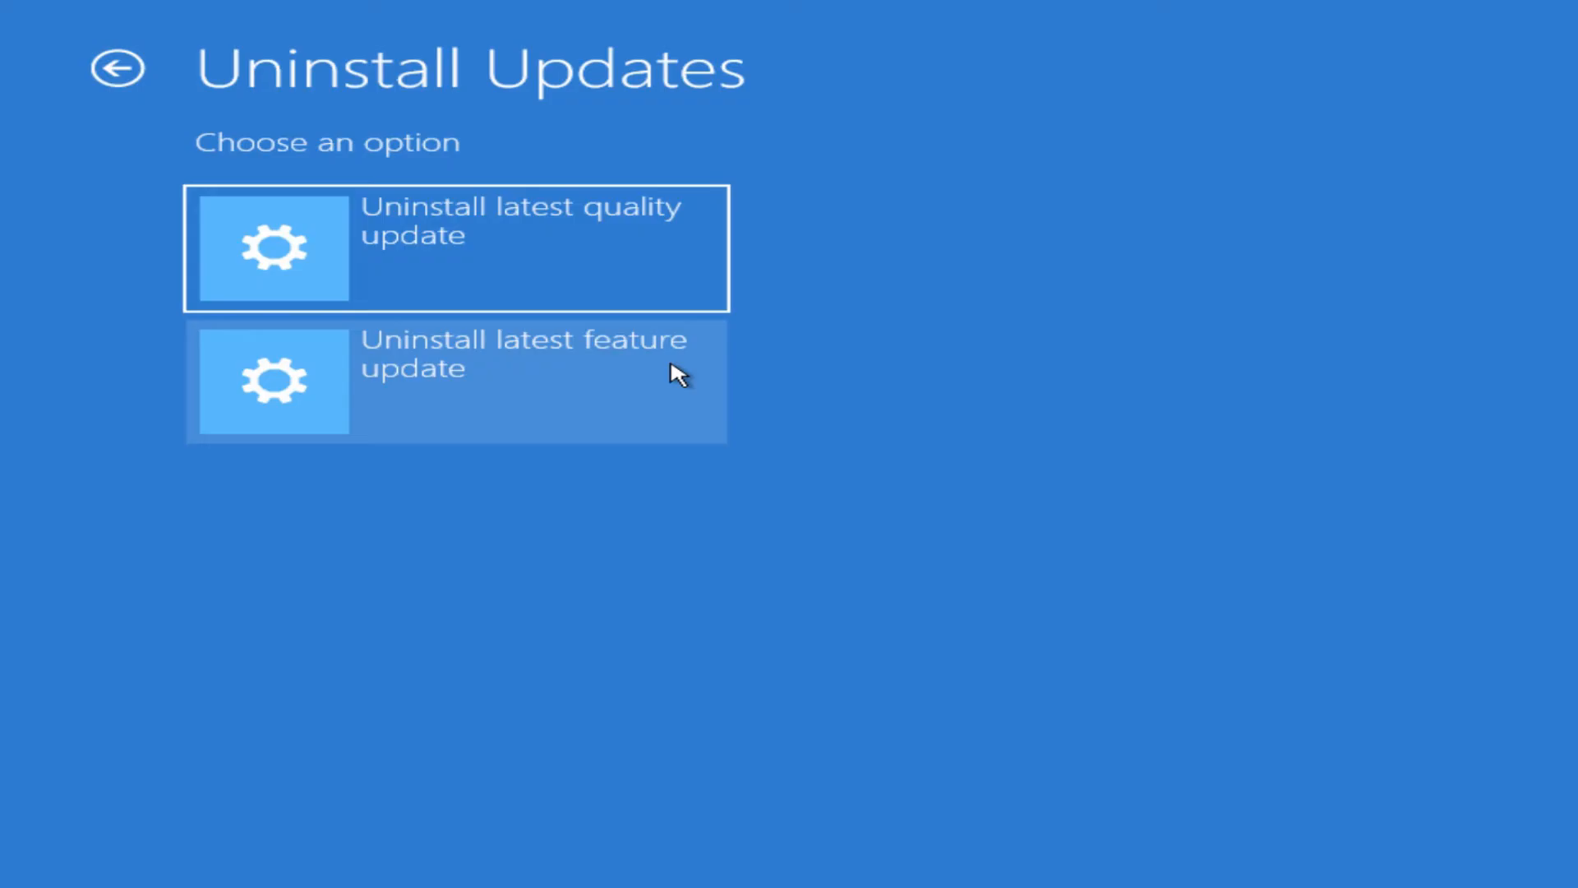
Step: Open the latest feature update uninstall confirmation, cancel it, and reopen Advanced options
left_click(452, 382)
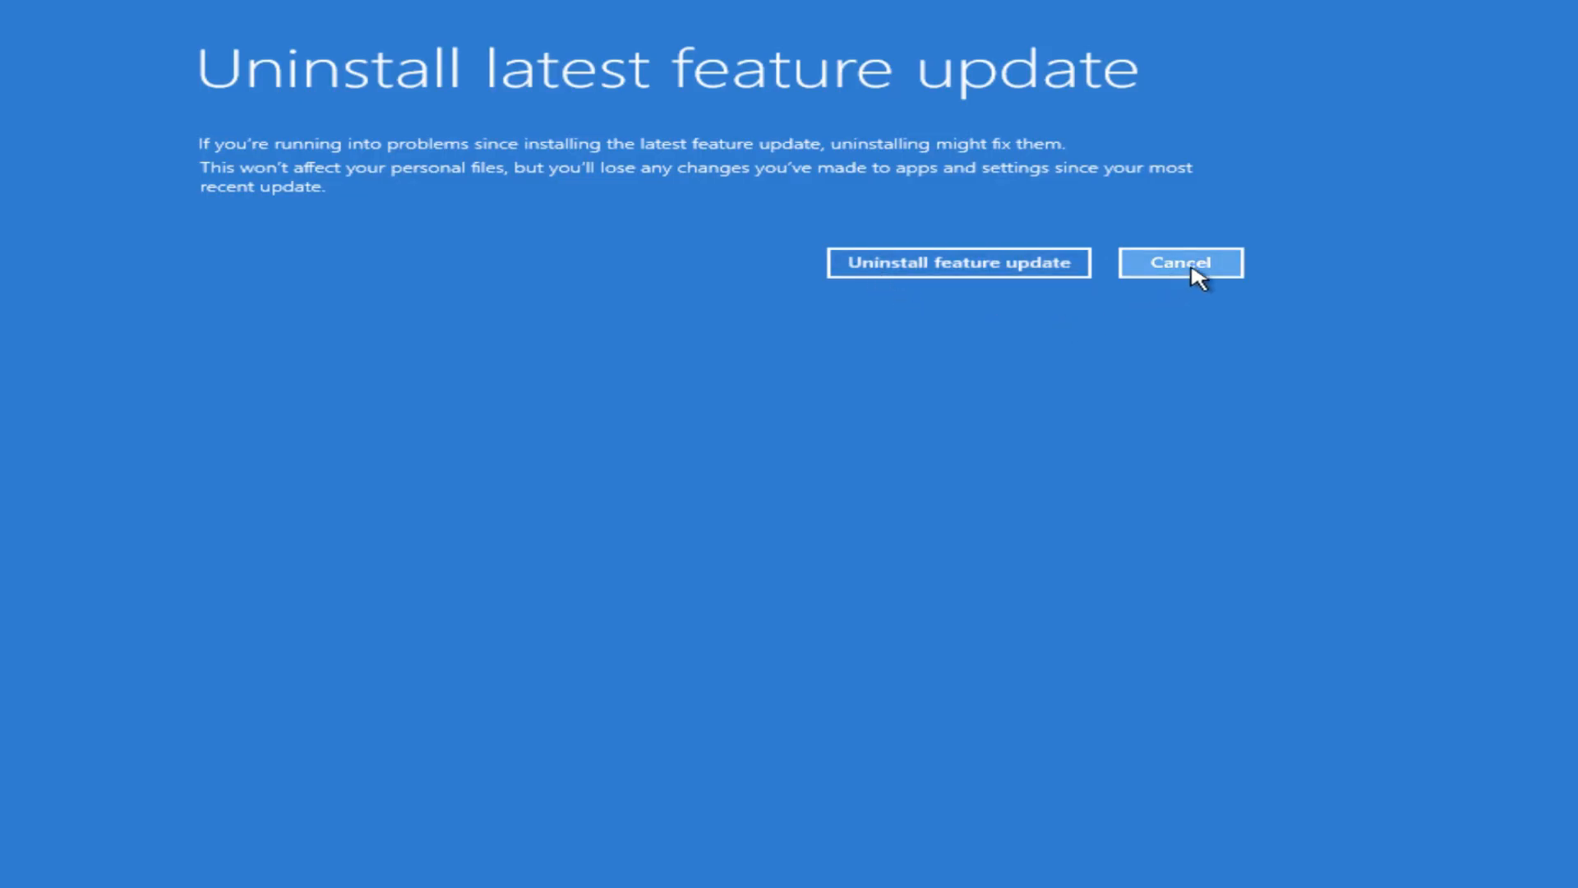
left_click(1179, 263)
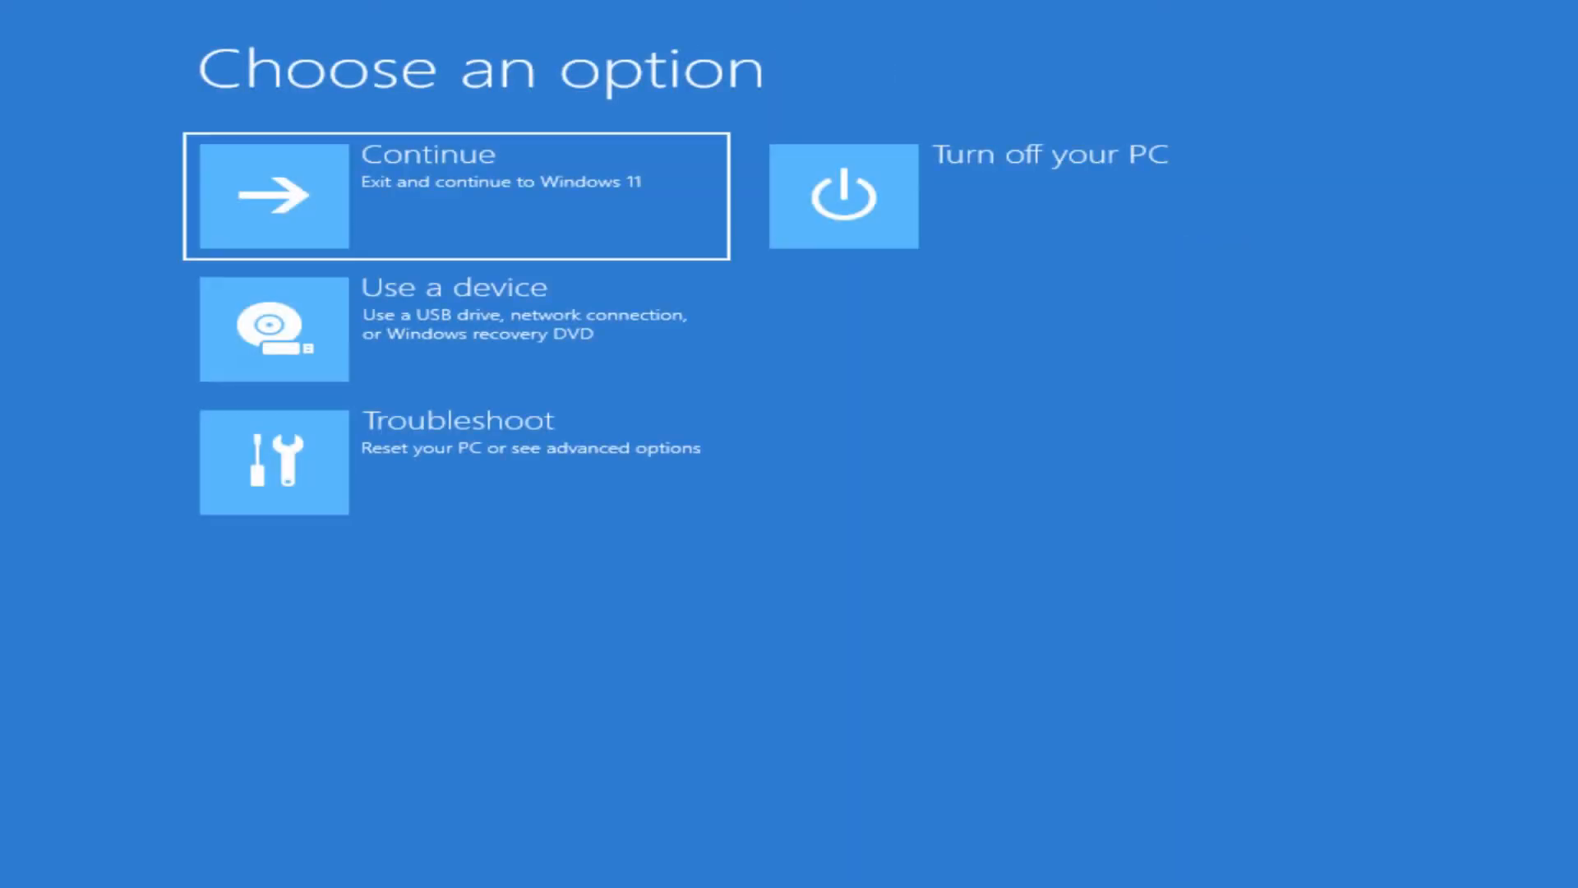
mouse_move(1067, 420)
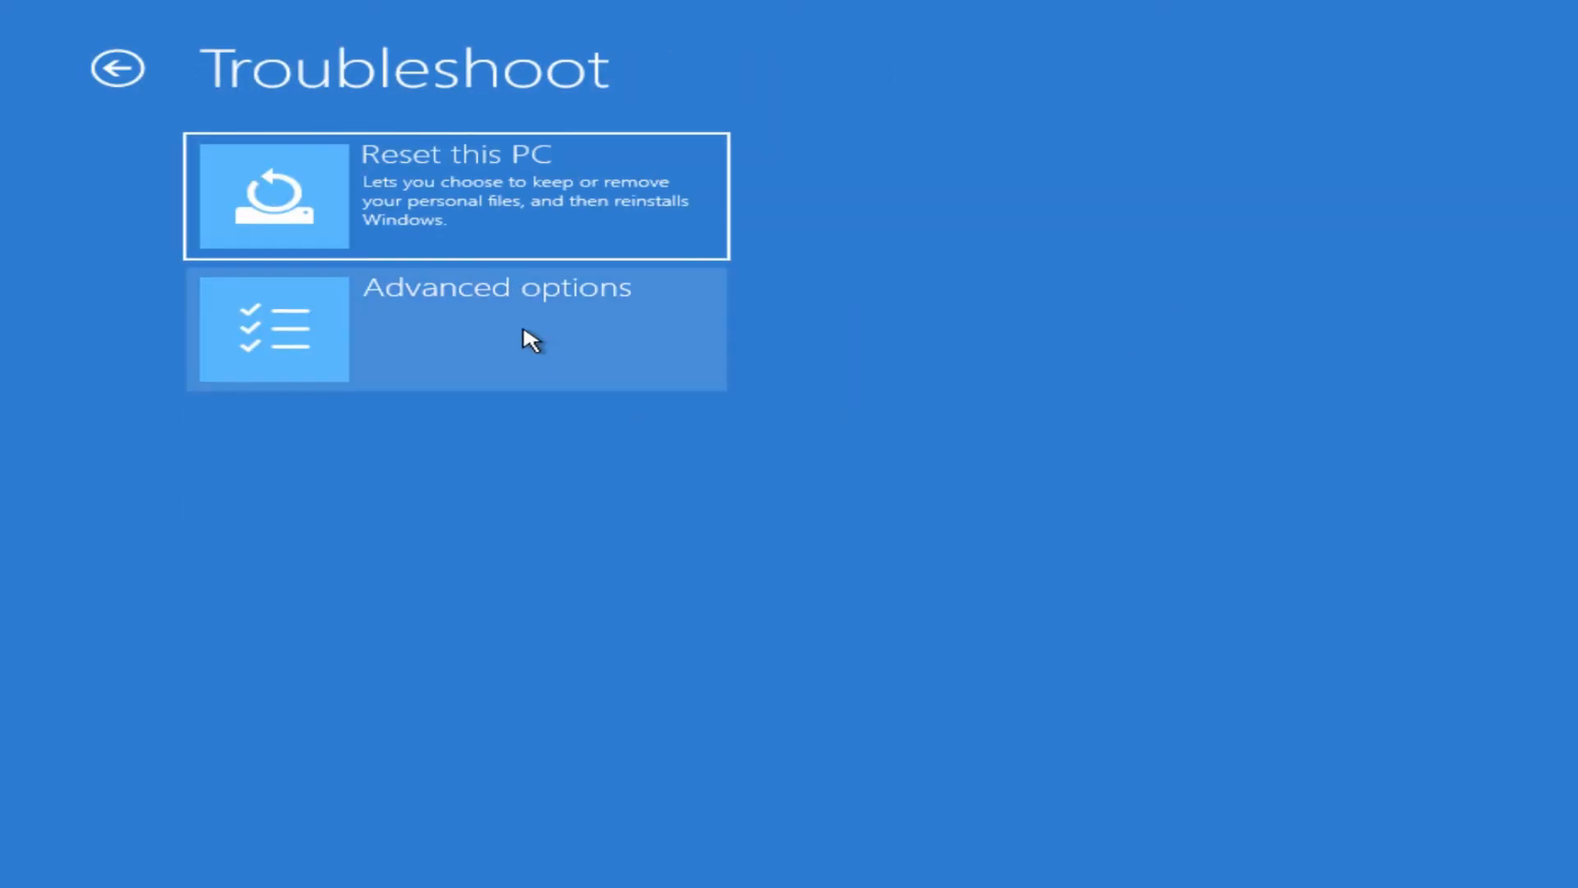
left_click(493, 328)
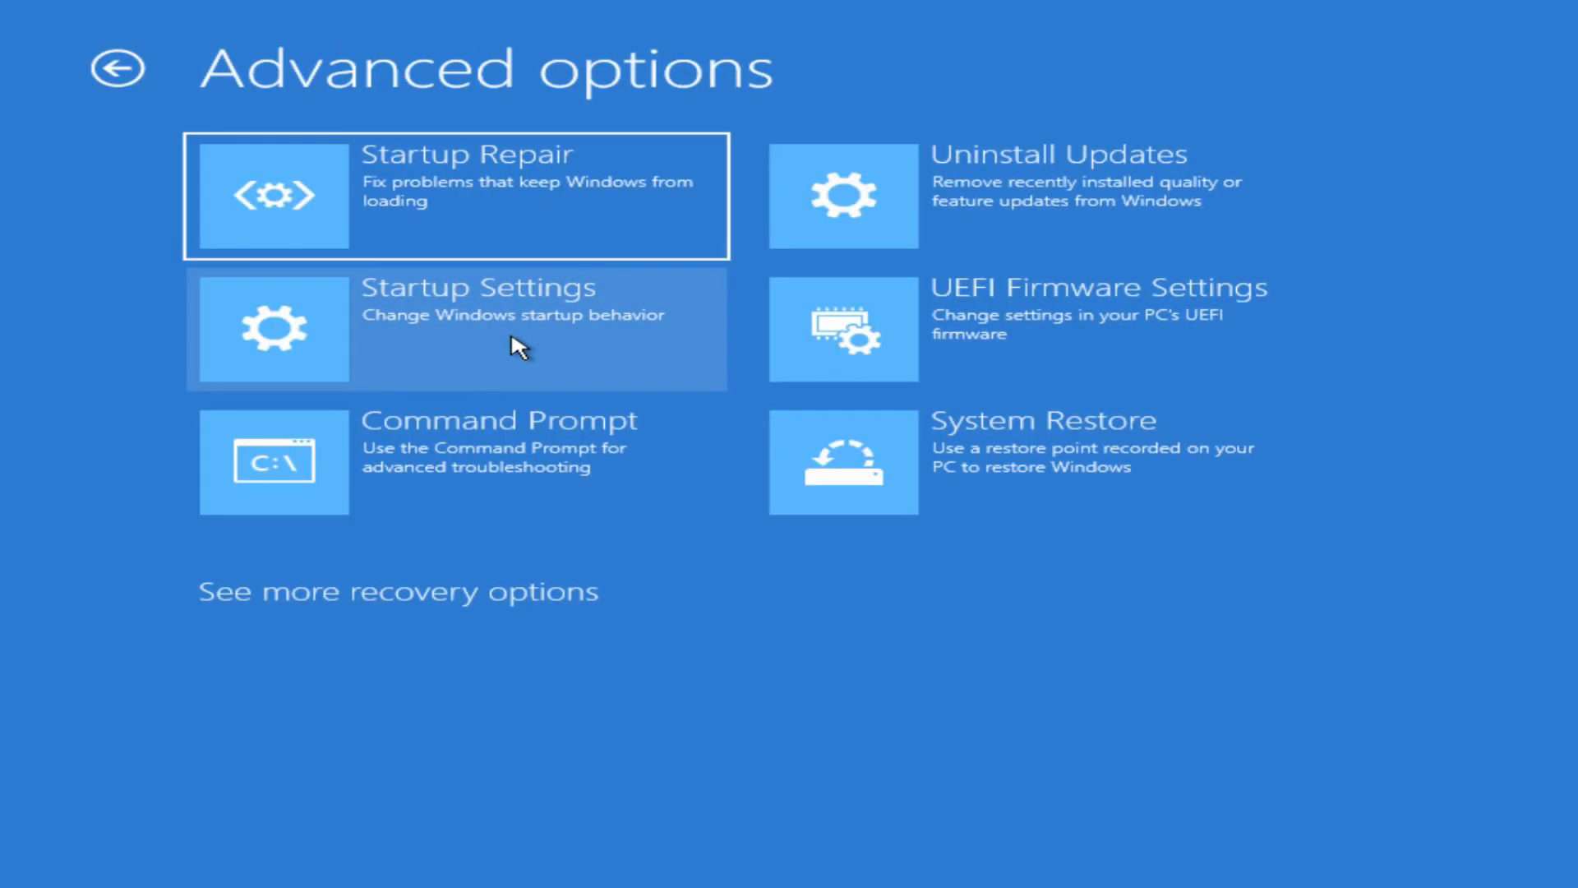
mouse_move(927, 242)
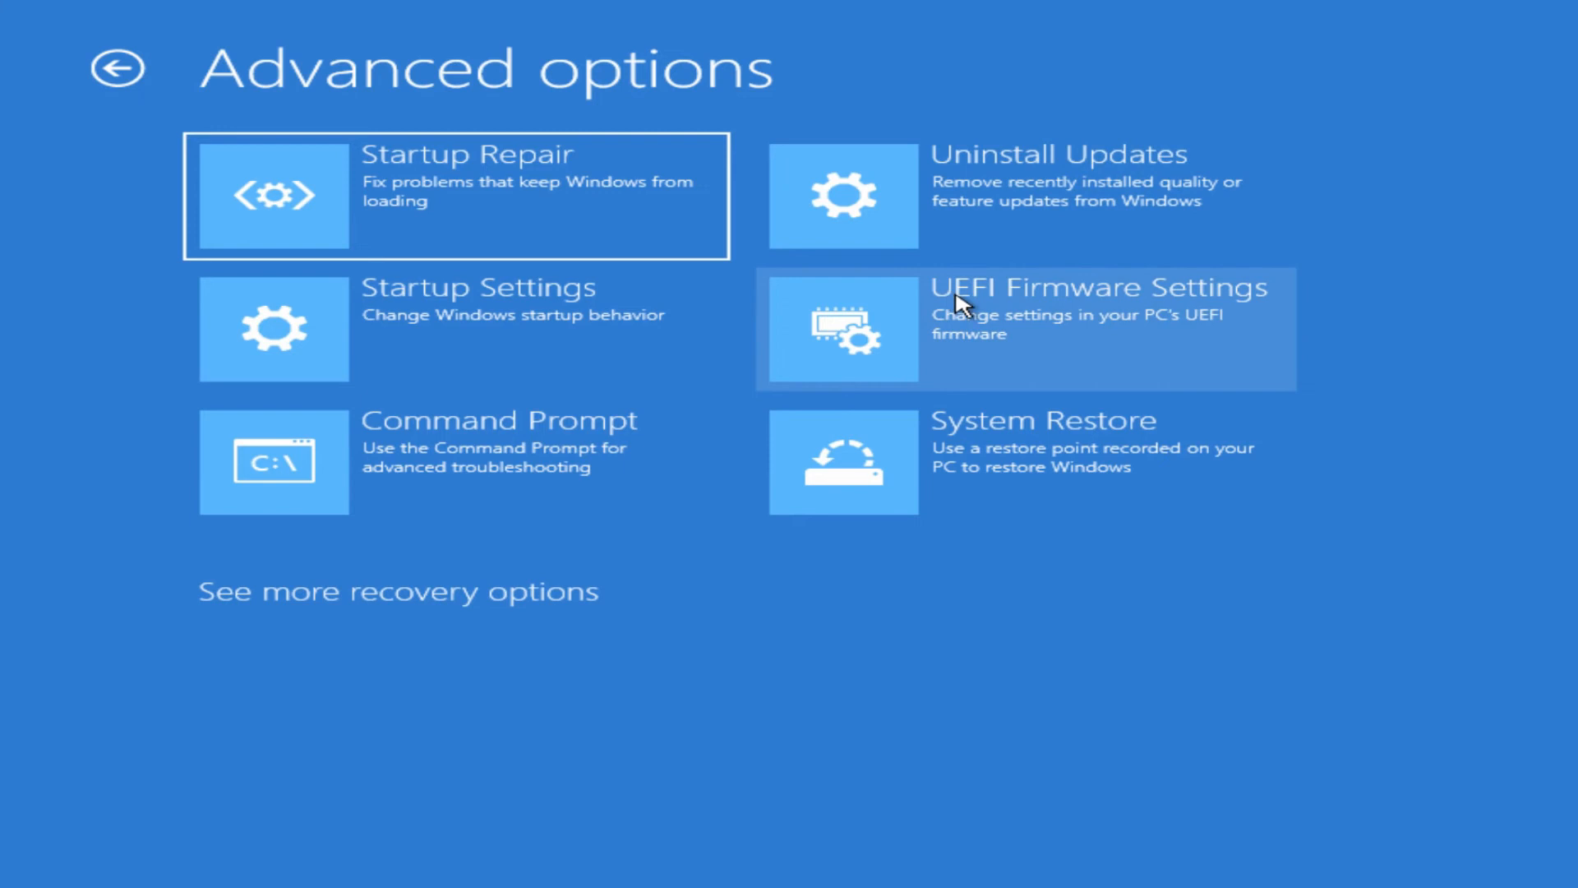
mouse_move(968, 326)
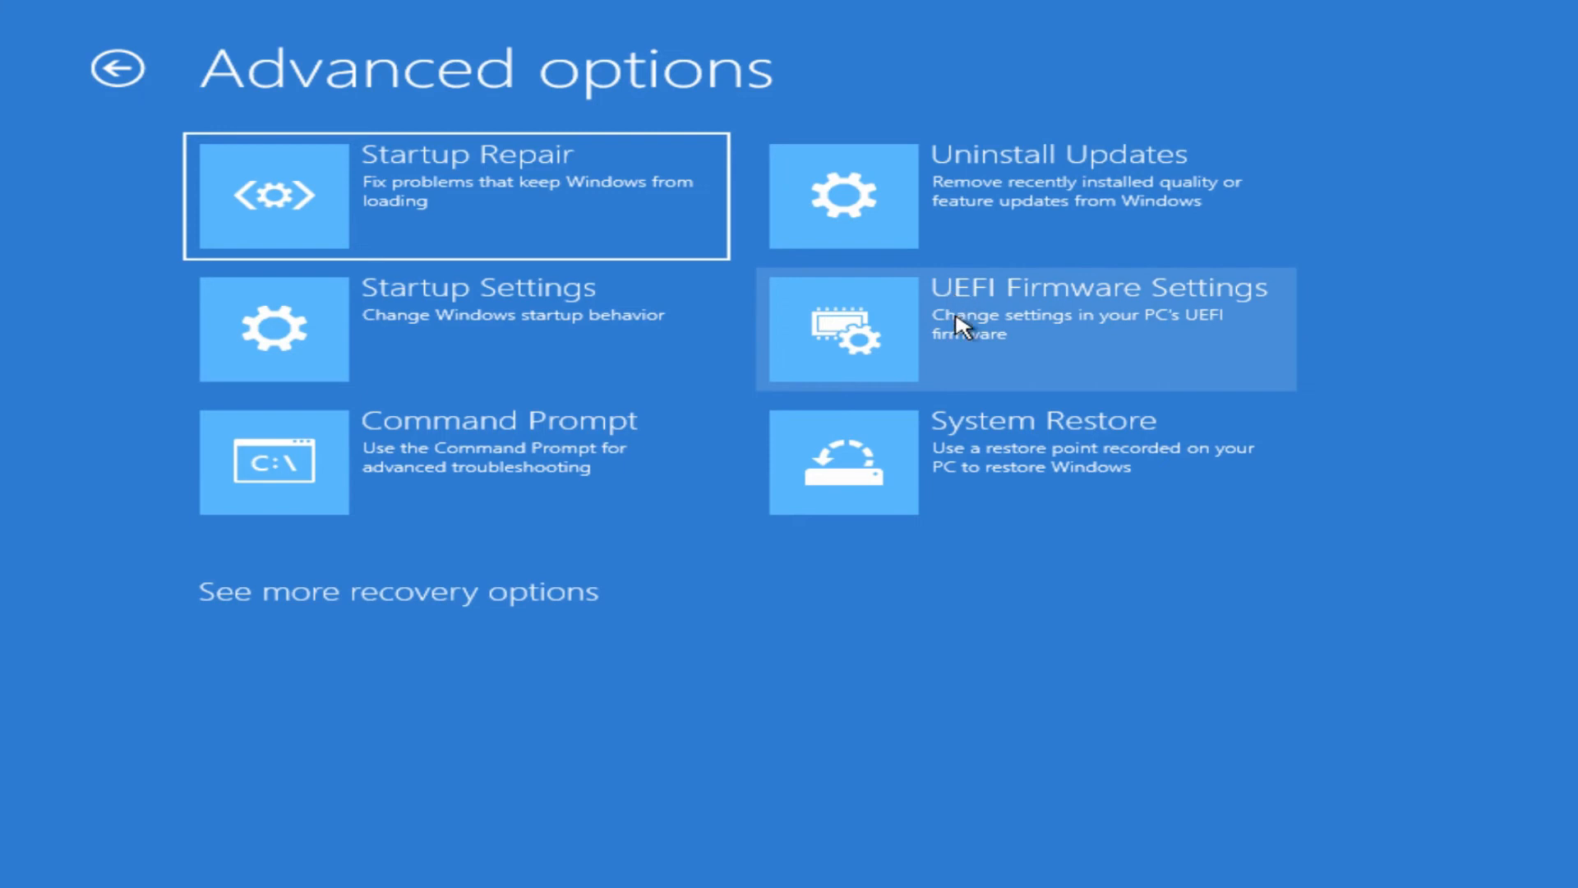
mouse_move(969, 337)
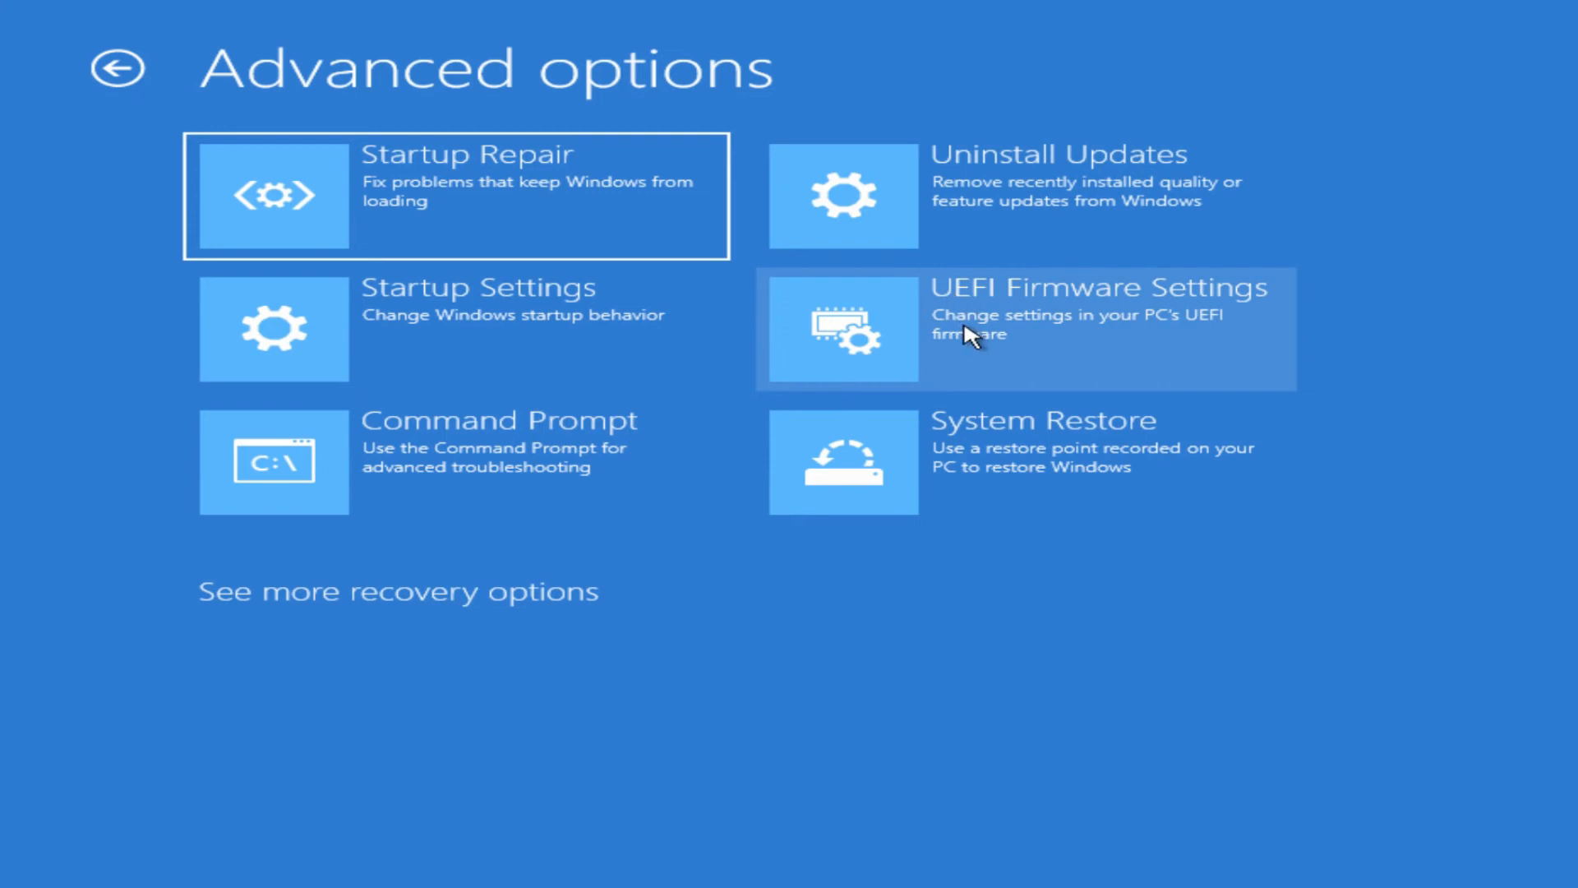
mouse_move(1067, 340)
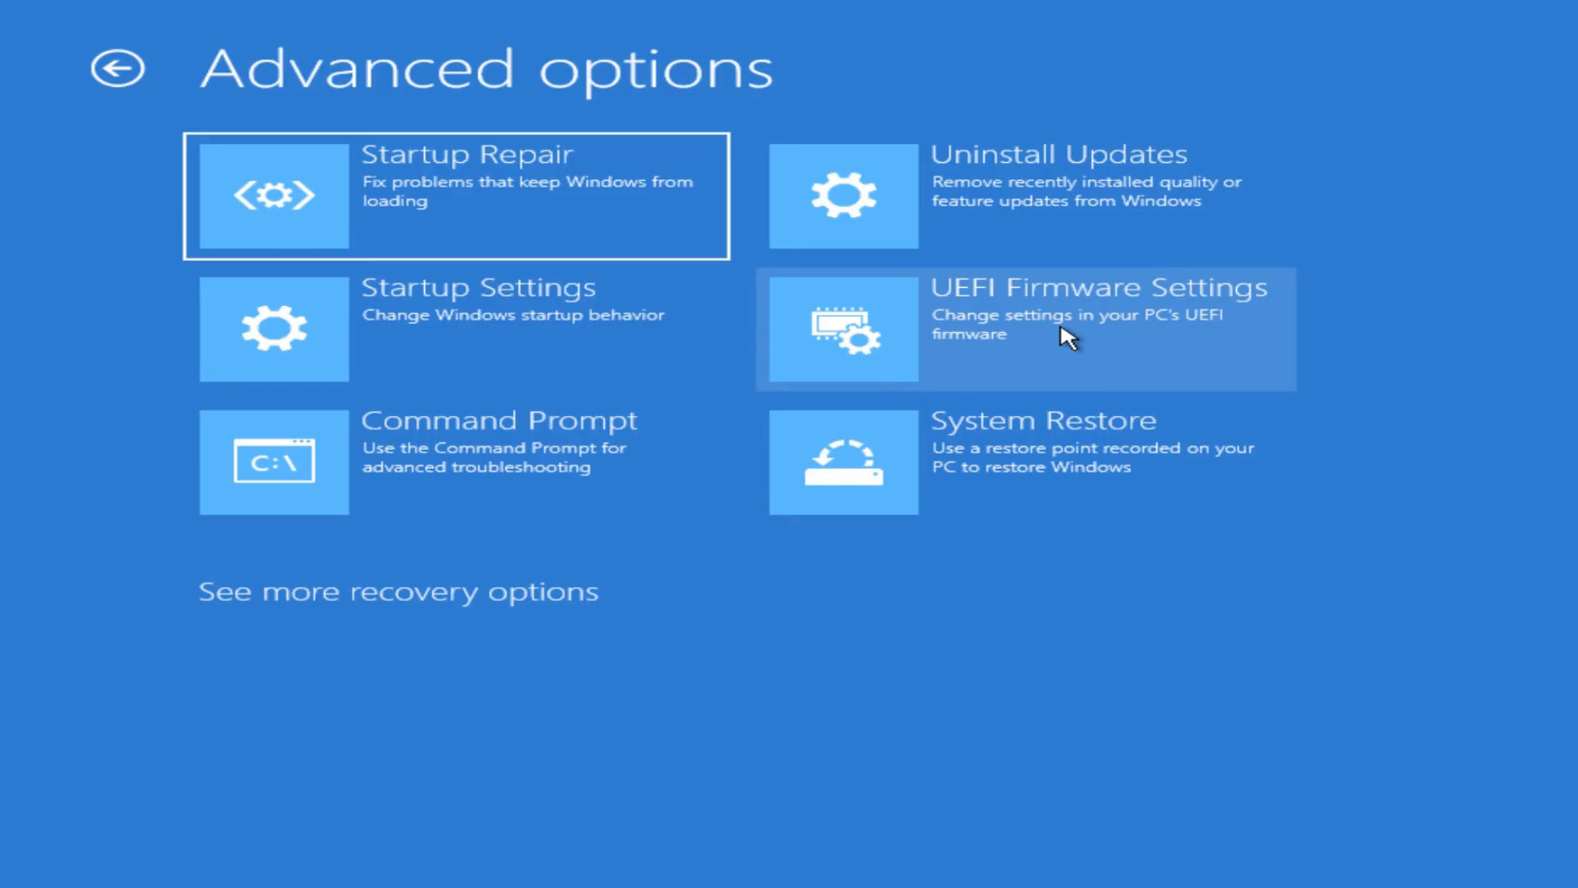
Step: Choose UEFI Firmware Settings and restart the PC into the firmware setup
left_click(1027, 328)
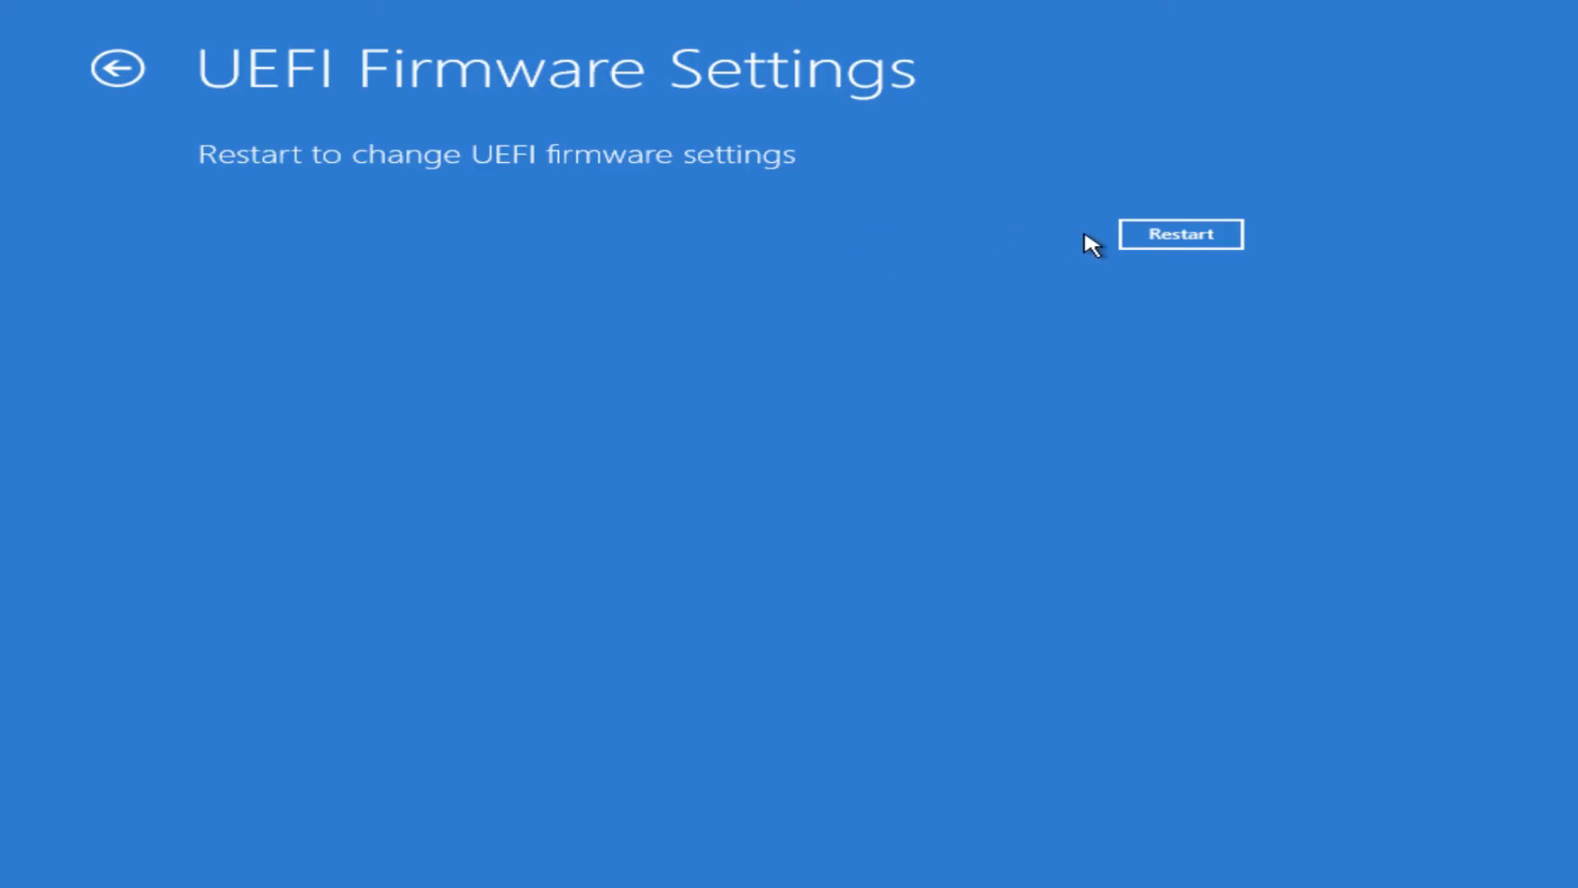
left_click(1180, 234)
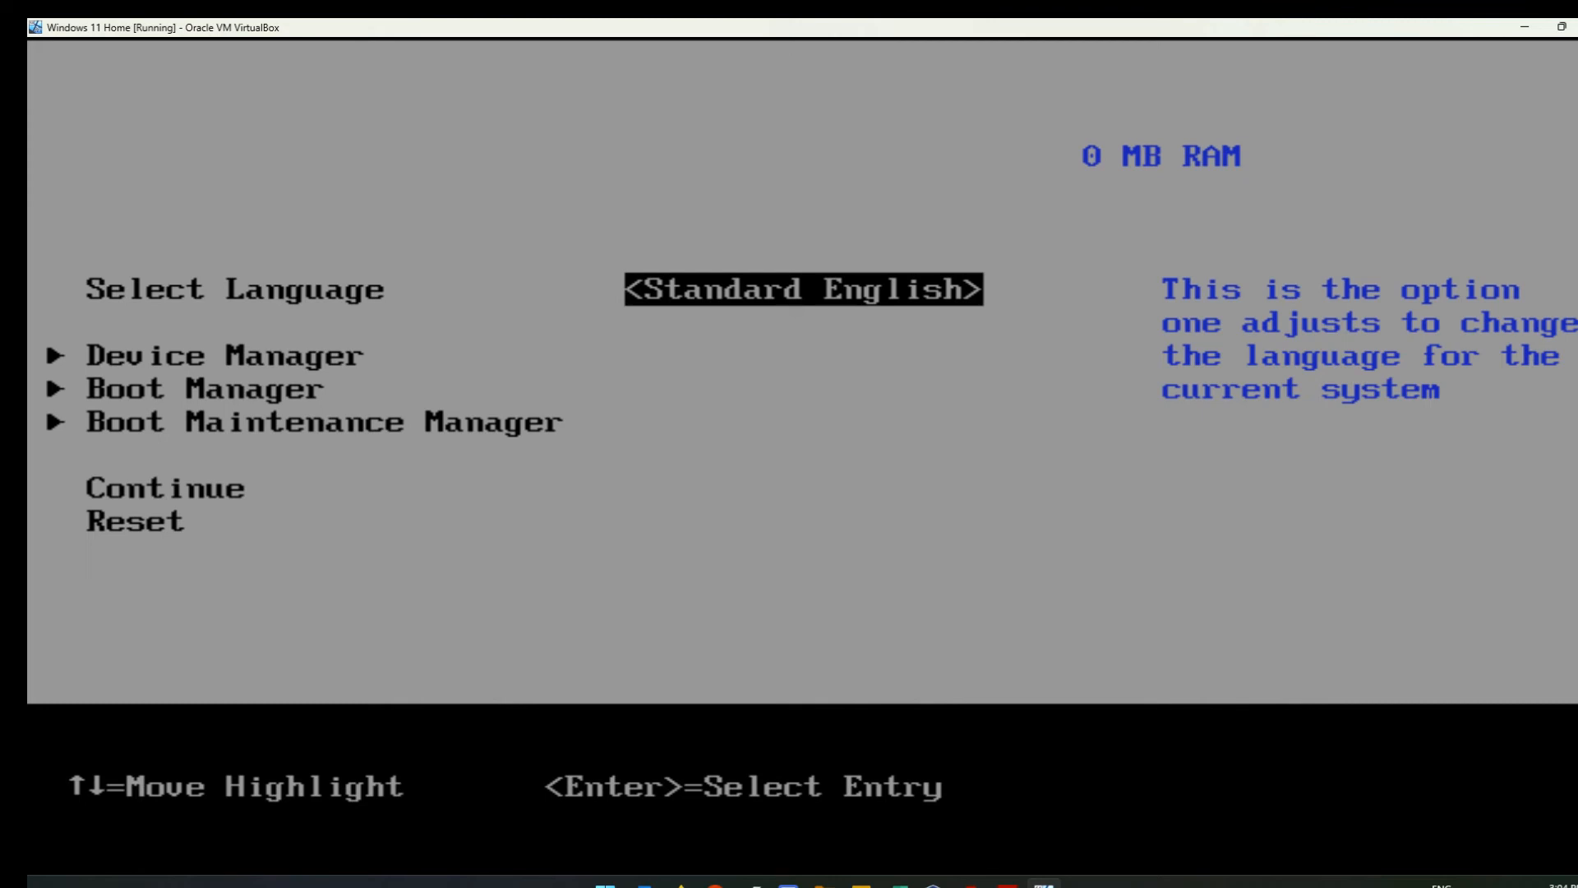
Step: Move the highlight down through the firmware menu toward Device Manager and Boot Manager
key("Down")
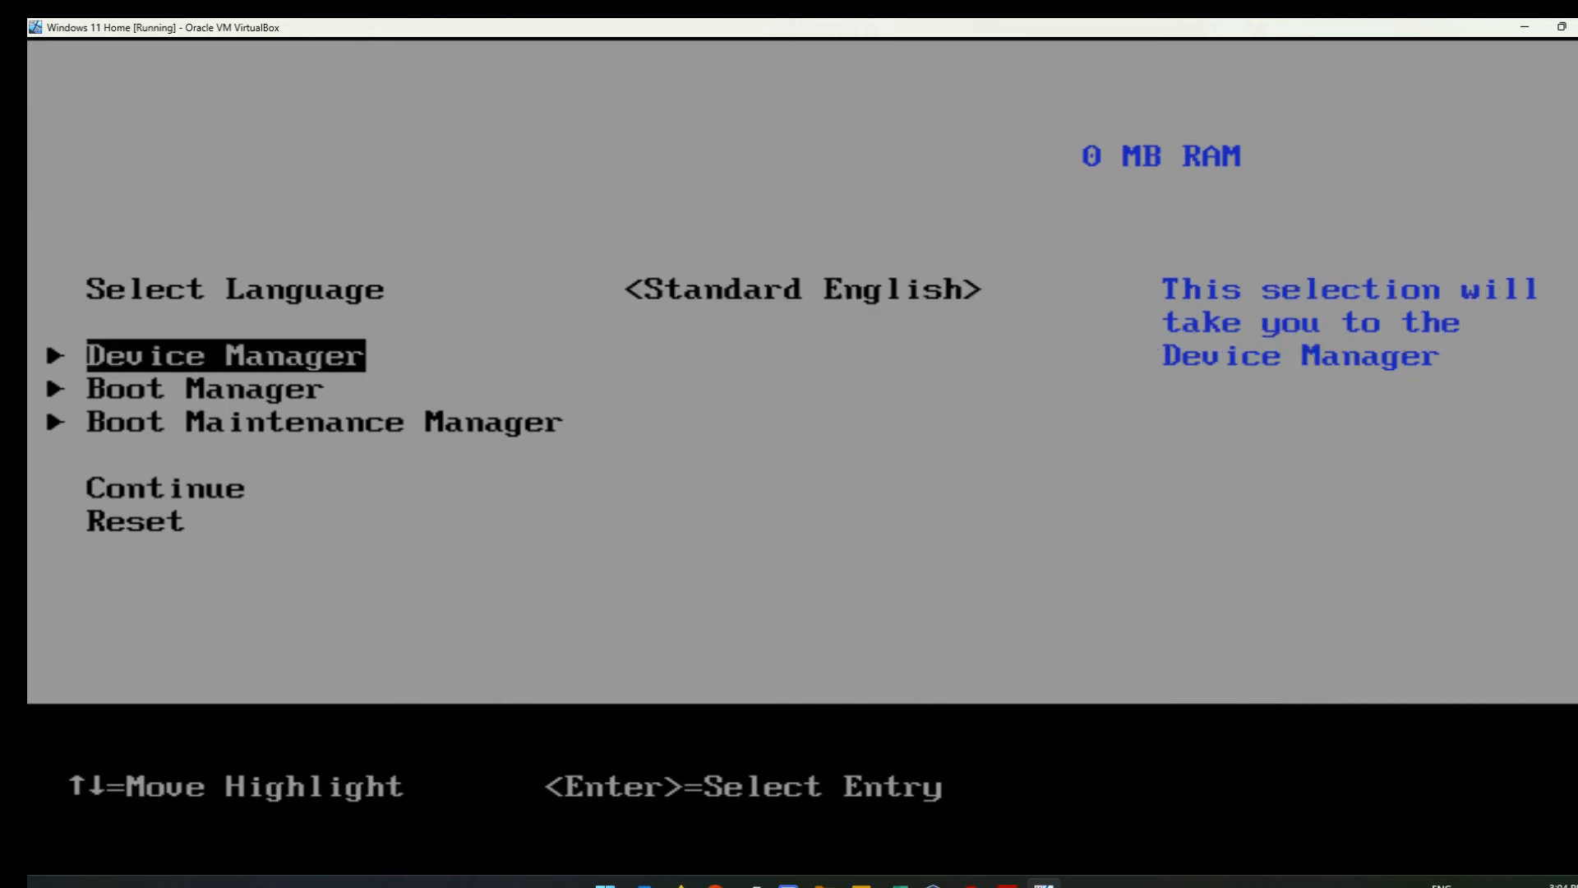
key("down")
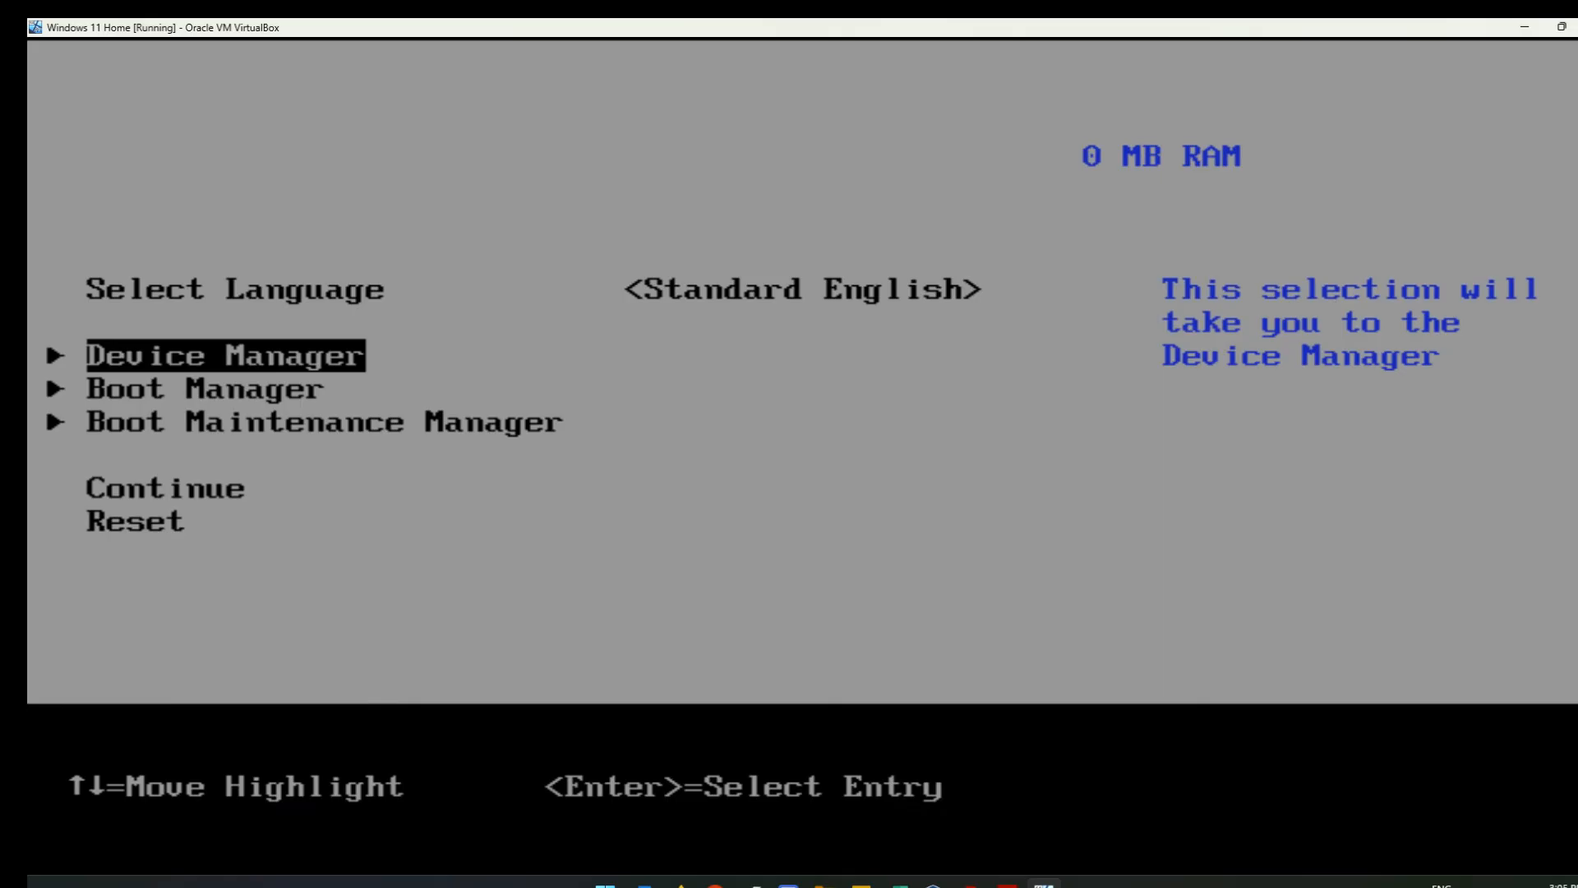
key("down")
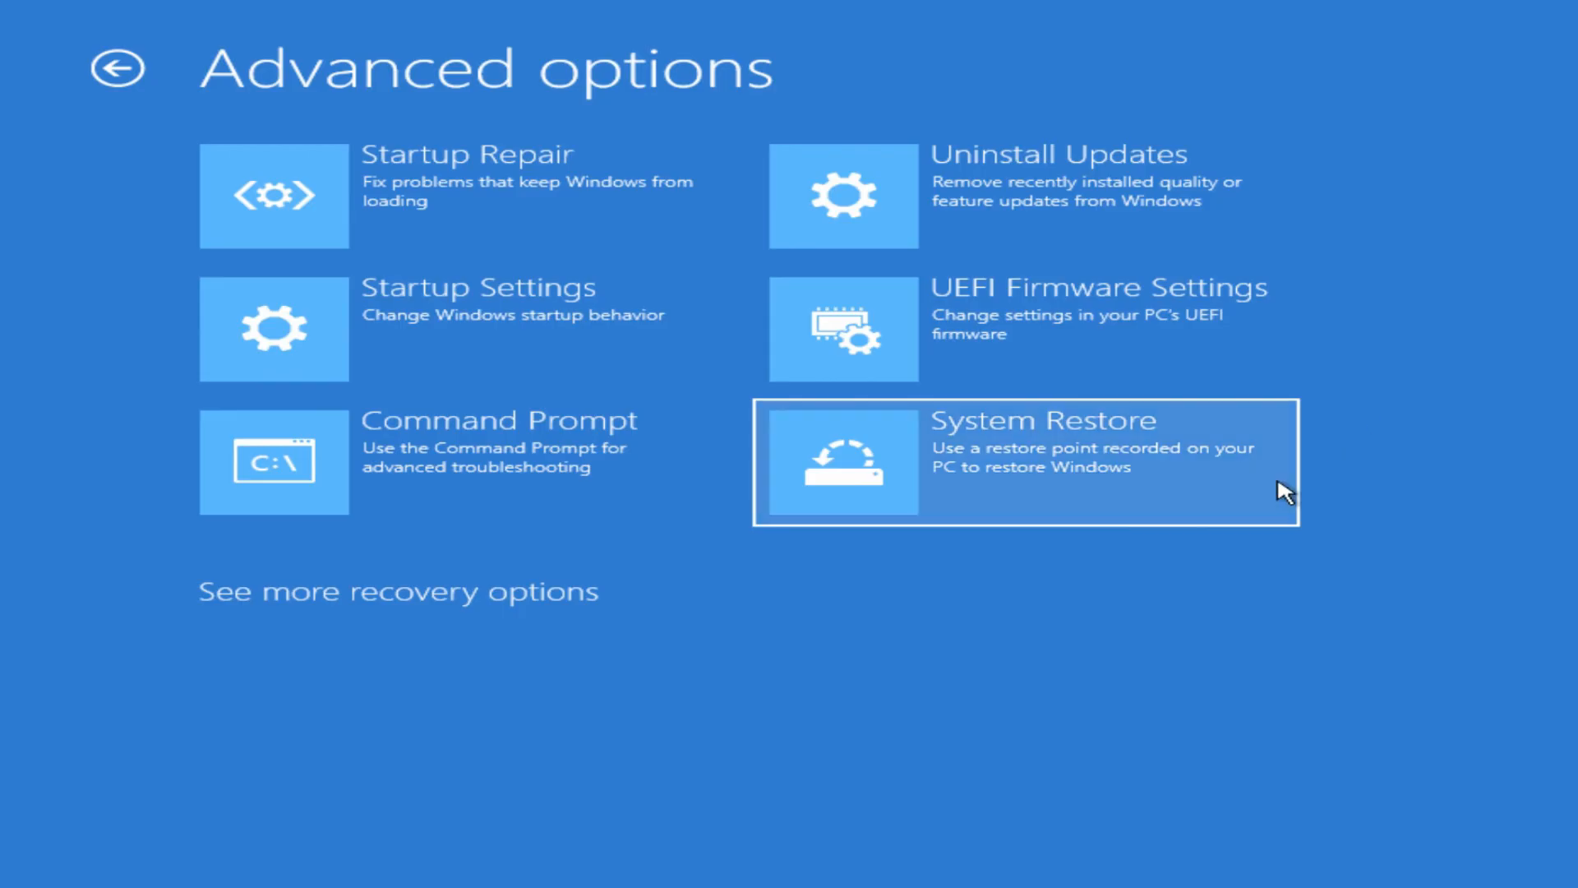
mouse_move(1253, 506)
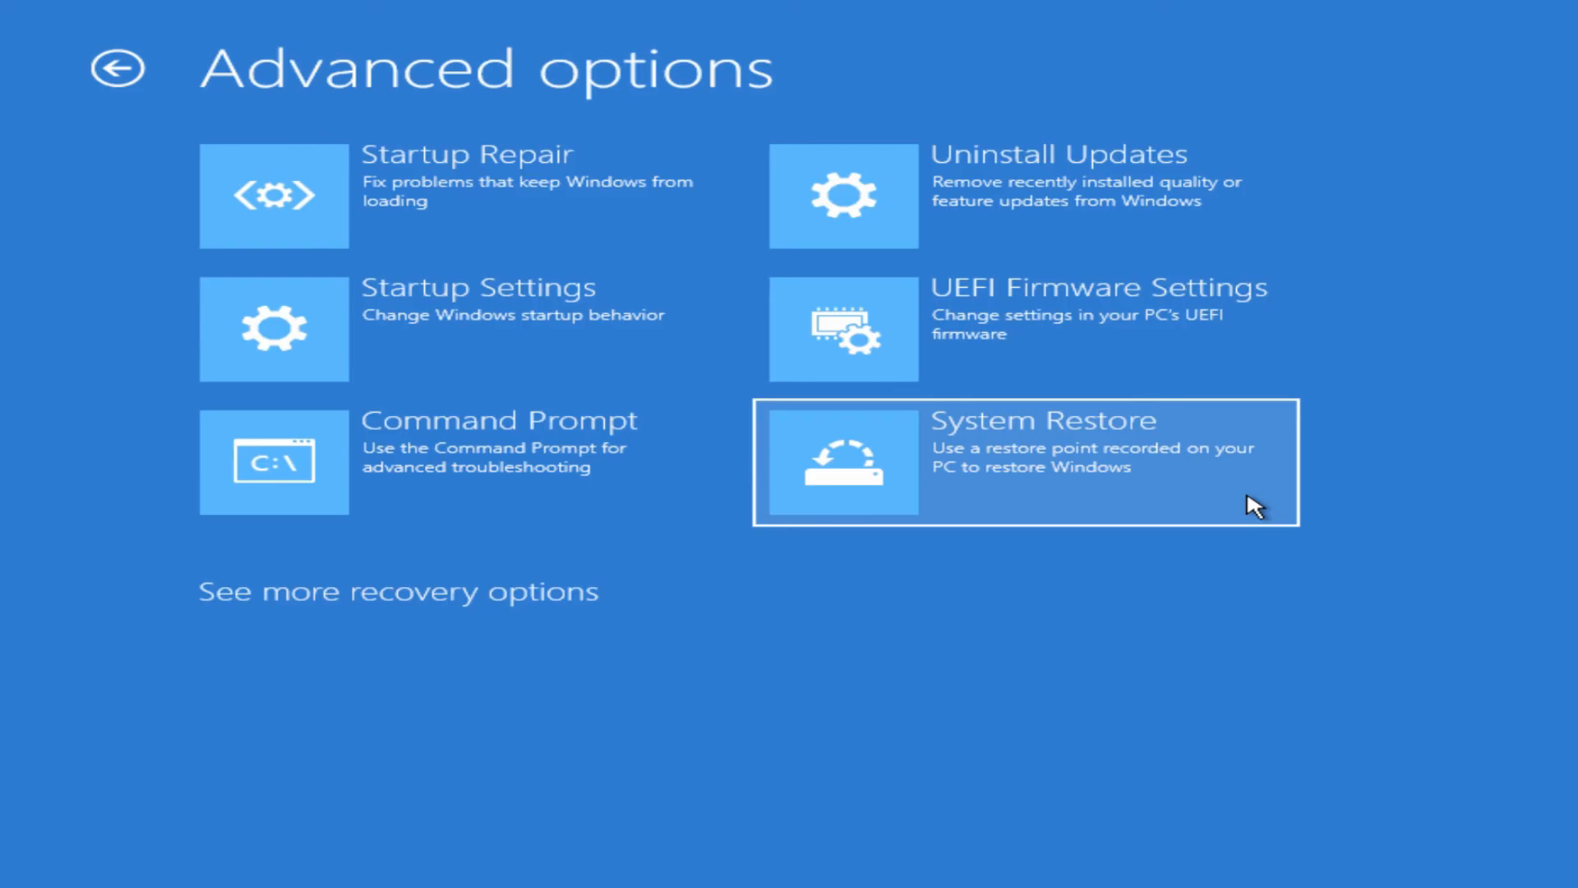
Step: Launch the System Restore tile from Advanced options
left_click(1022, 462)
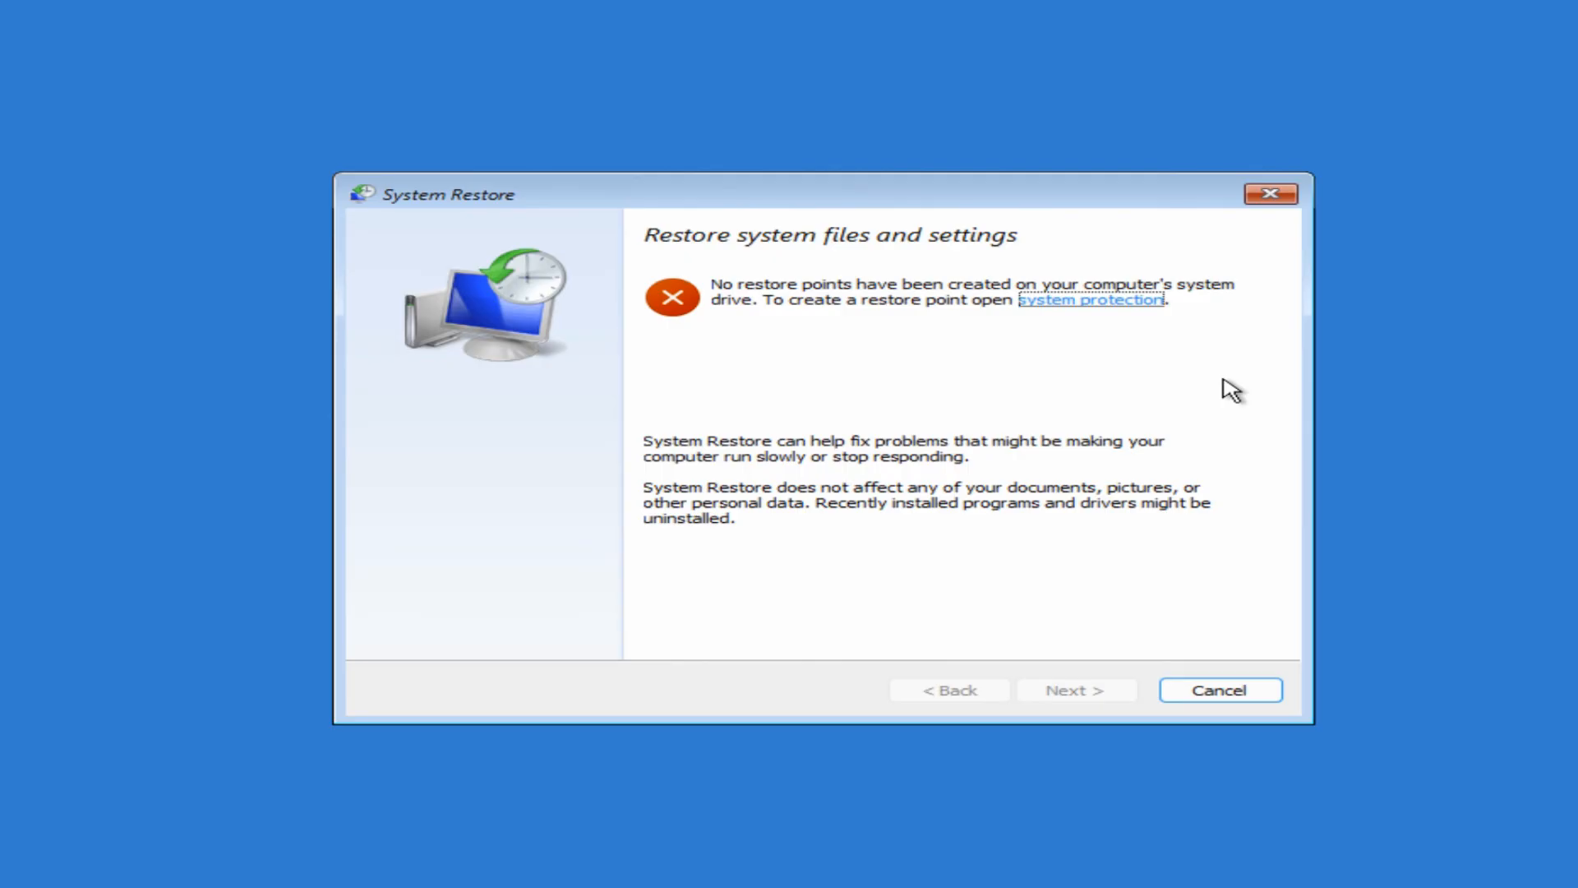
mouse_move(1201, 454)
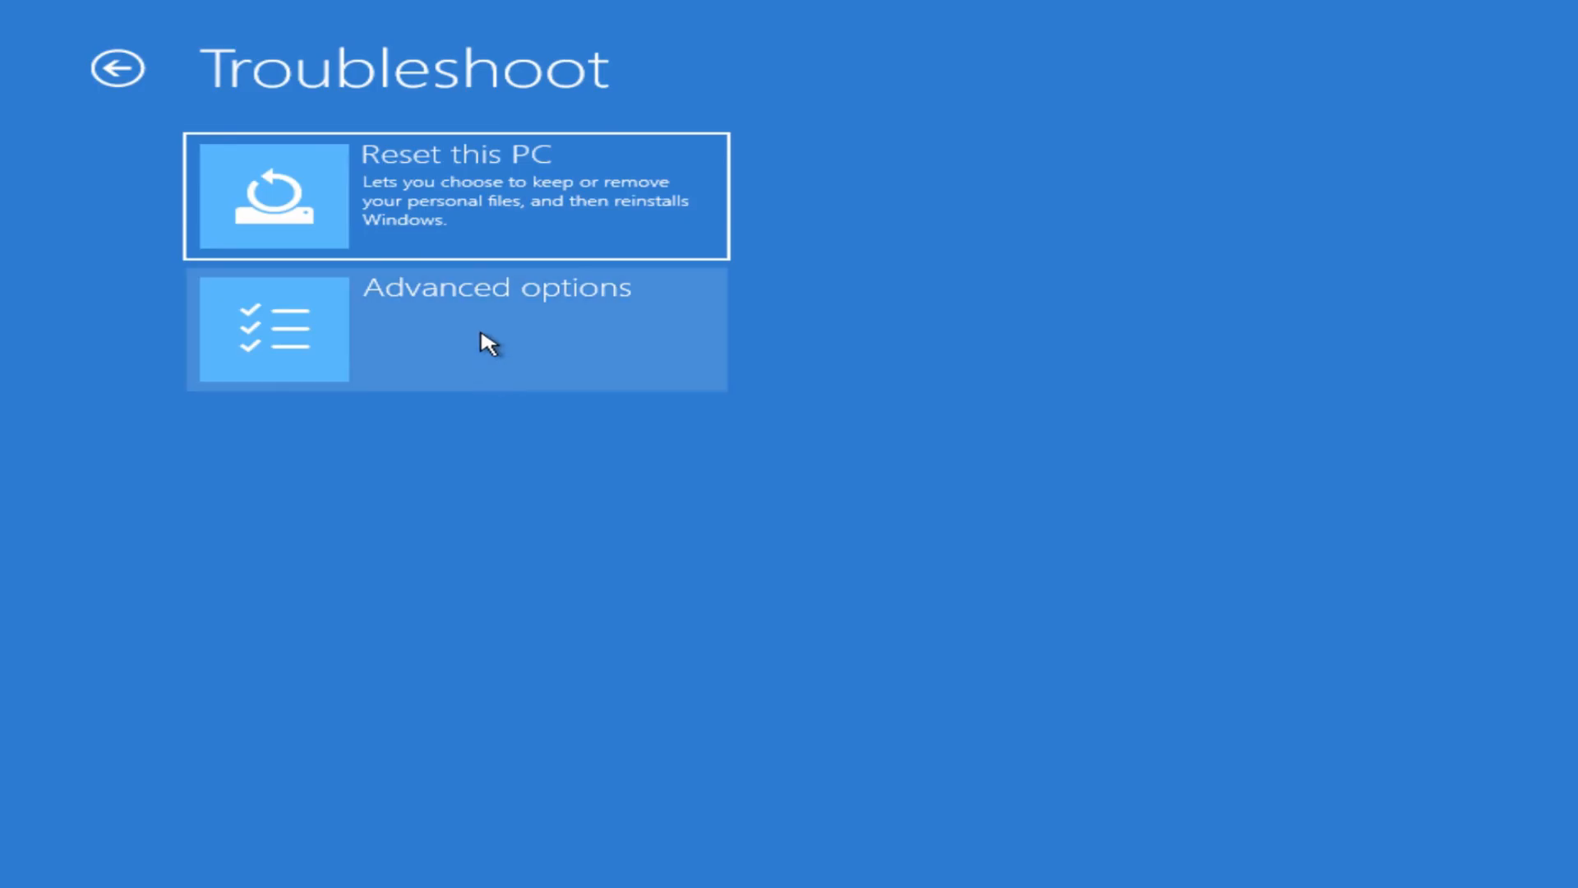
mouse_move(538, 211)
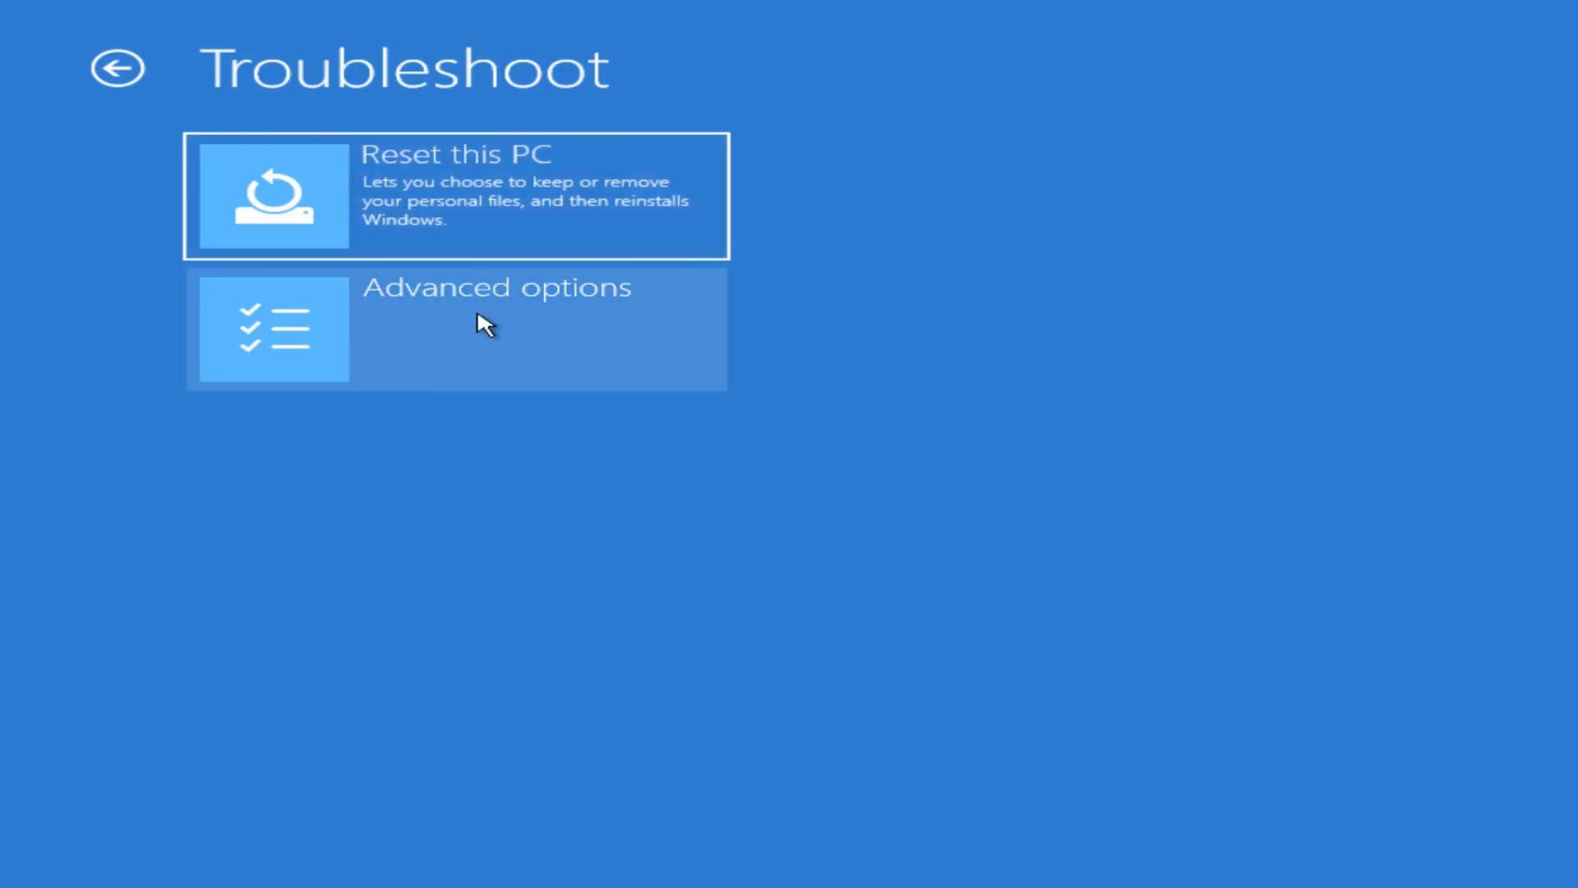
Step: Choose Advanced options on the Troubleshoot page
left_click(493, 327)
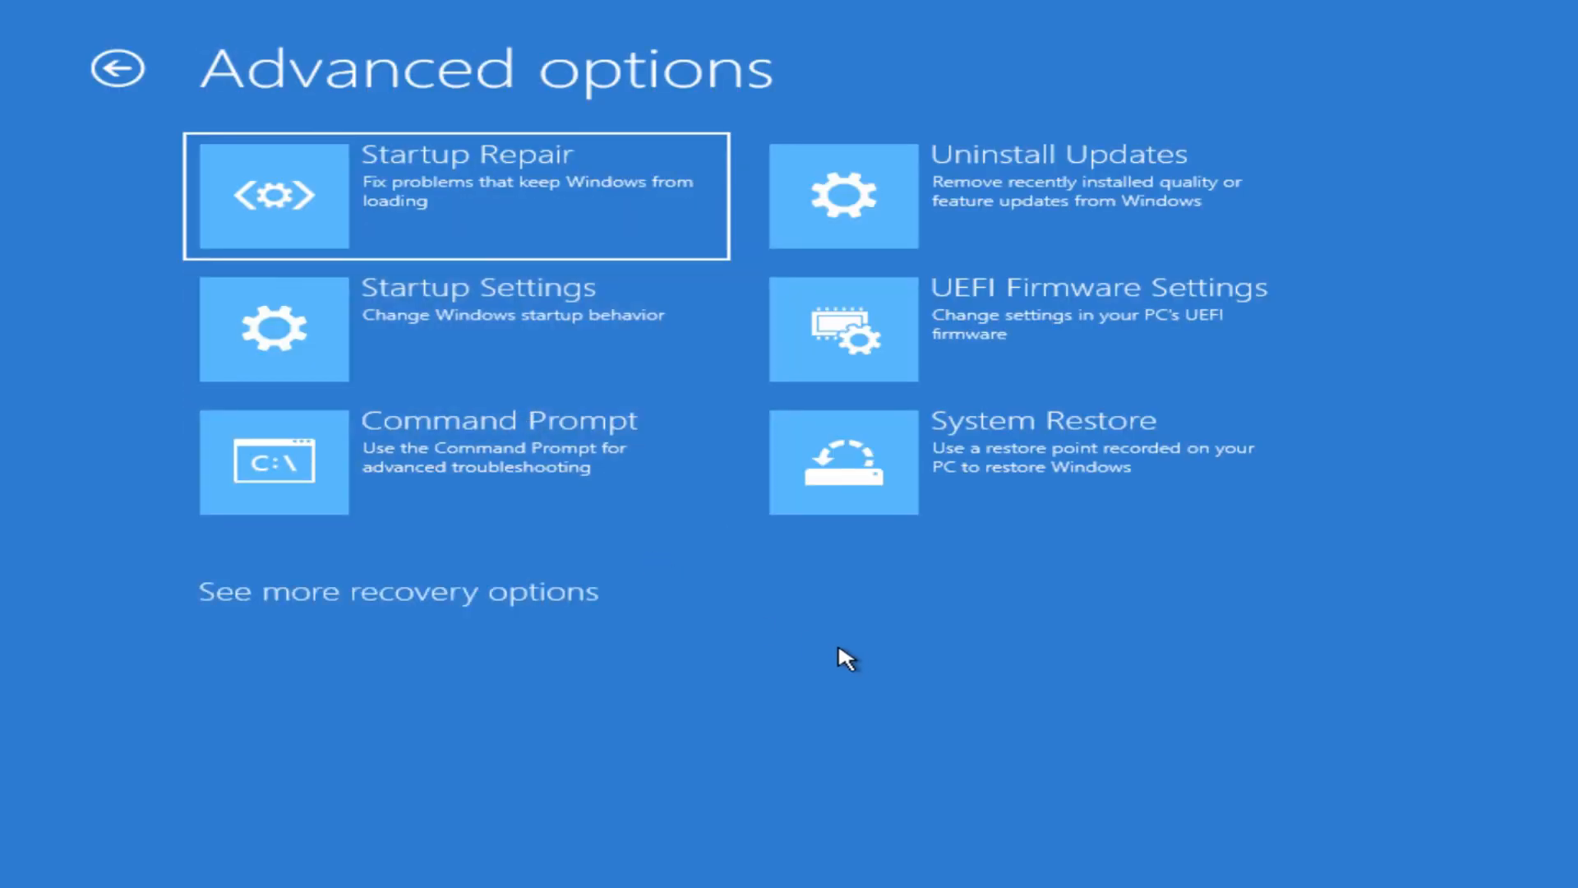